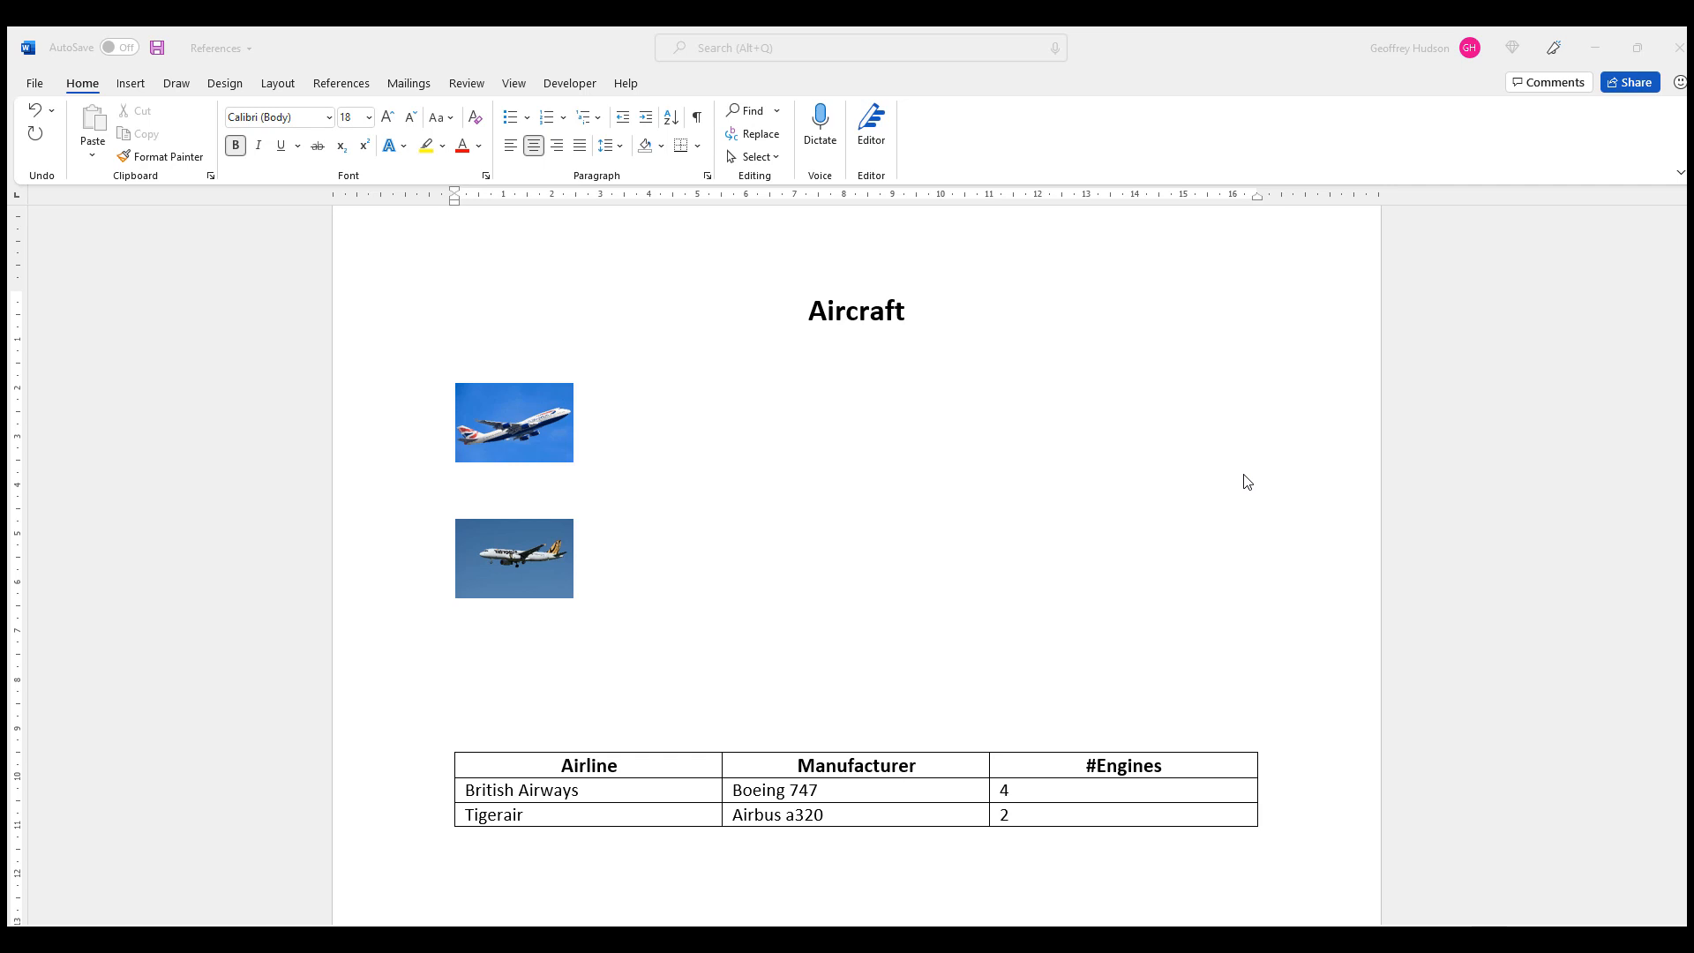
mouse_move(1128, 406)
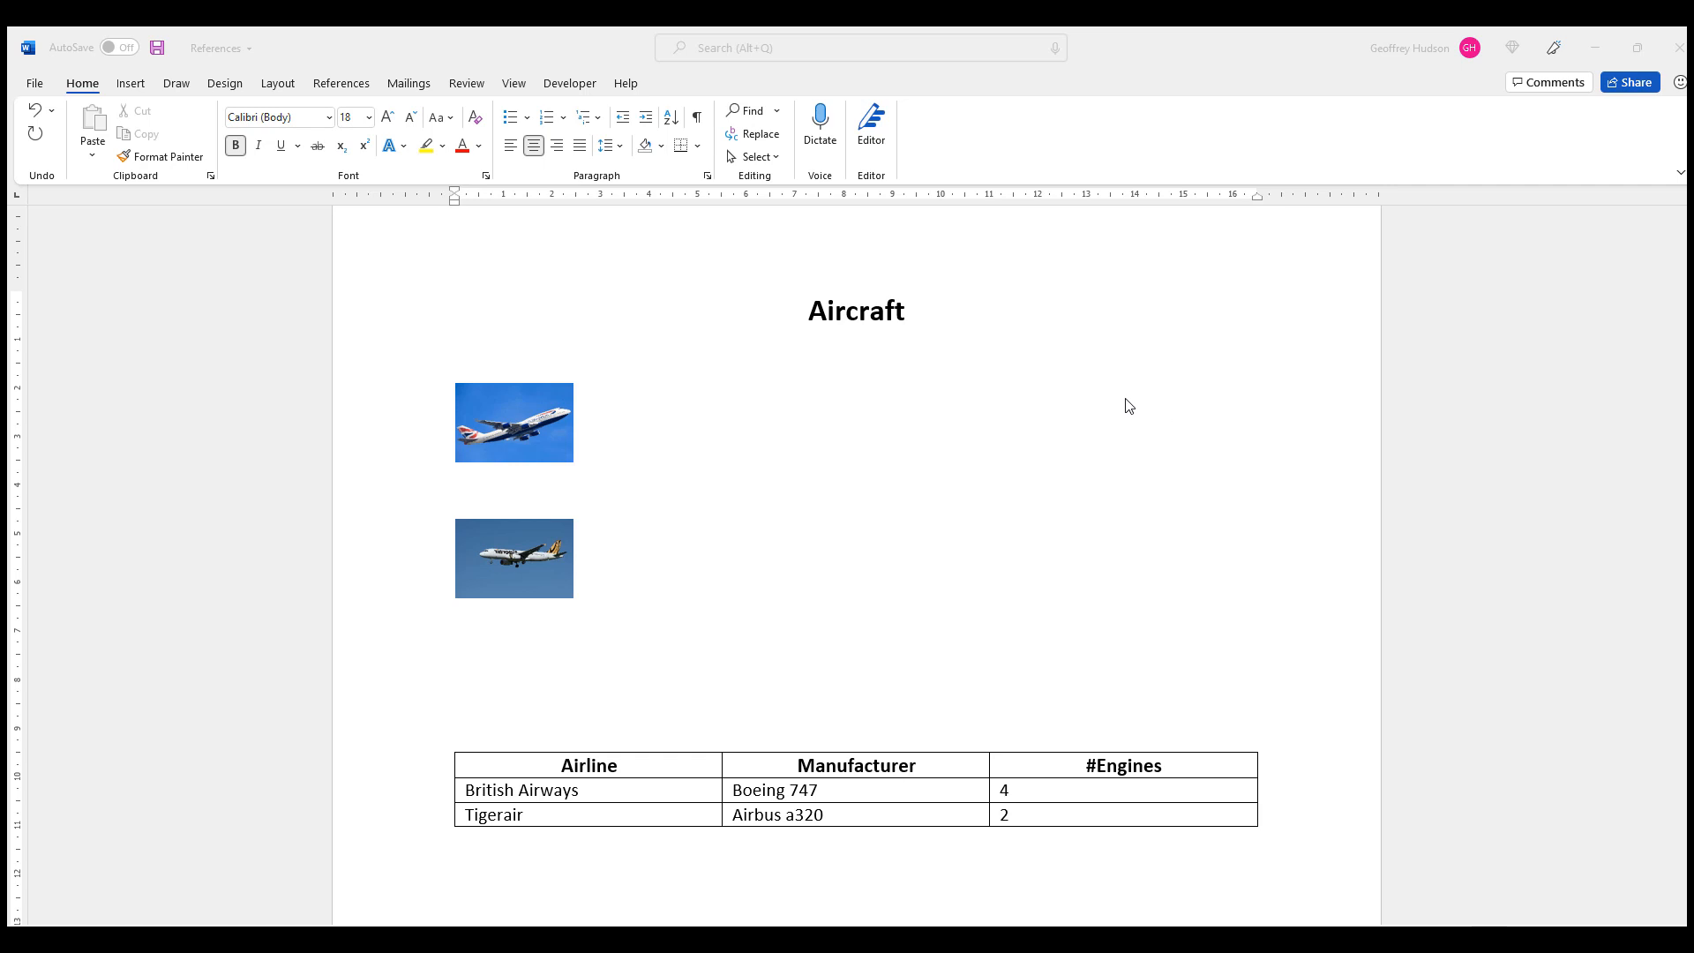
mouse_move(341, 88)
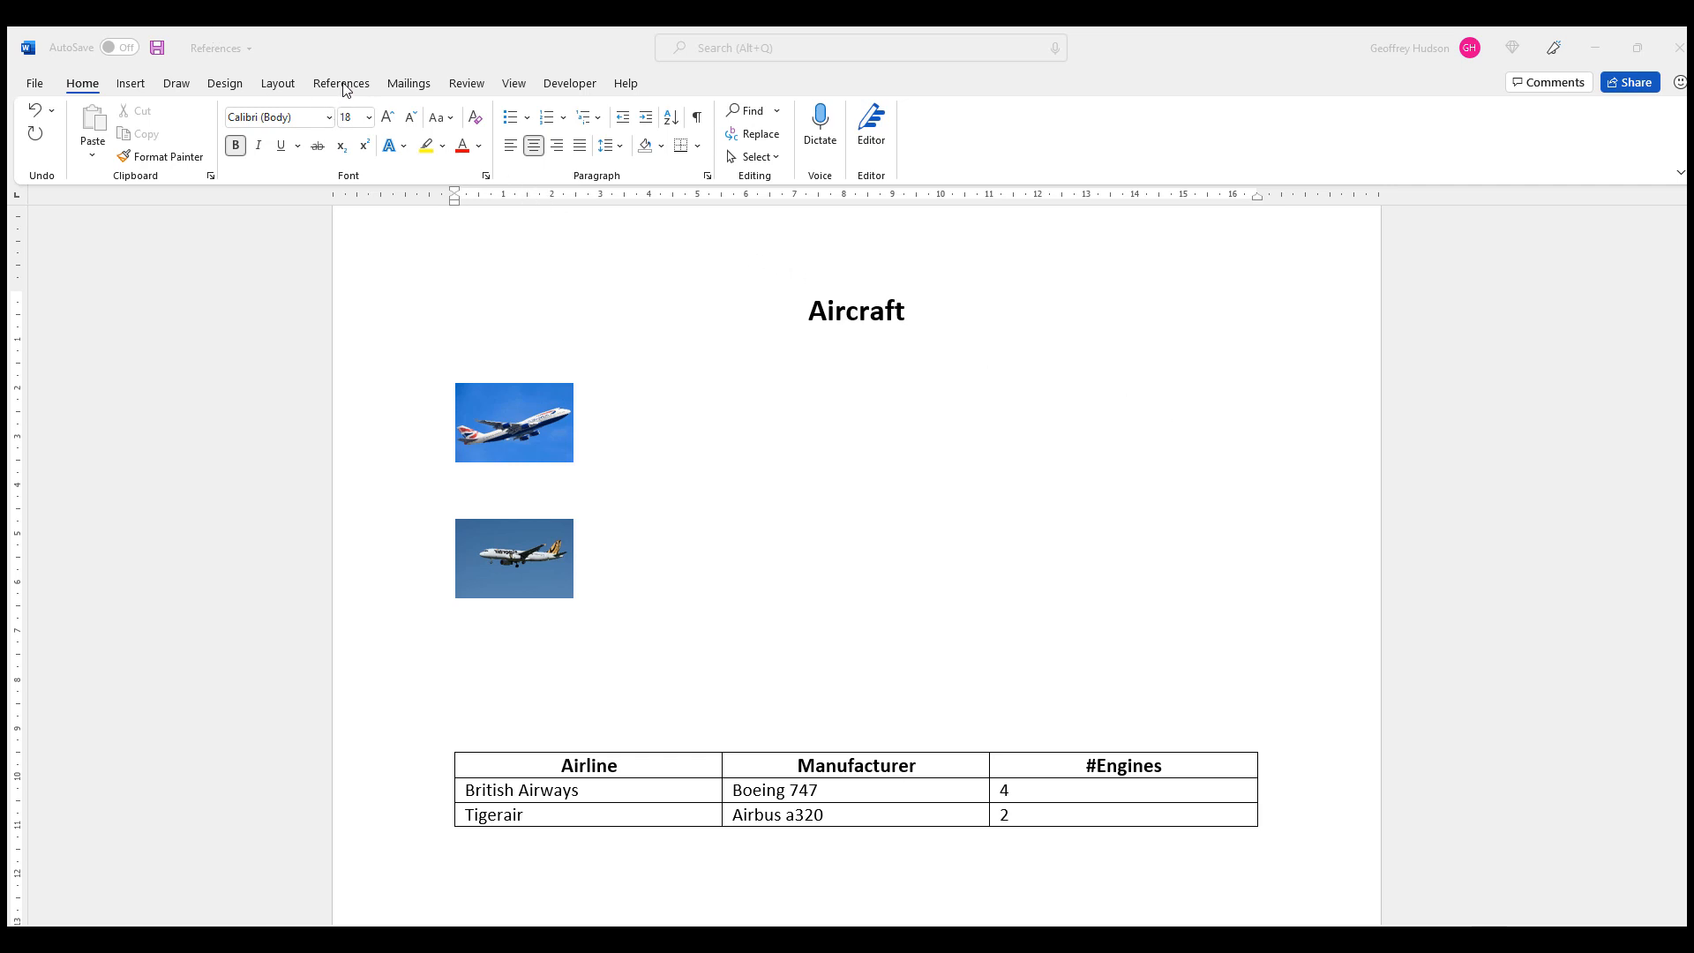
Step: Switch to the References ribbon to reach the caption tools
click(341, 83)
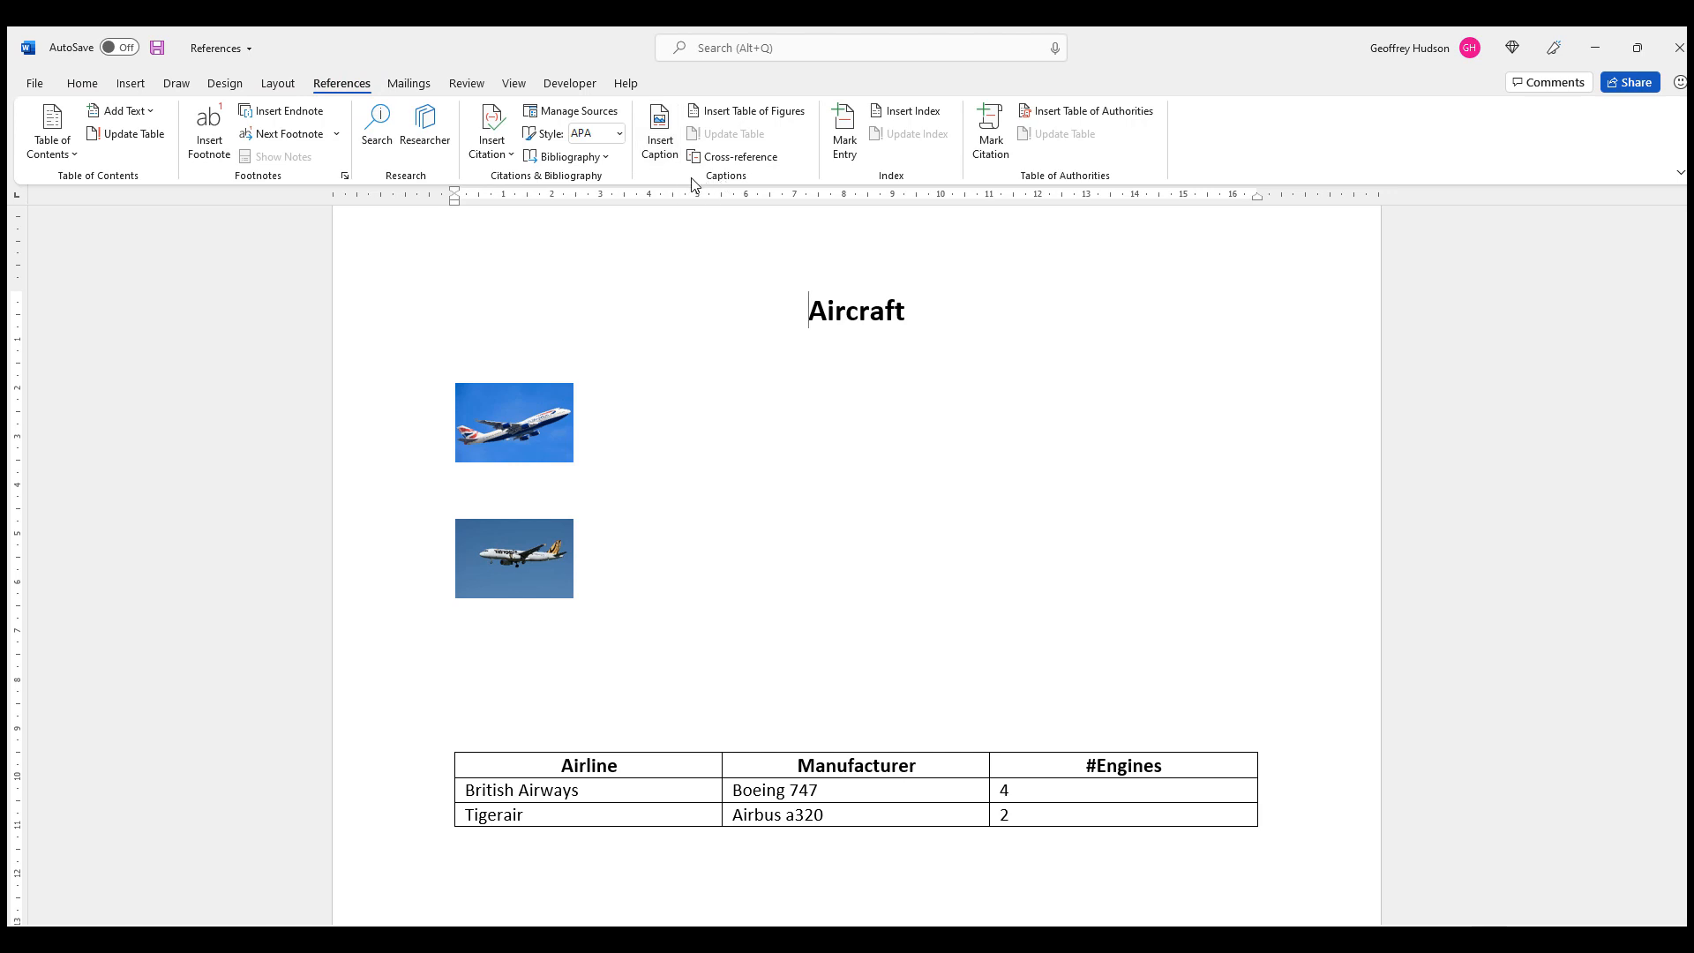
mouse_move(658, 129)
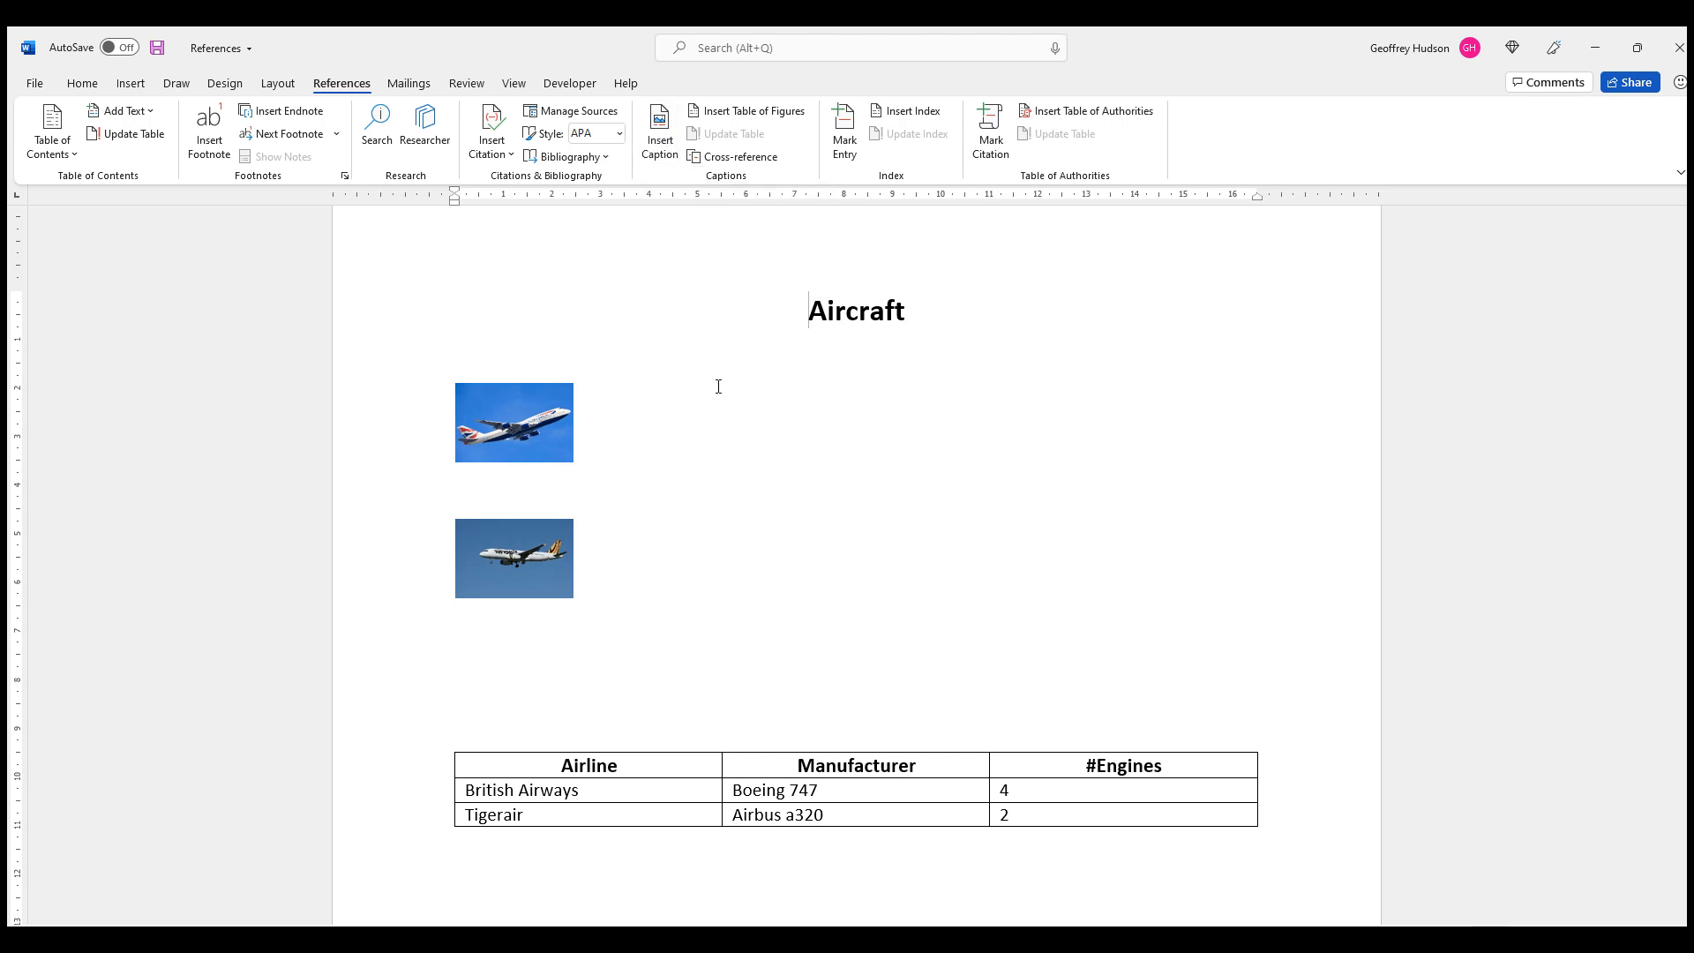
mouse_move(586, 455)
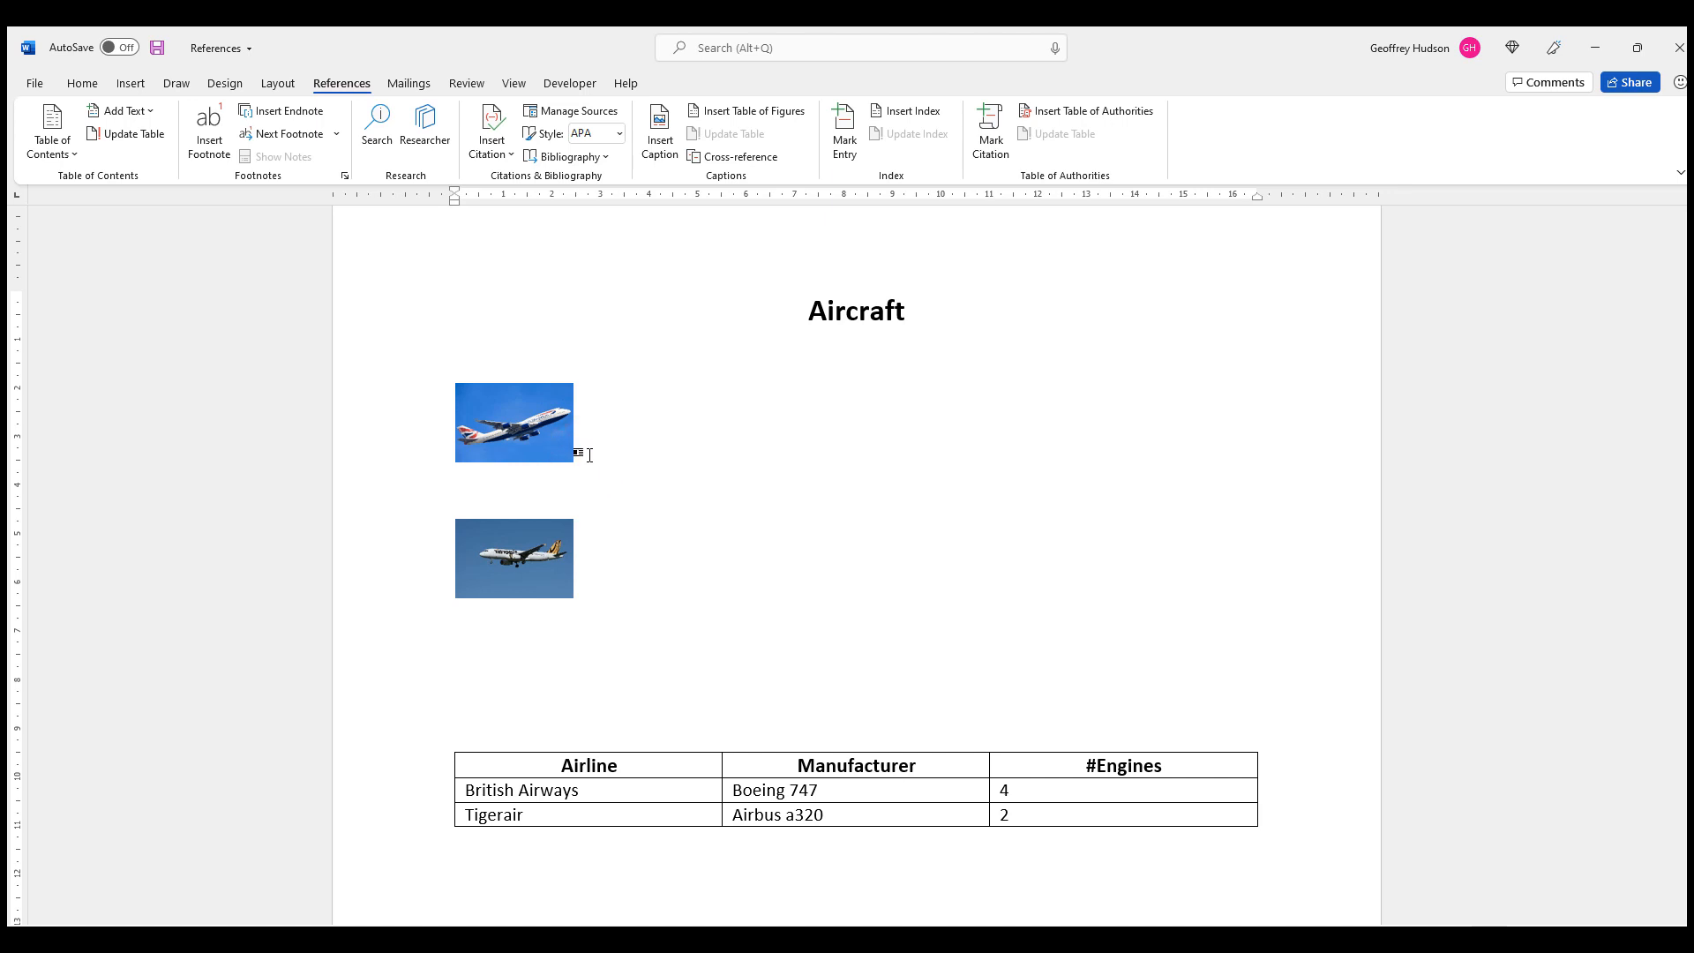
mouse_move(636, 440)
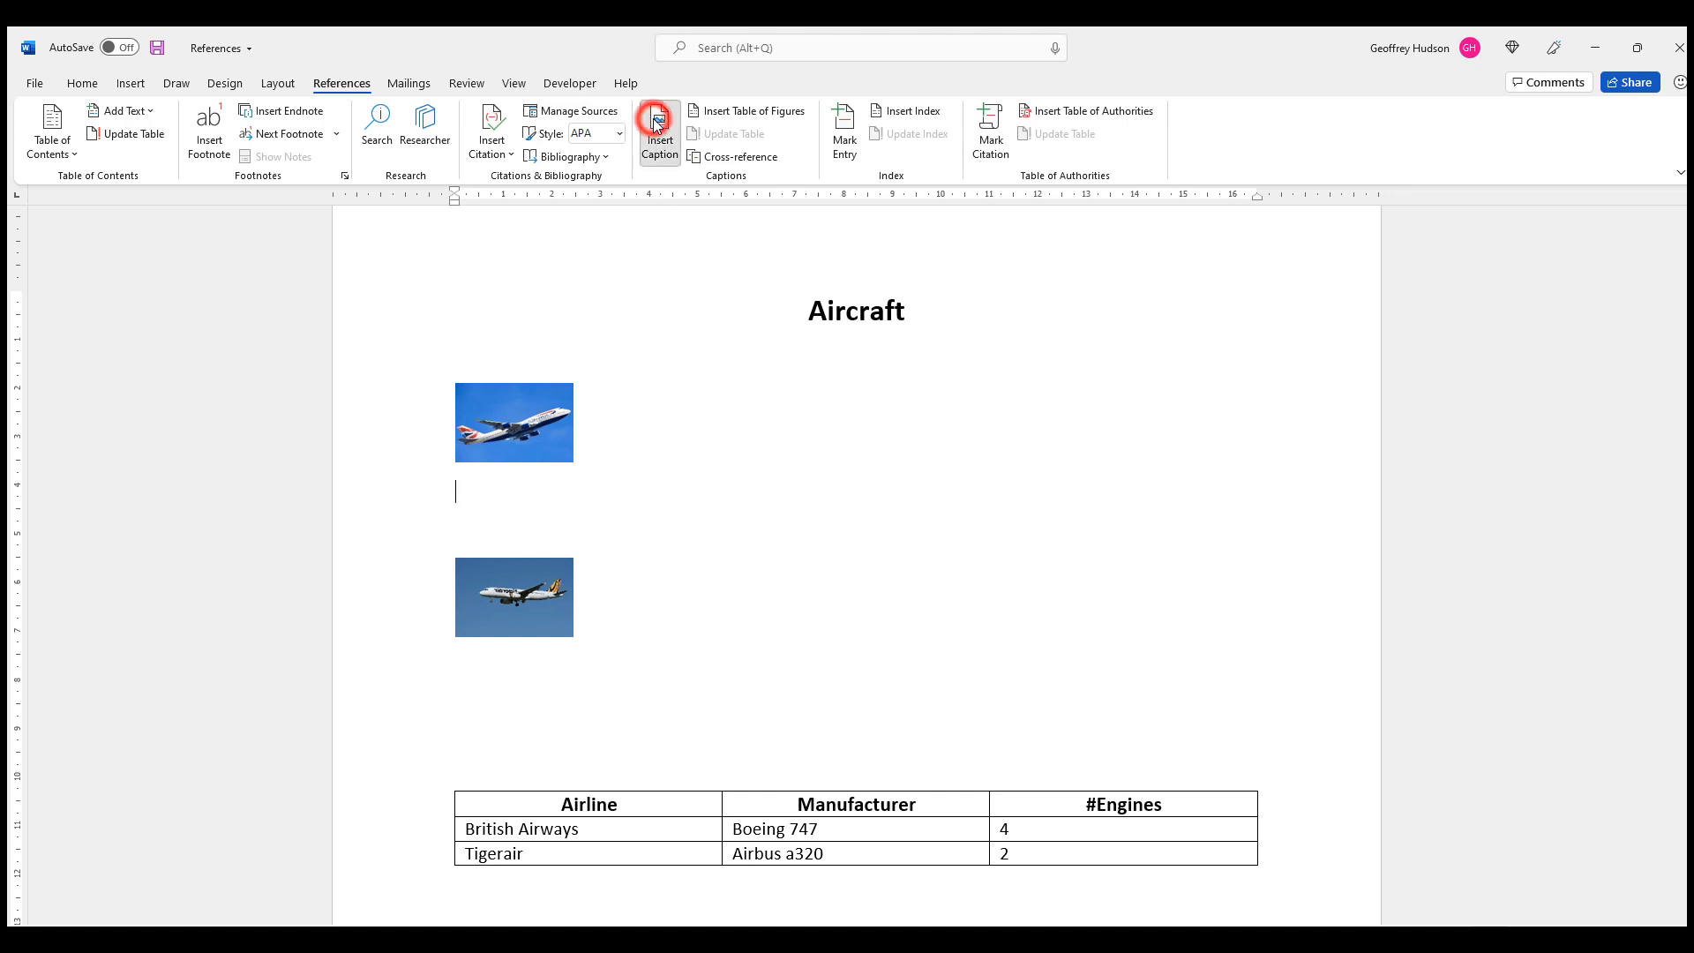
Step: Start a caption for the first photo reading 'Figure 1 British Airways'
click(658, 127)
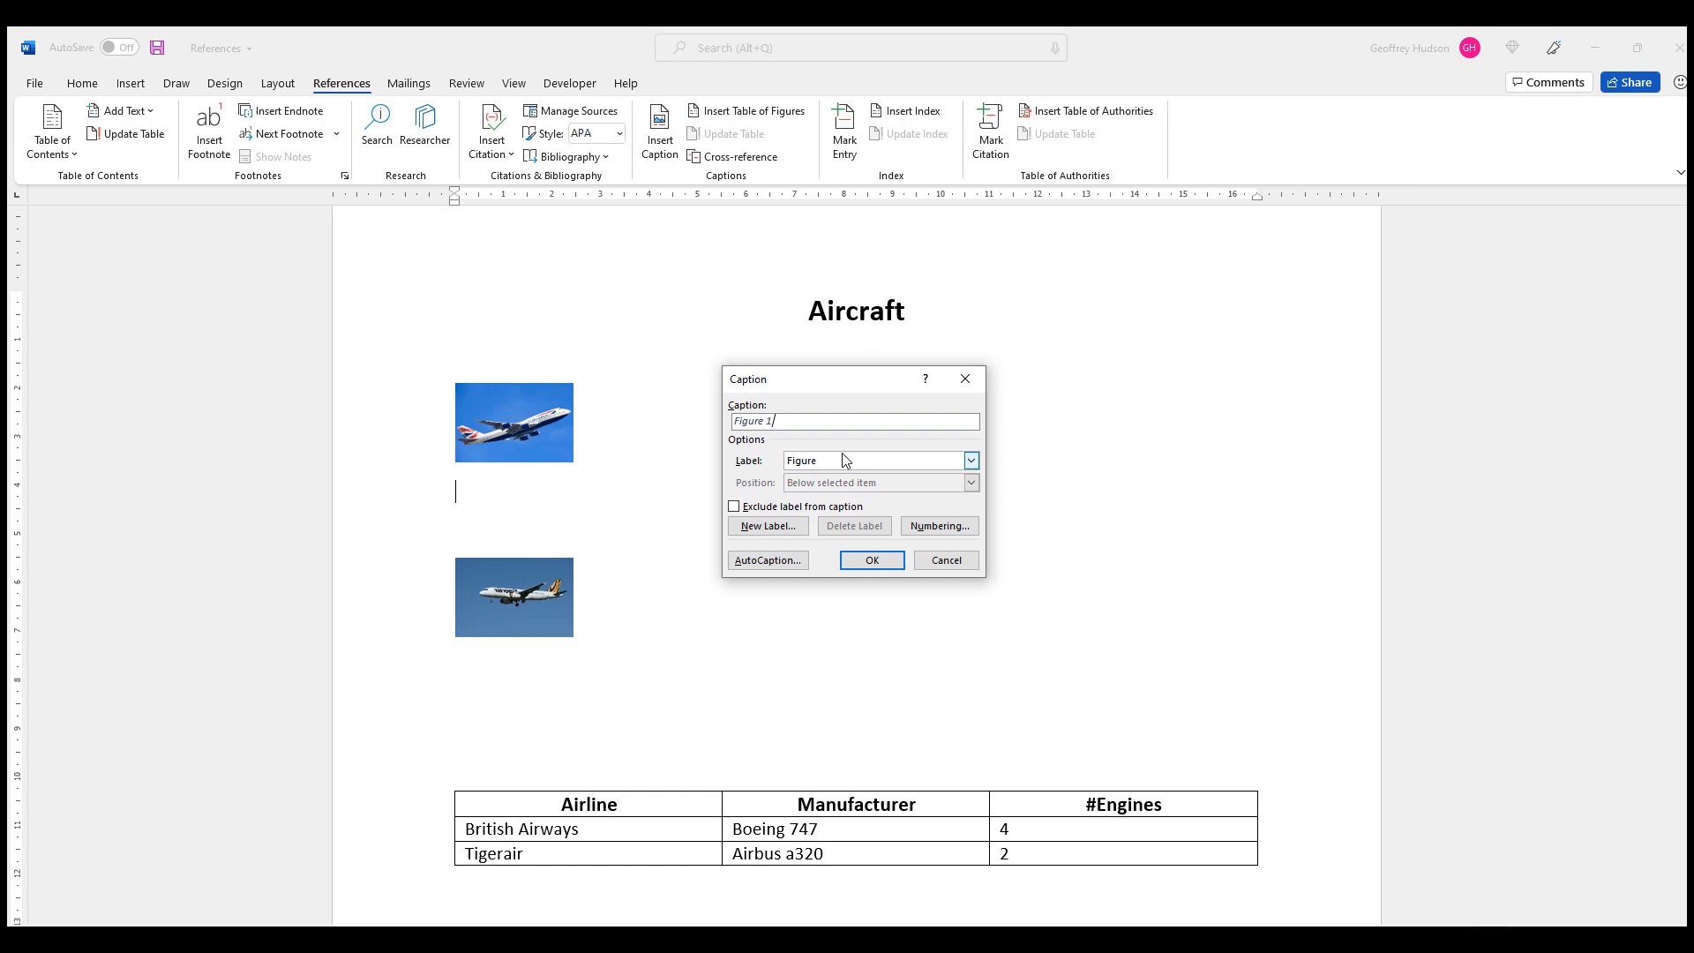
mouse_move(944, 402)
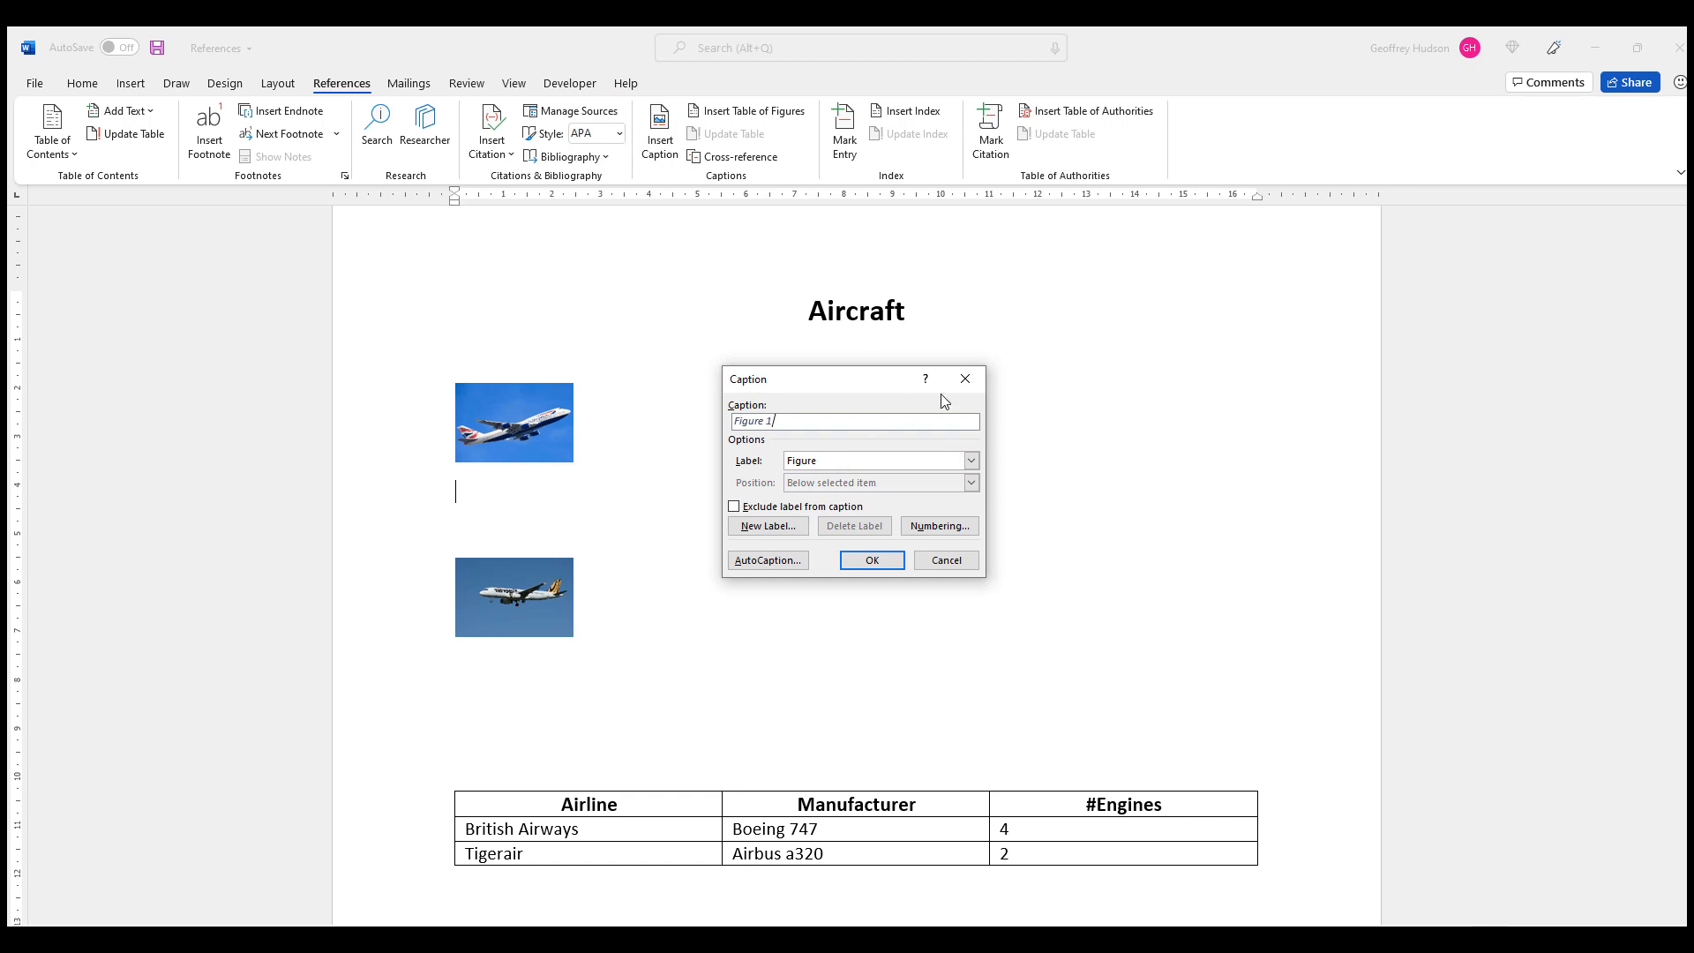
mouse_move(1055, 383)
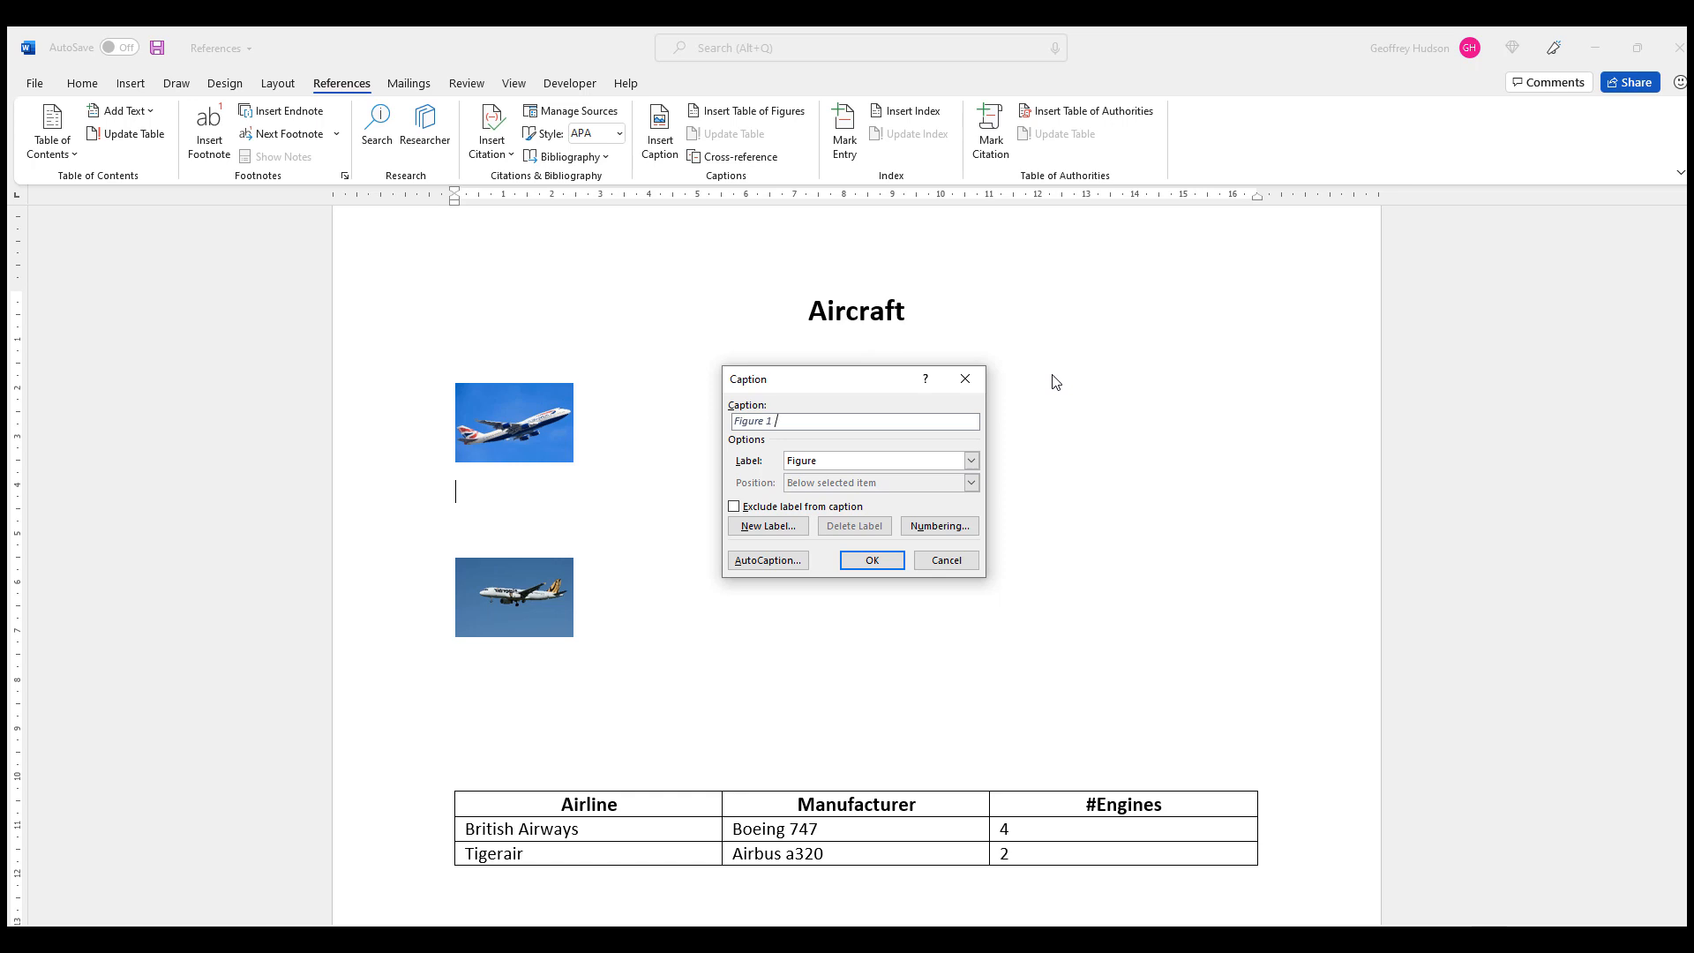
text(British)
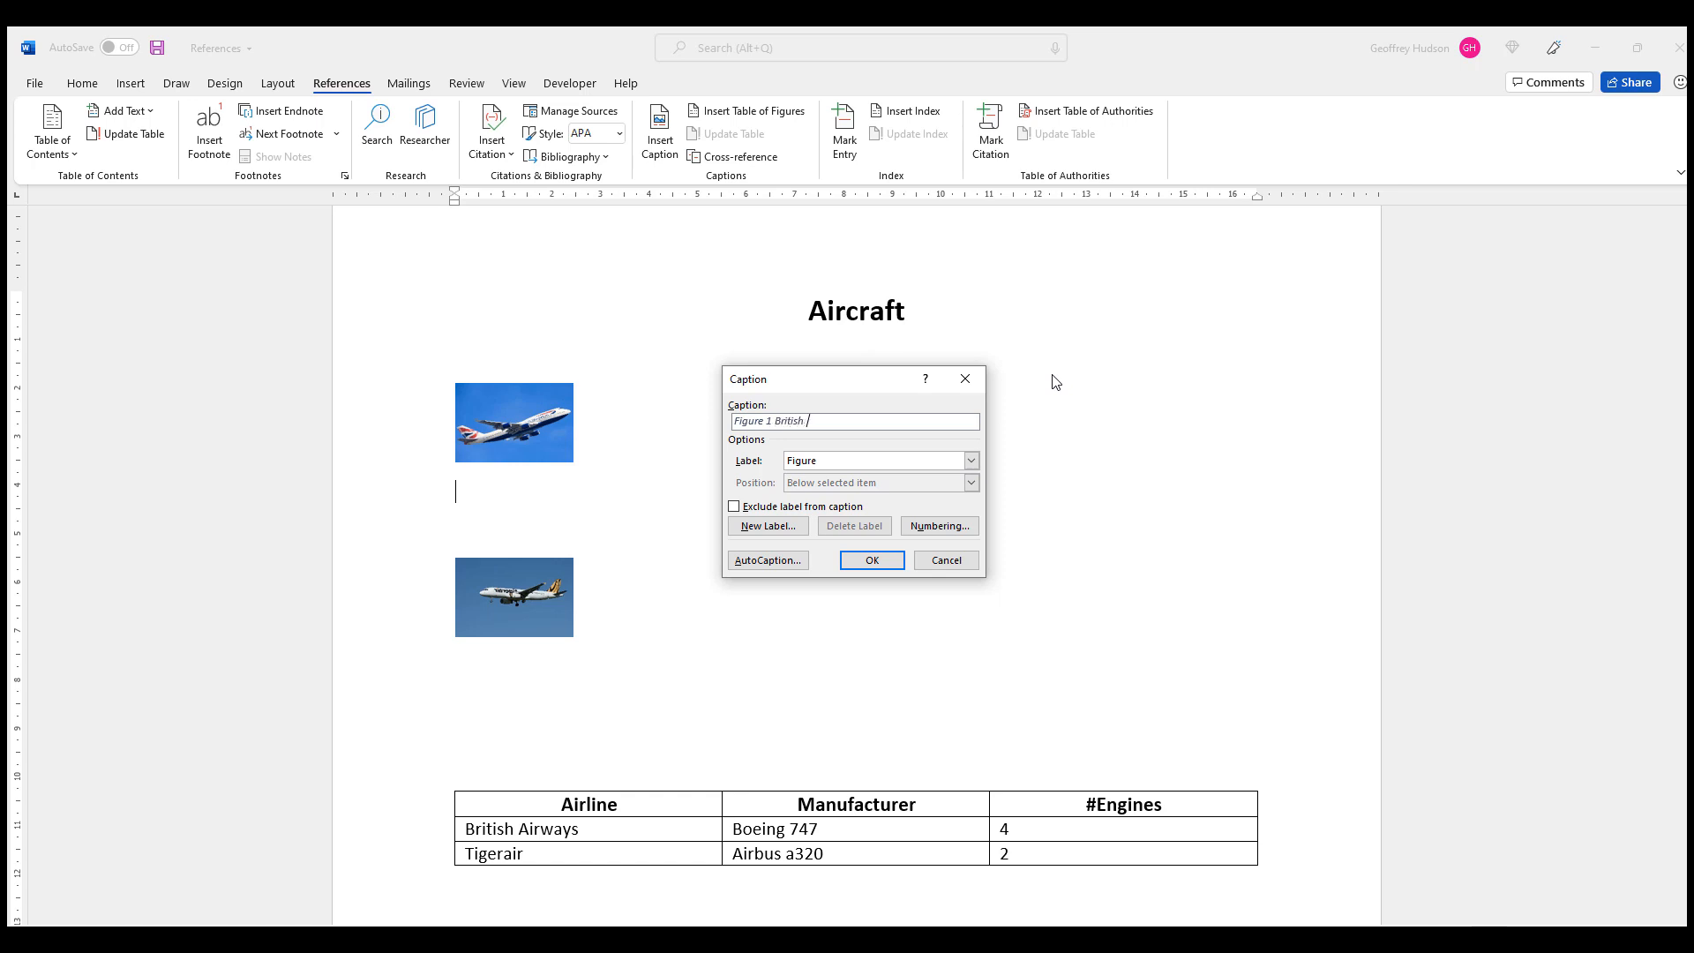
text(Ai)
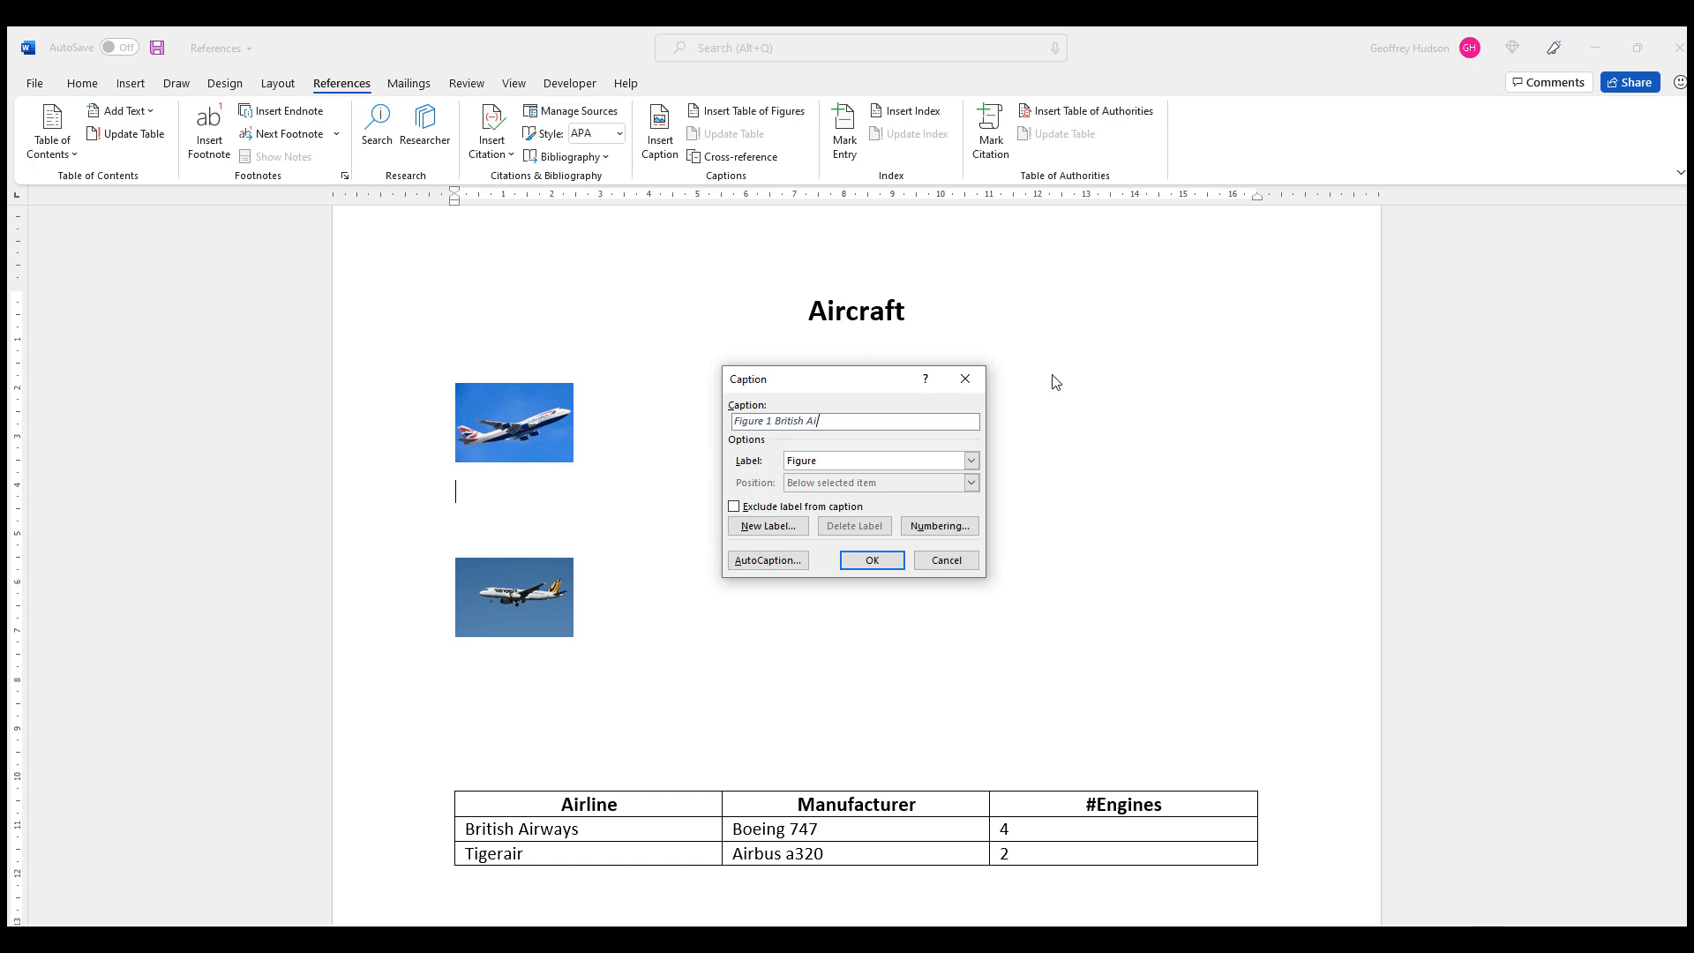
text(ways)
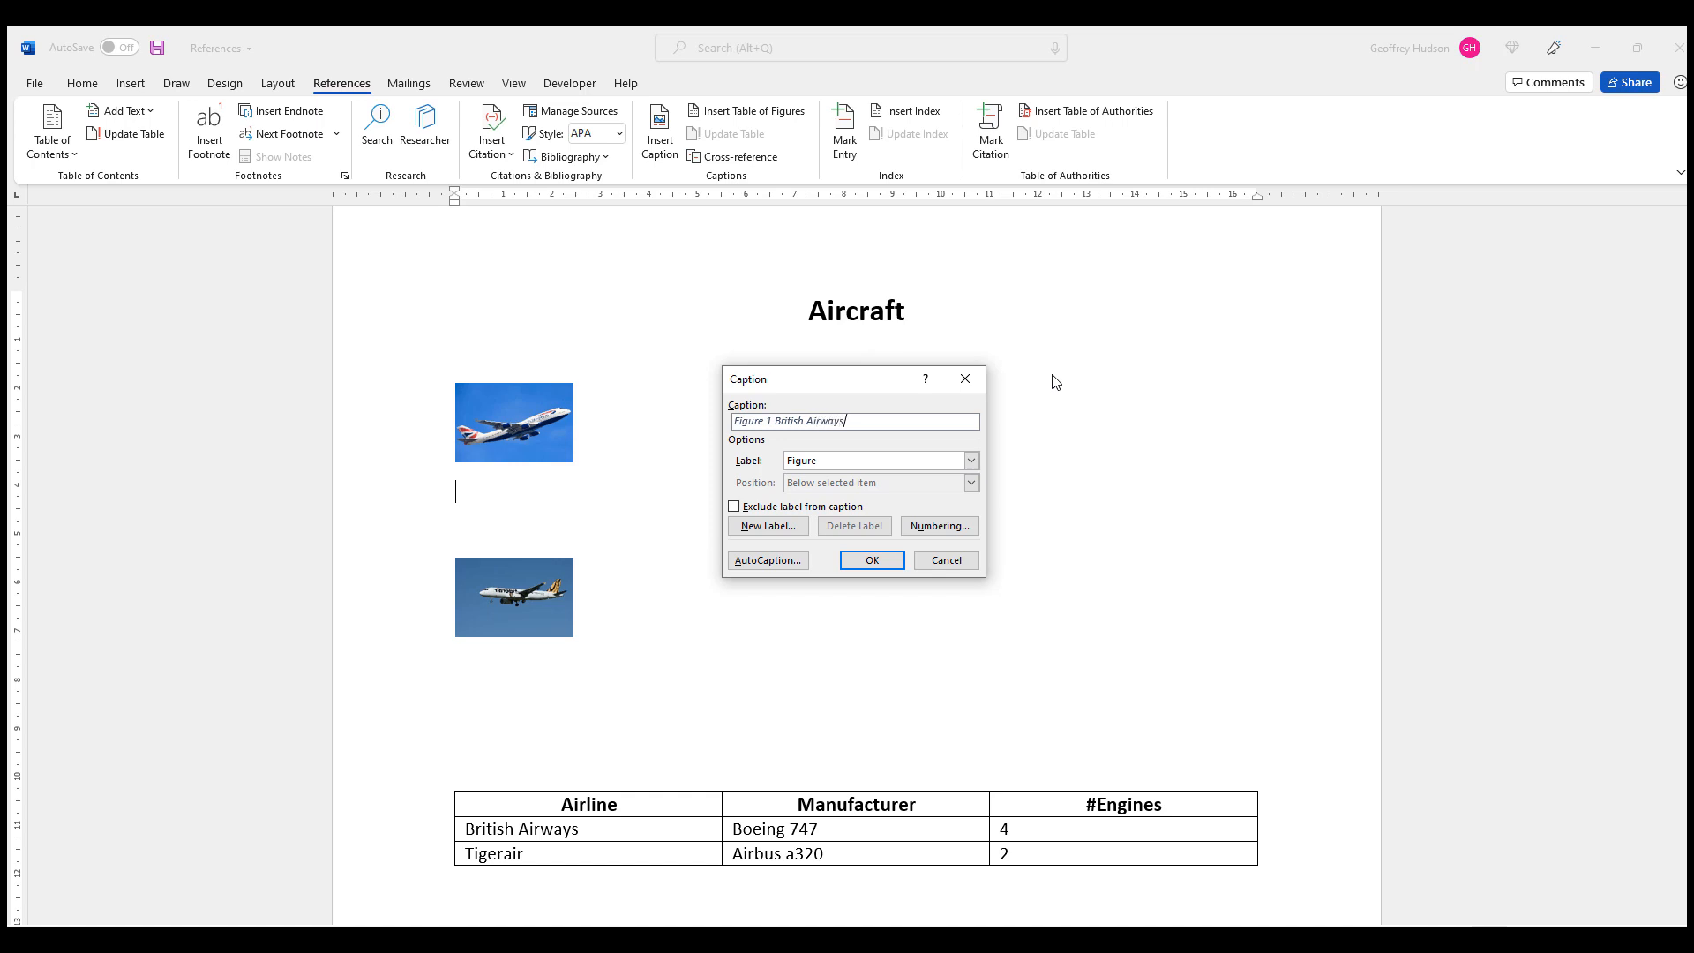
mouse_move(1017, 520)
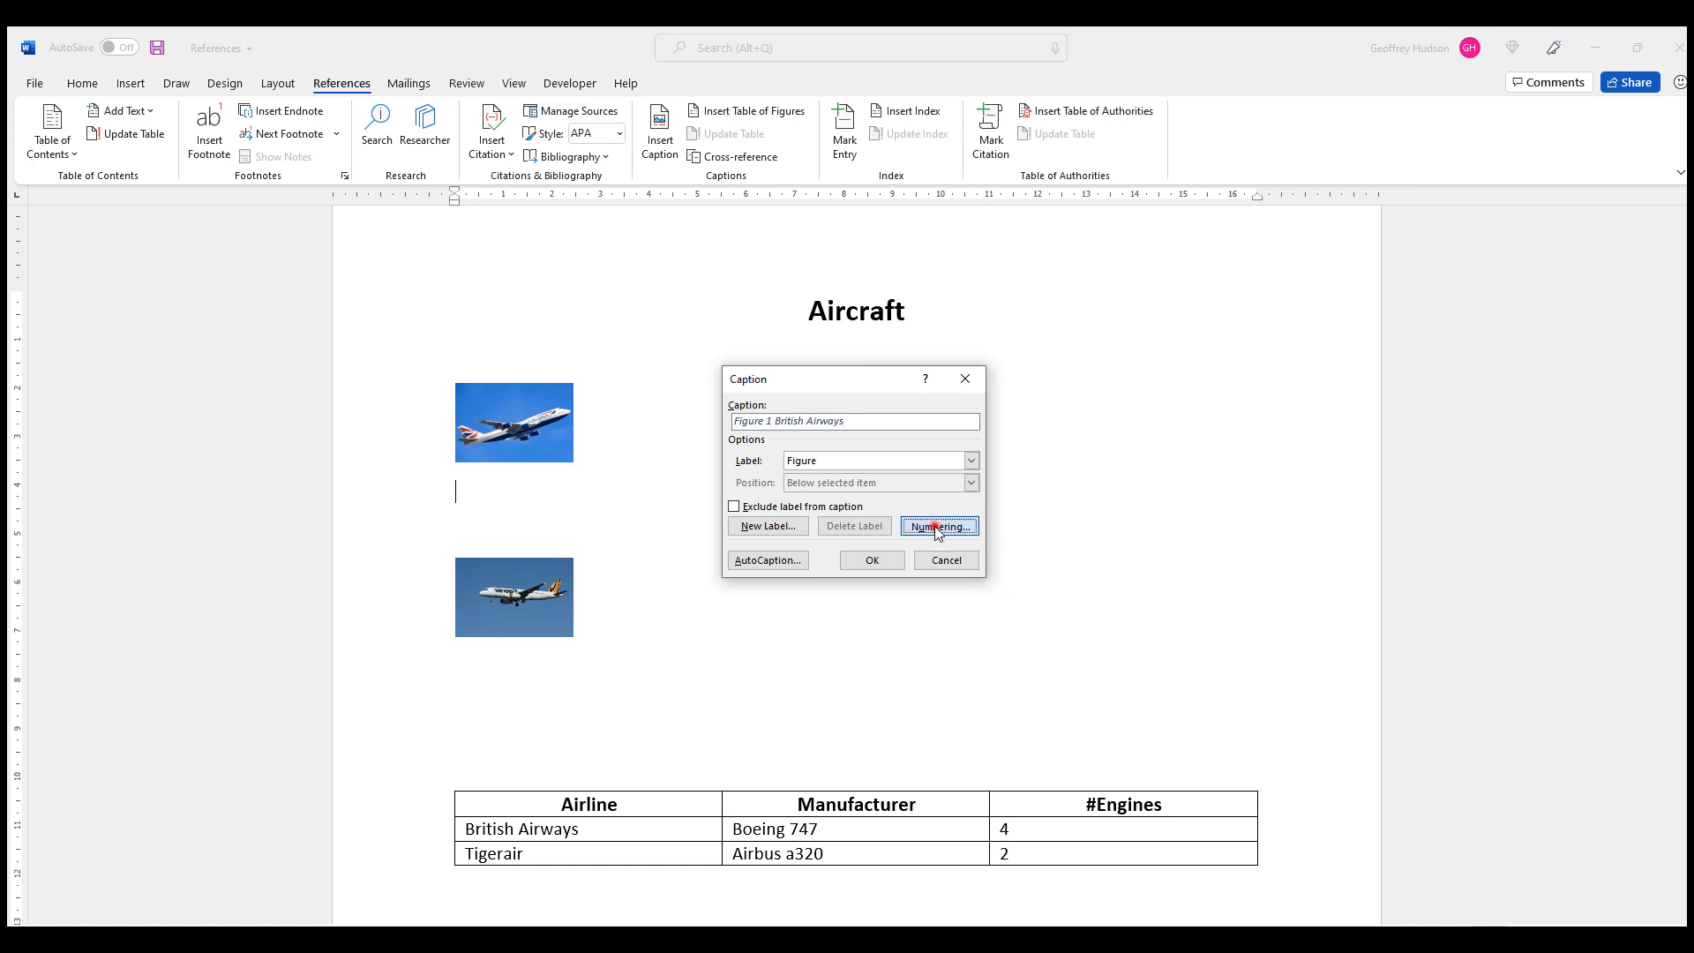
Step: Keep the default numbering format and insert the Figure 1 British Airways caption
click(938, 526)
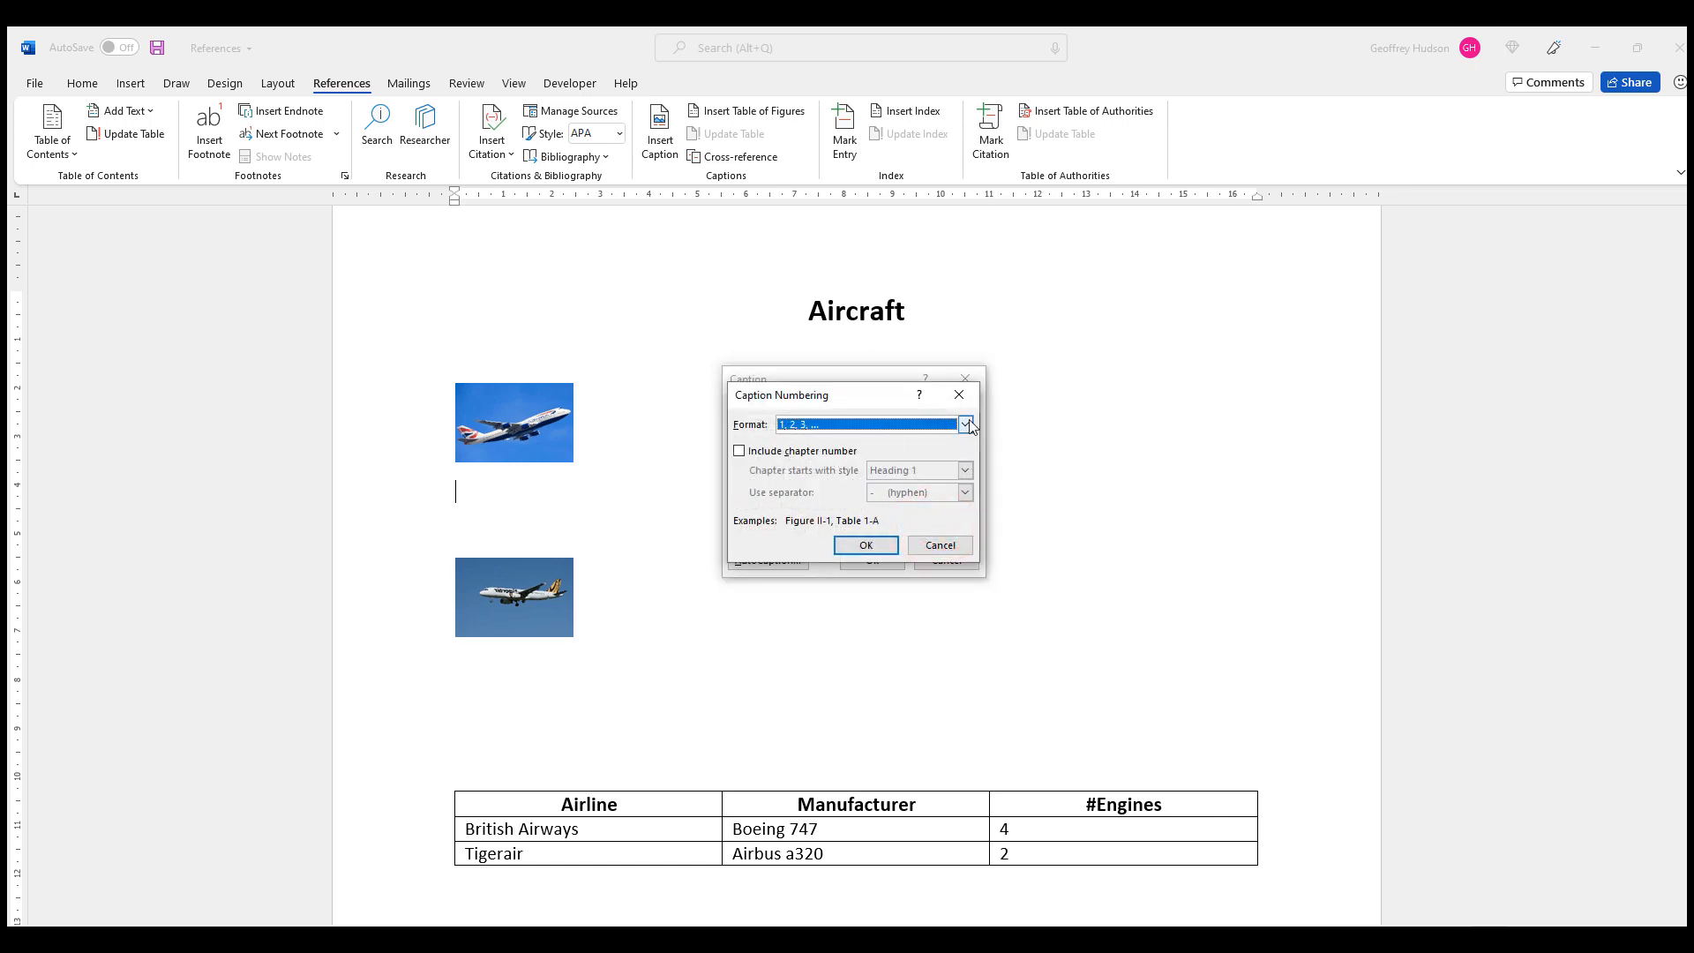
click(966, 423)
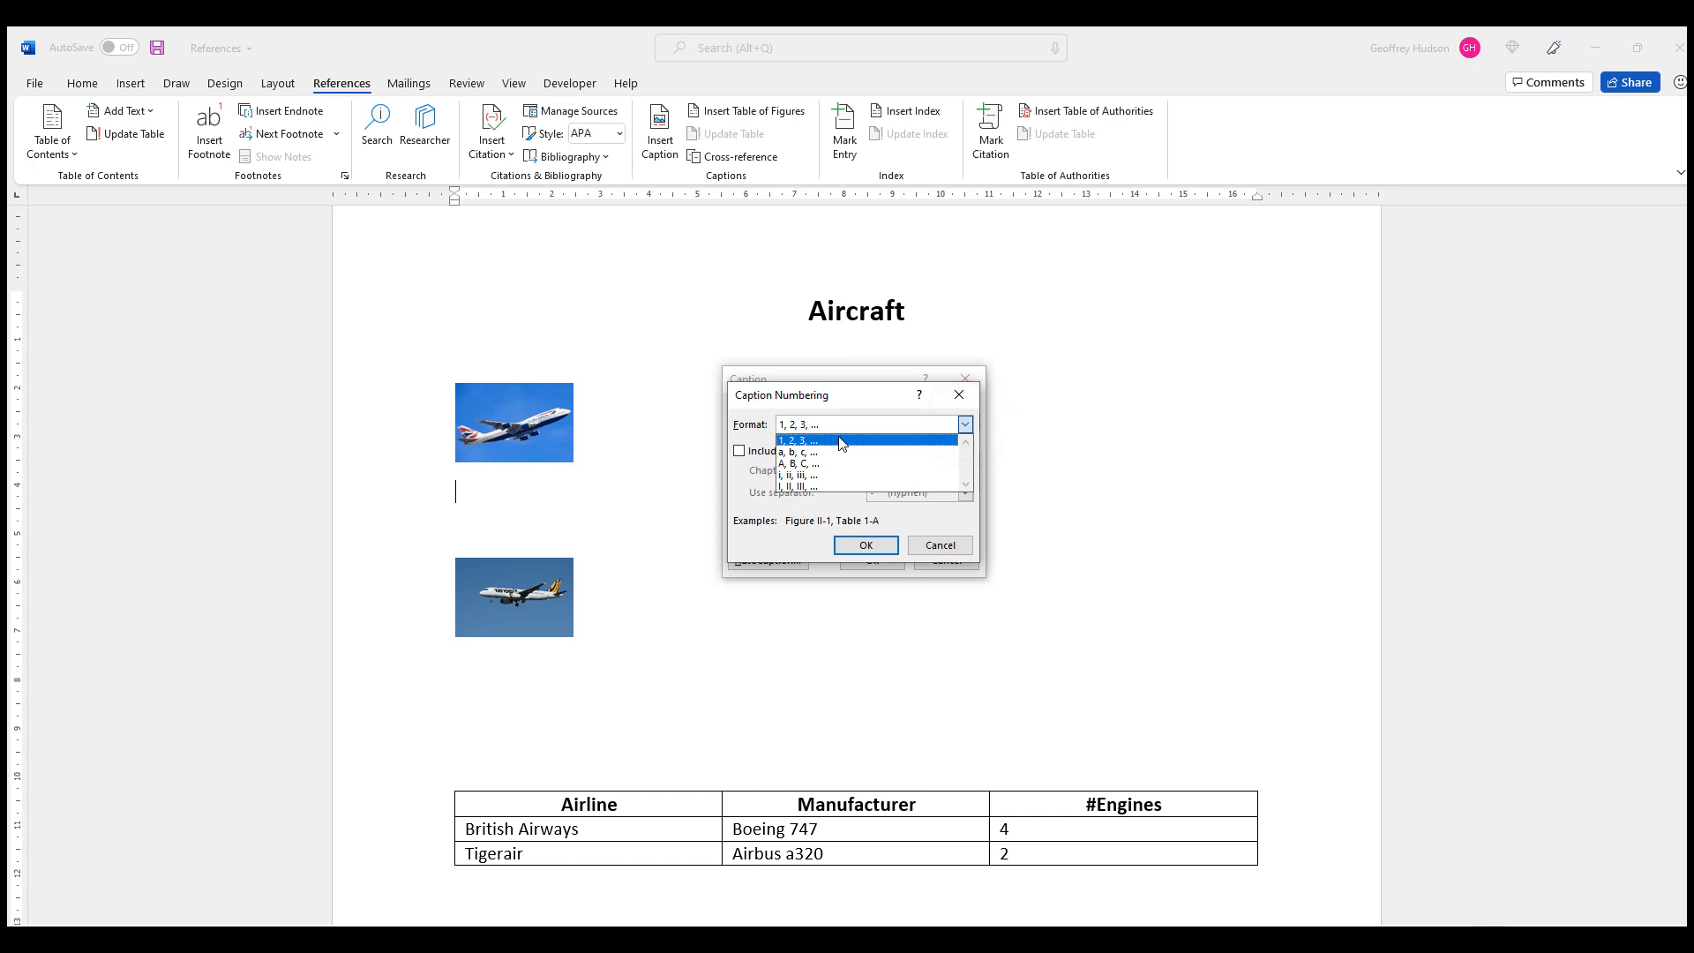
mouse_move(824, 475)
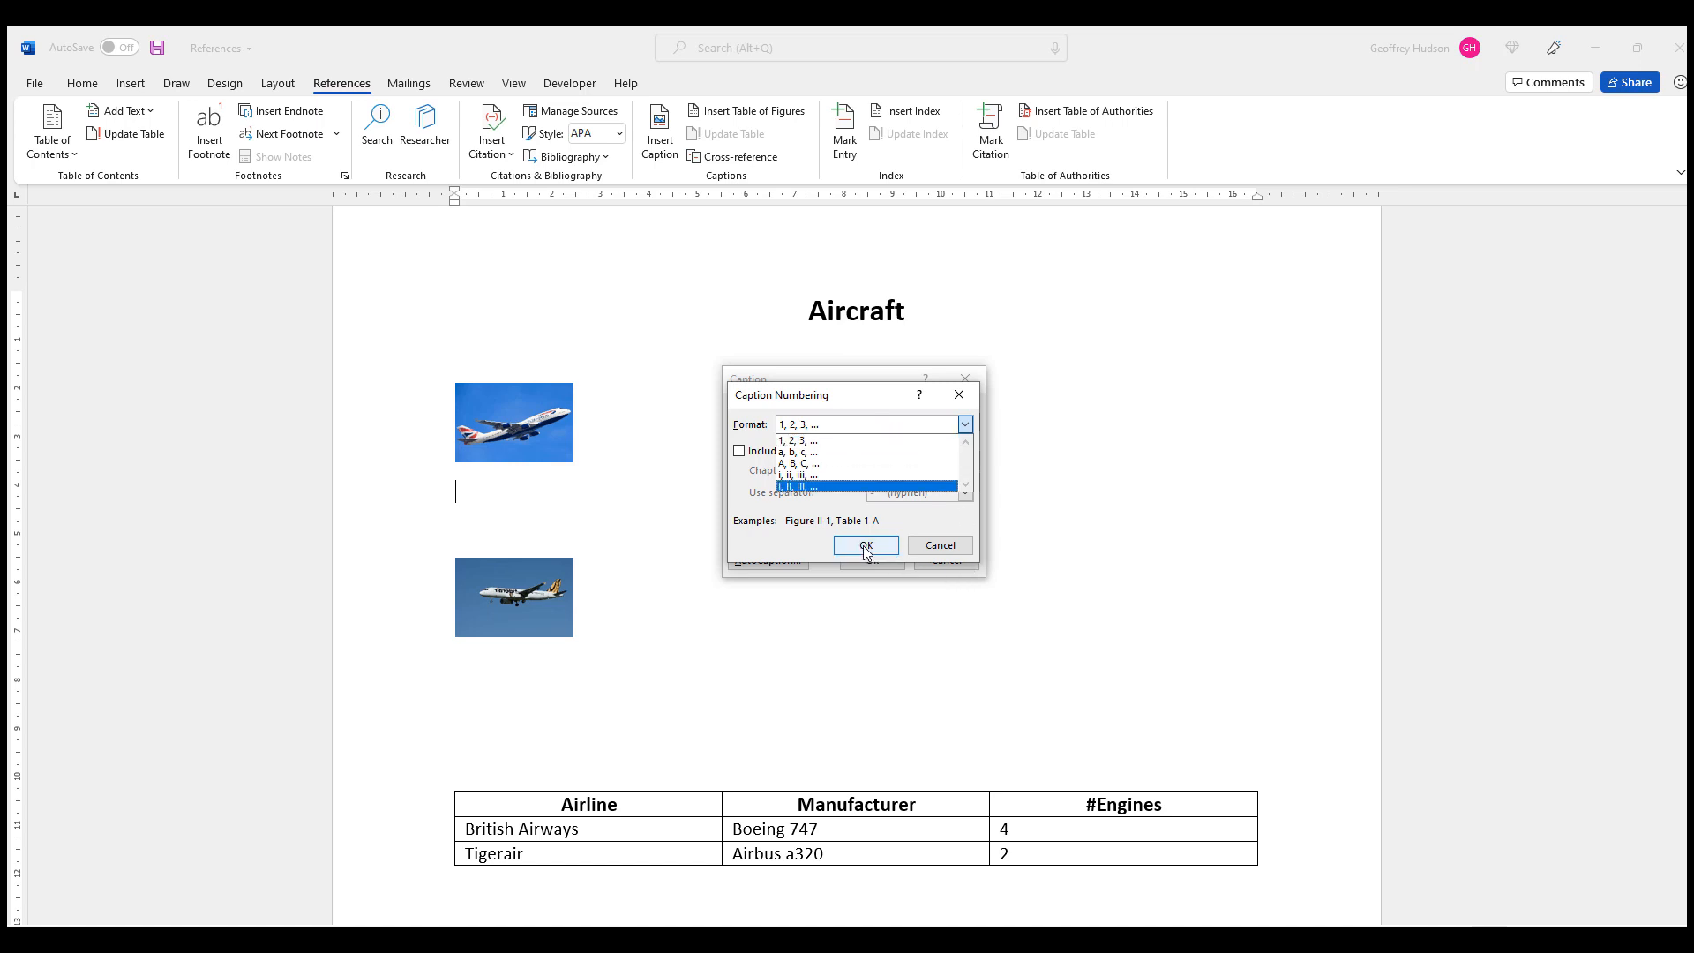
click(865, 545)
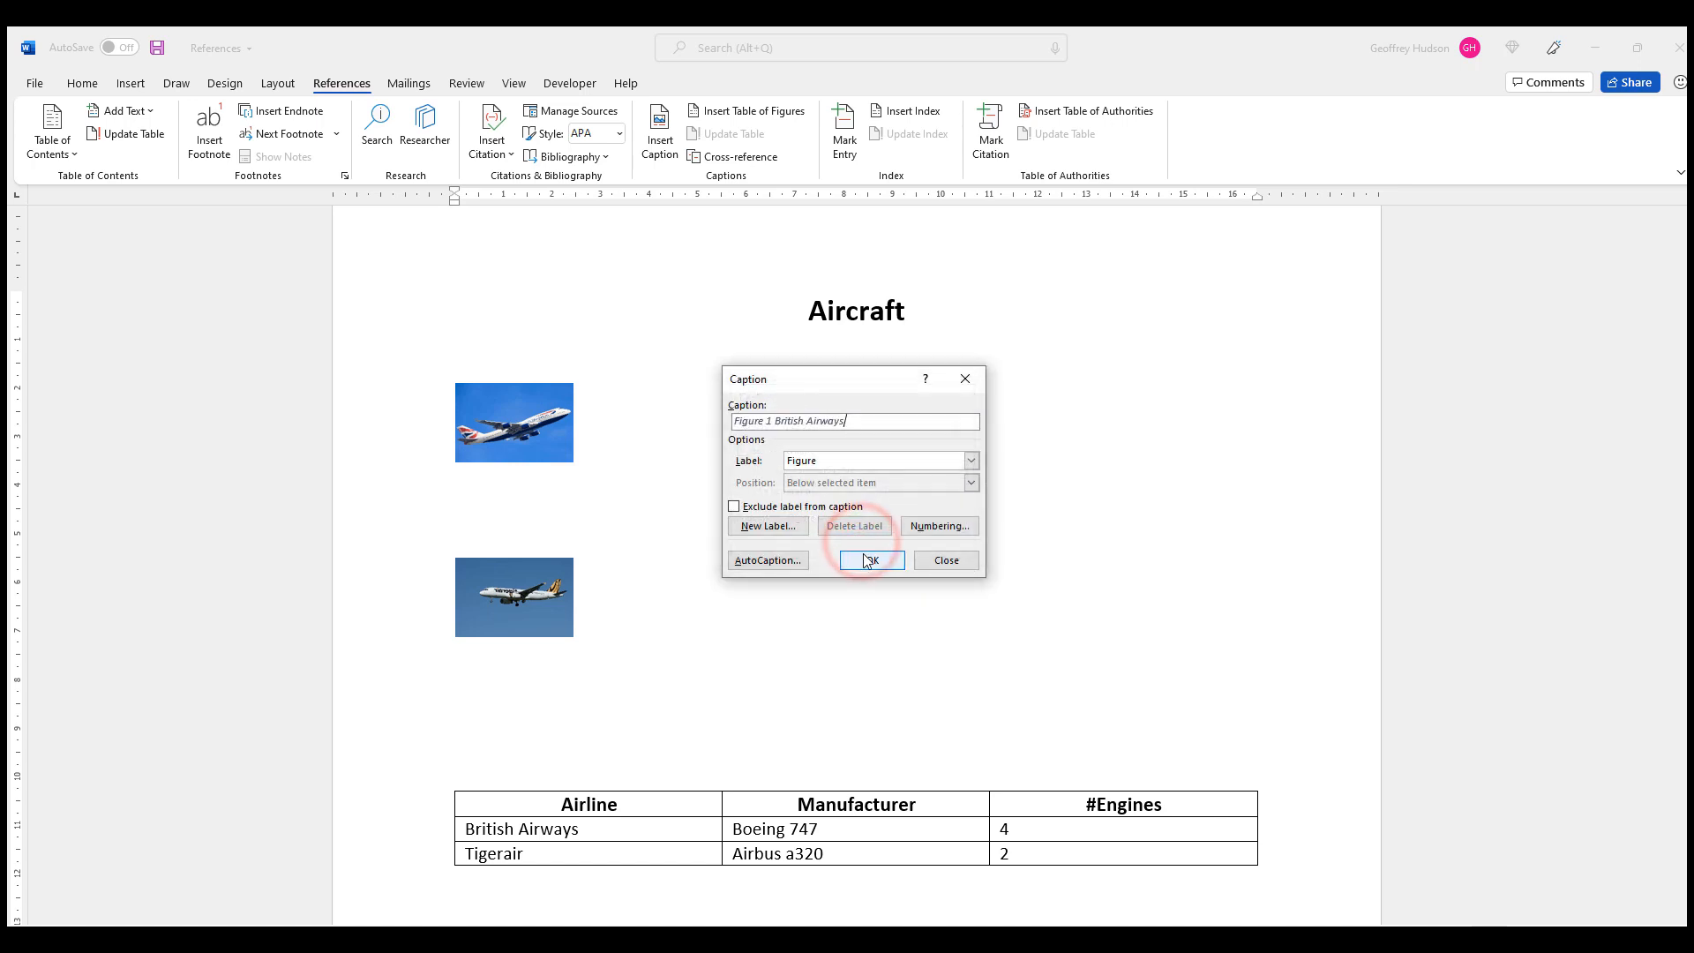
click(870, 560)
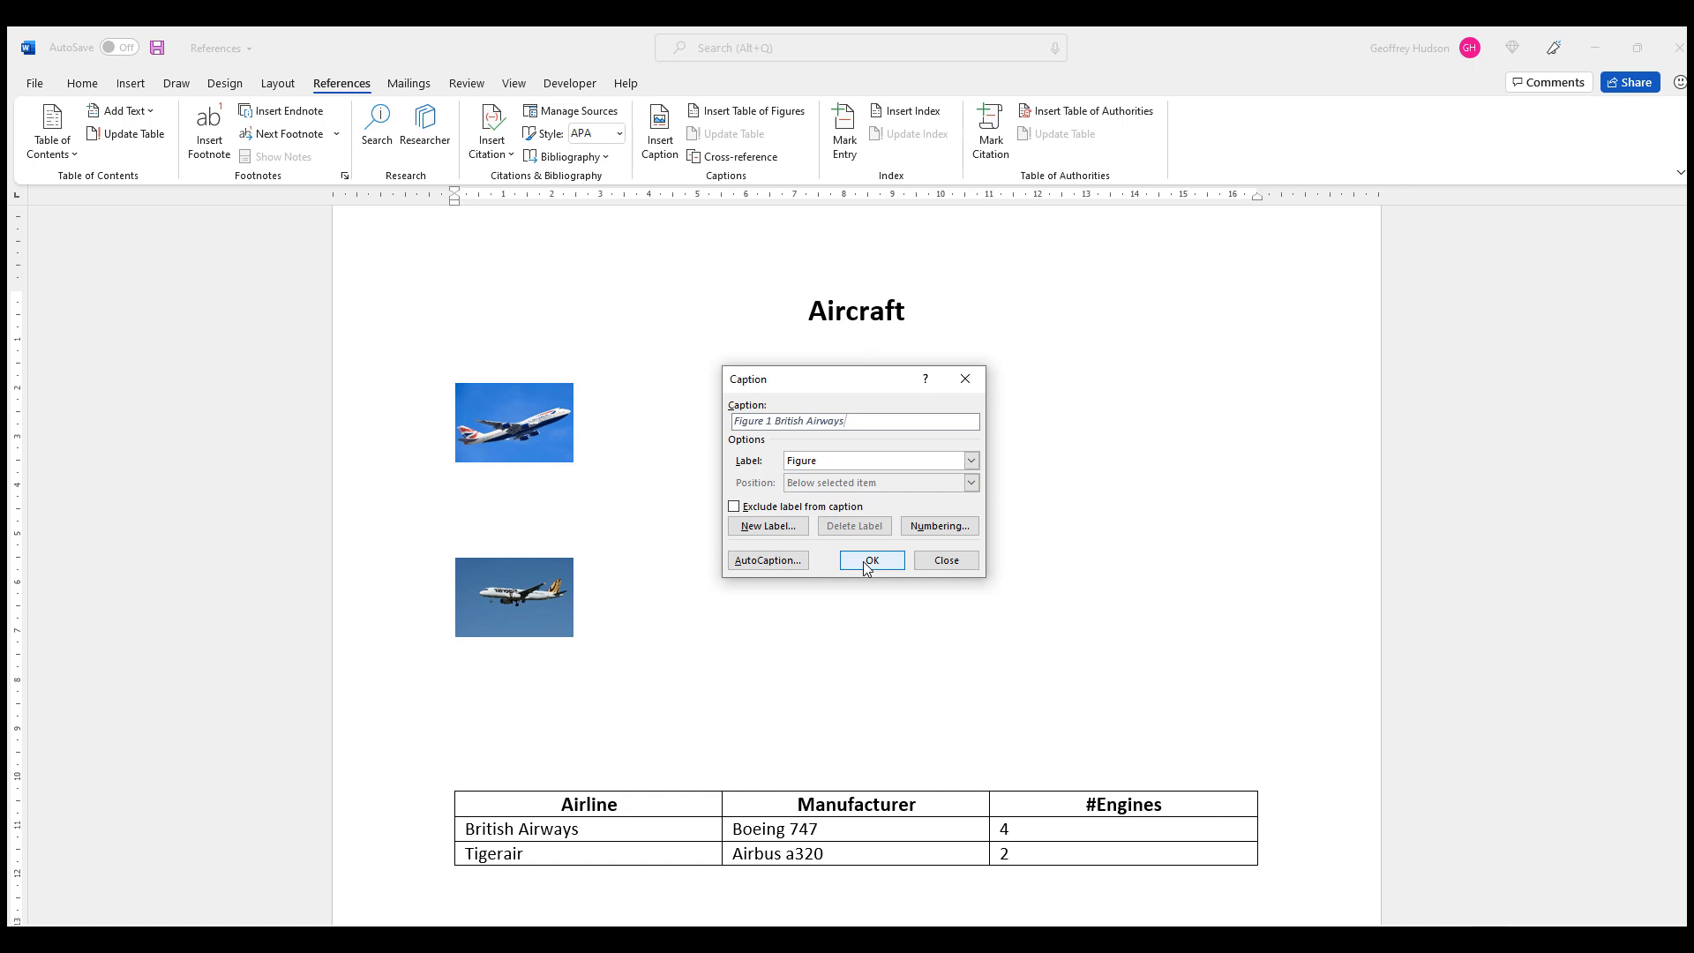
click(871, 560)
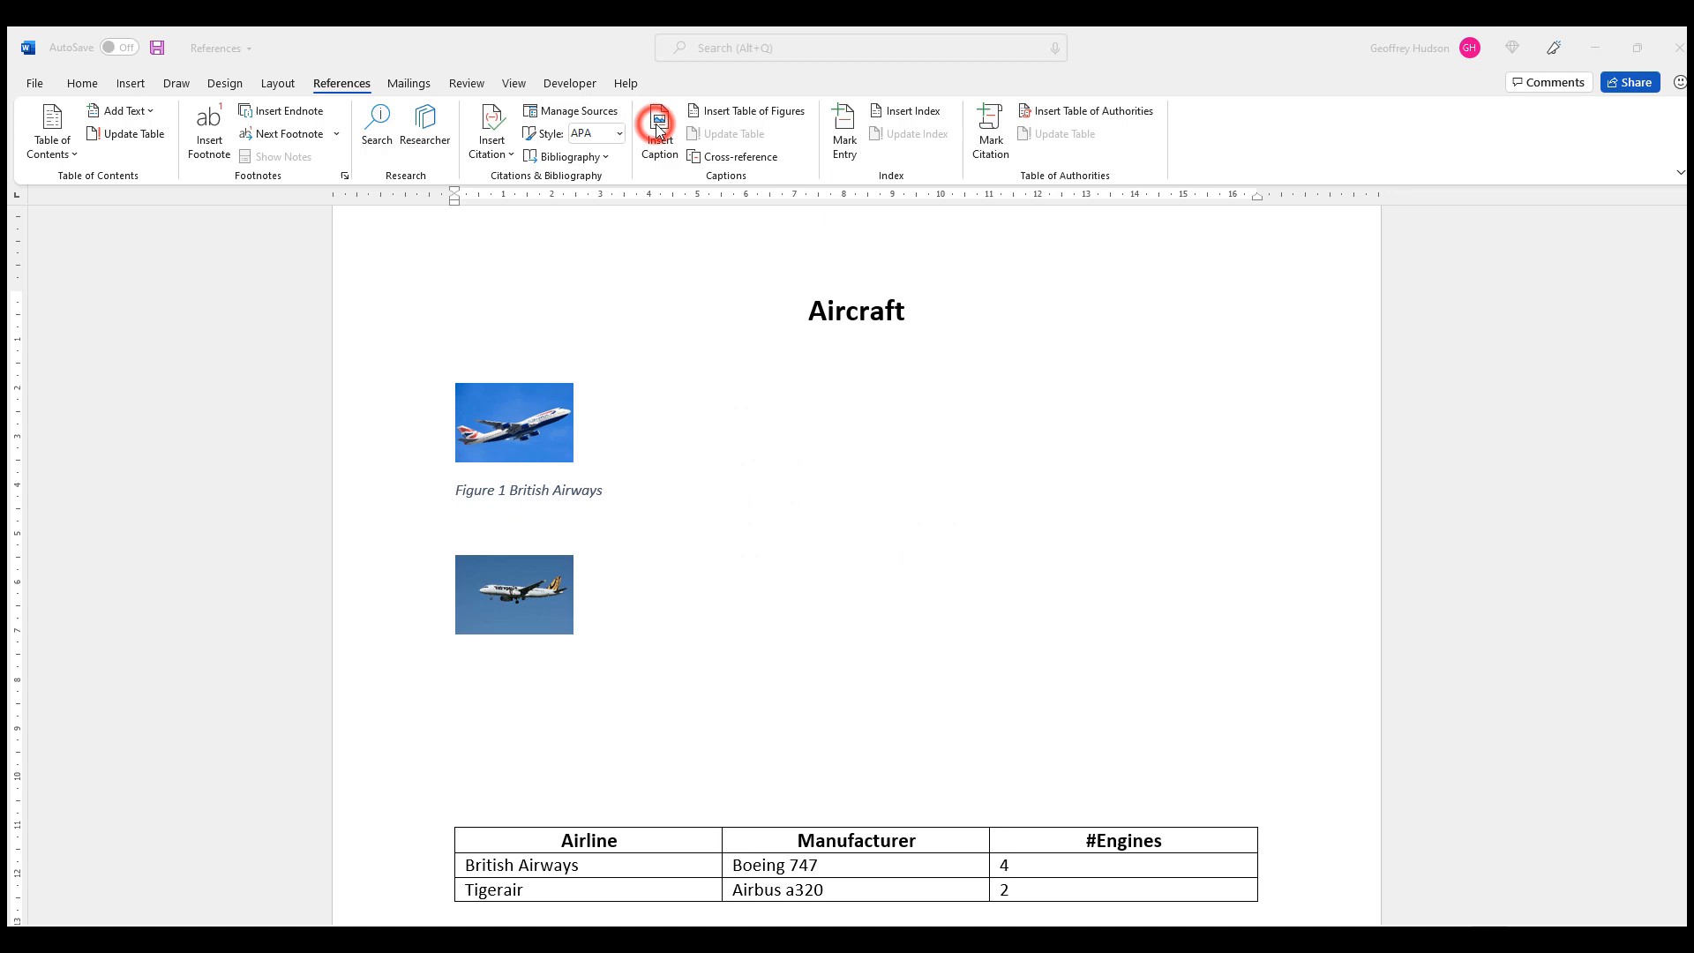
Step: Caption the second photo 'Figure 2 Tigerair', leaving the numbering format unchanged
click(659, 124)
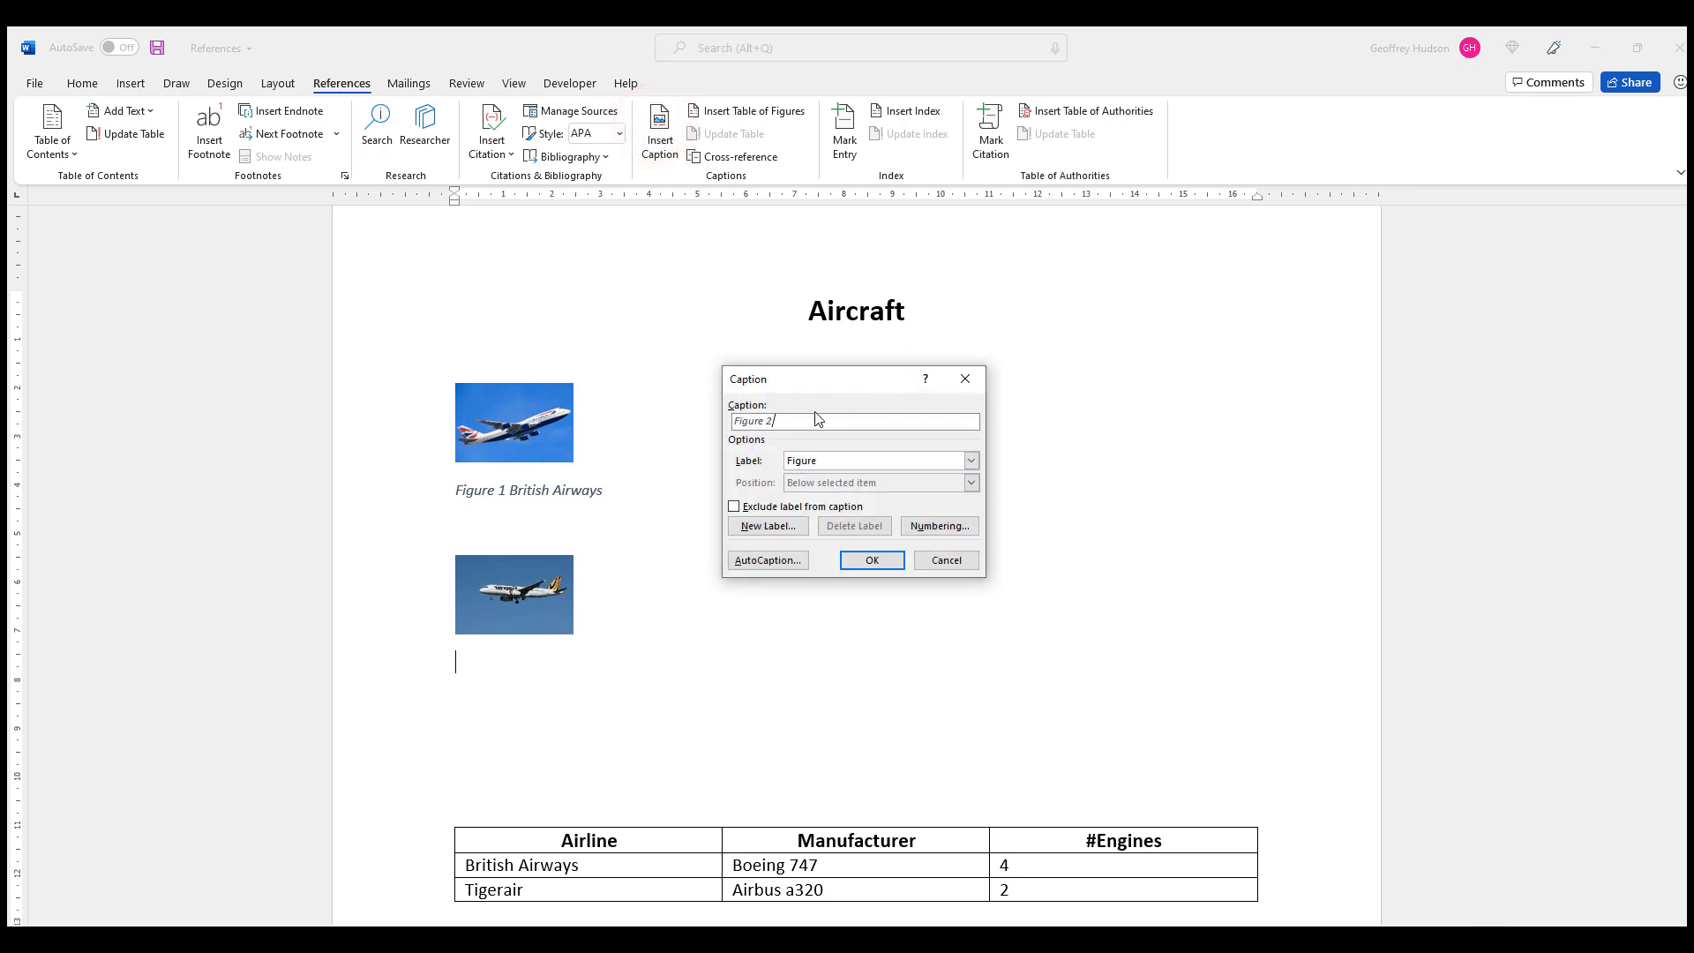
mouse_move(788, 337)
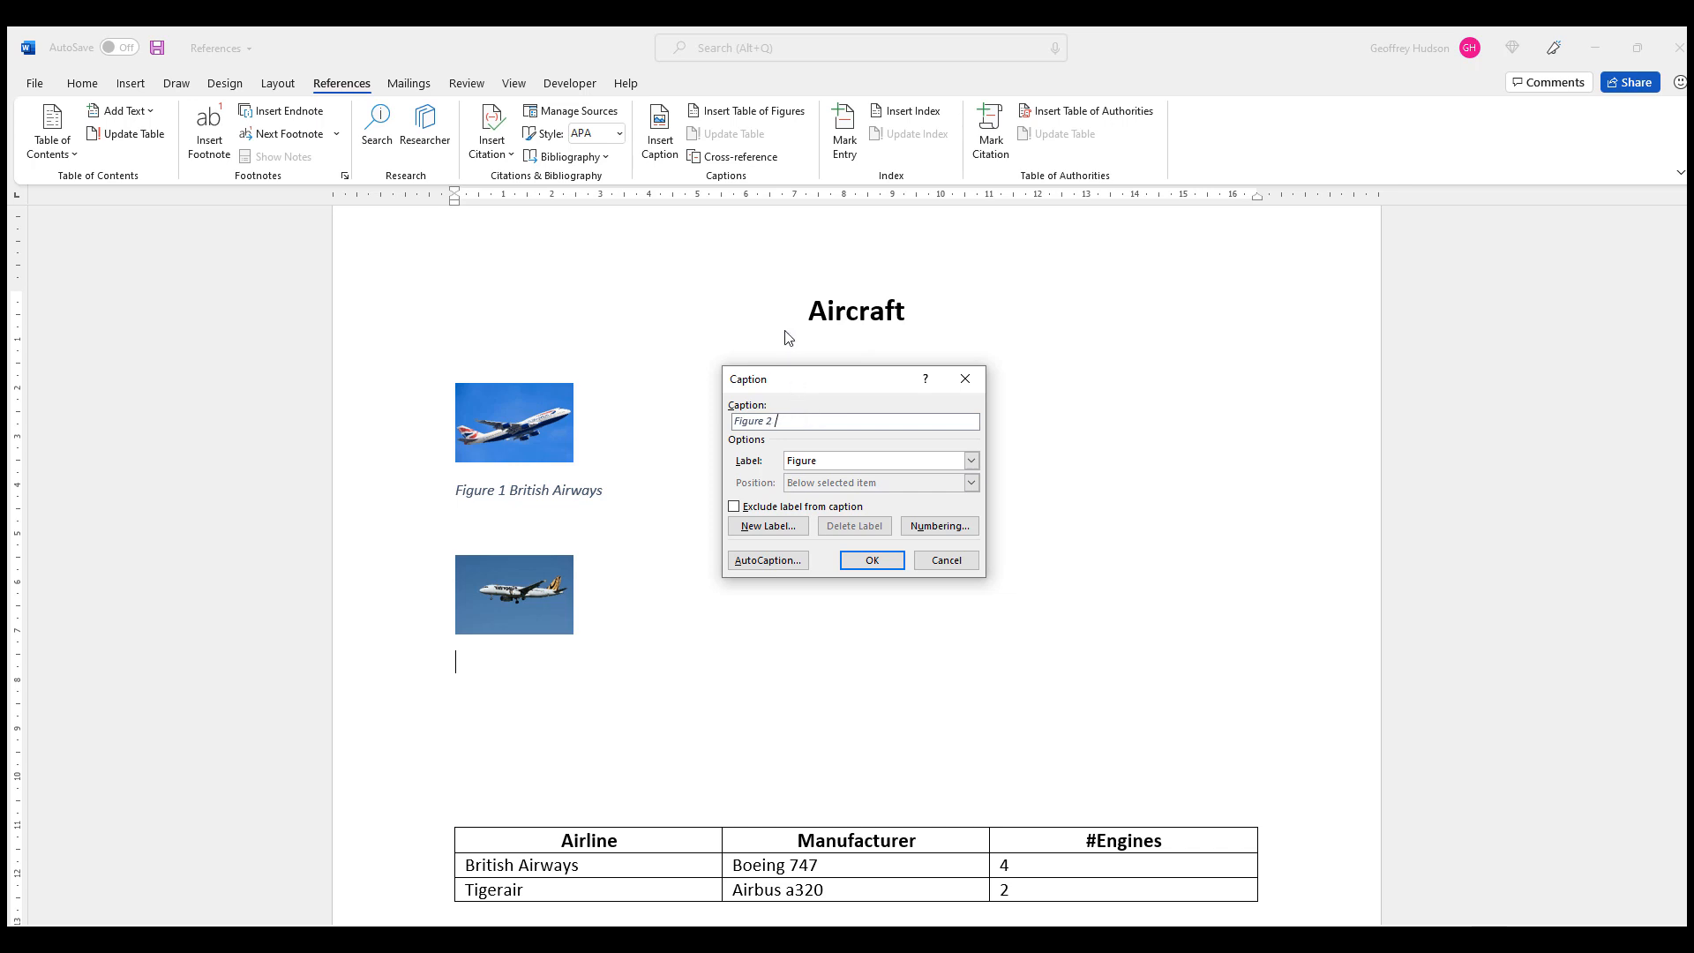
text(Tige)
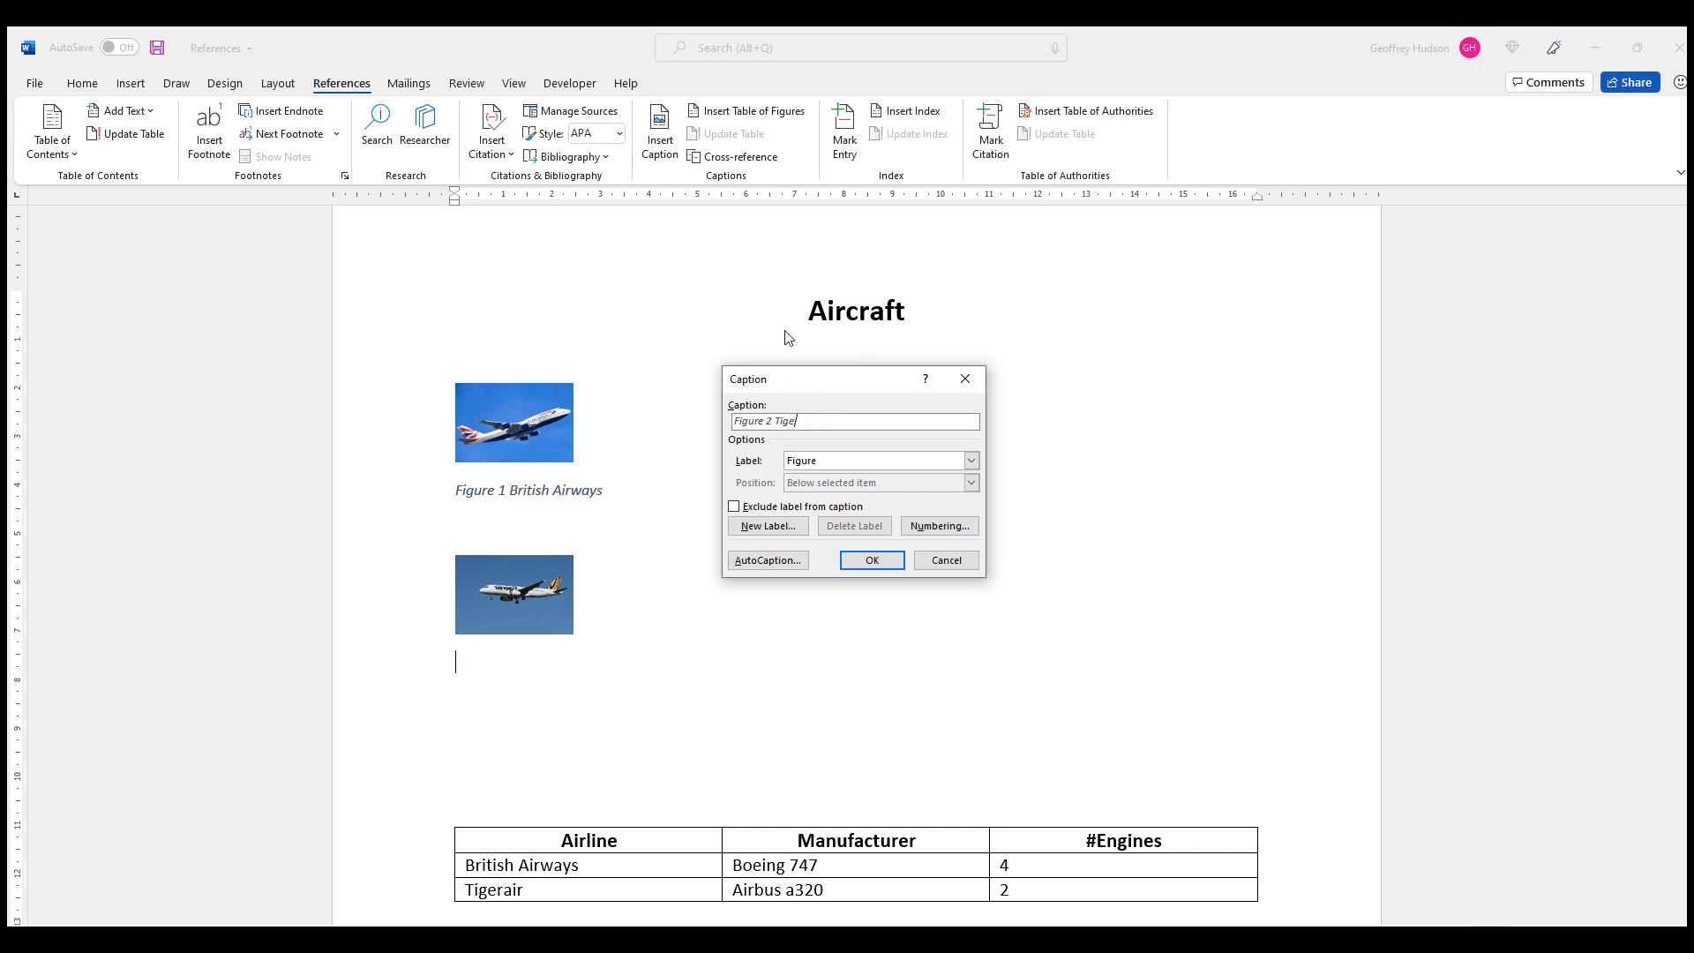
text(rair)
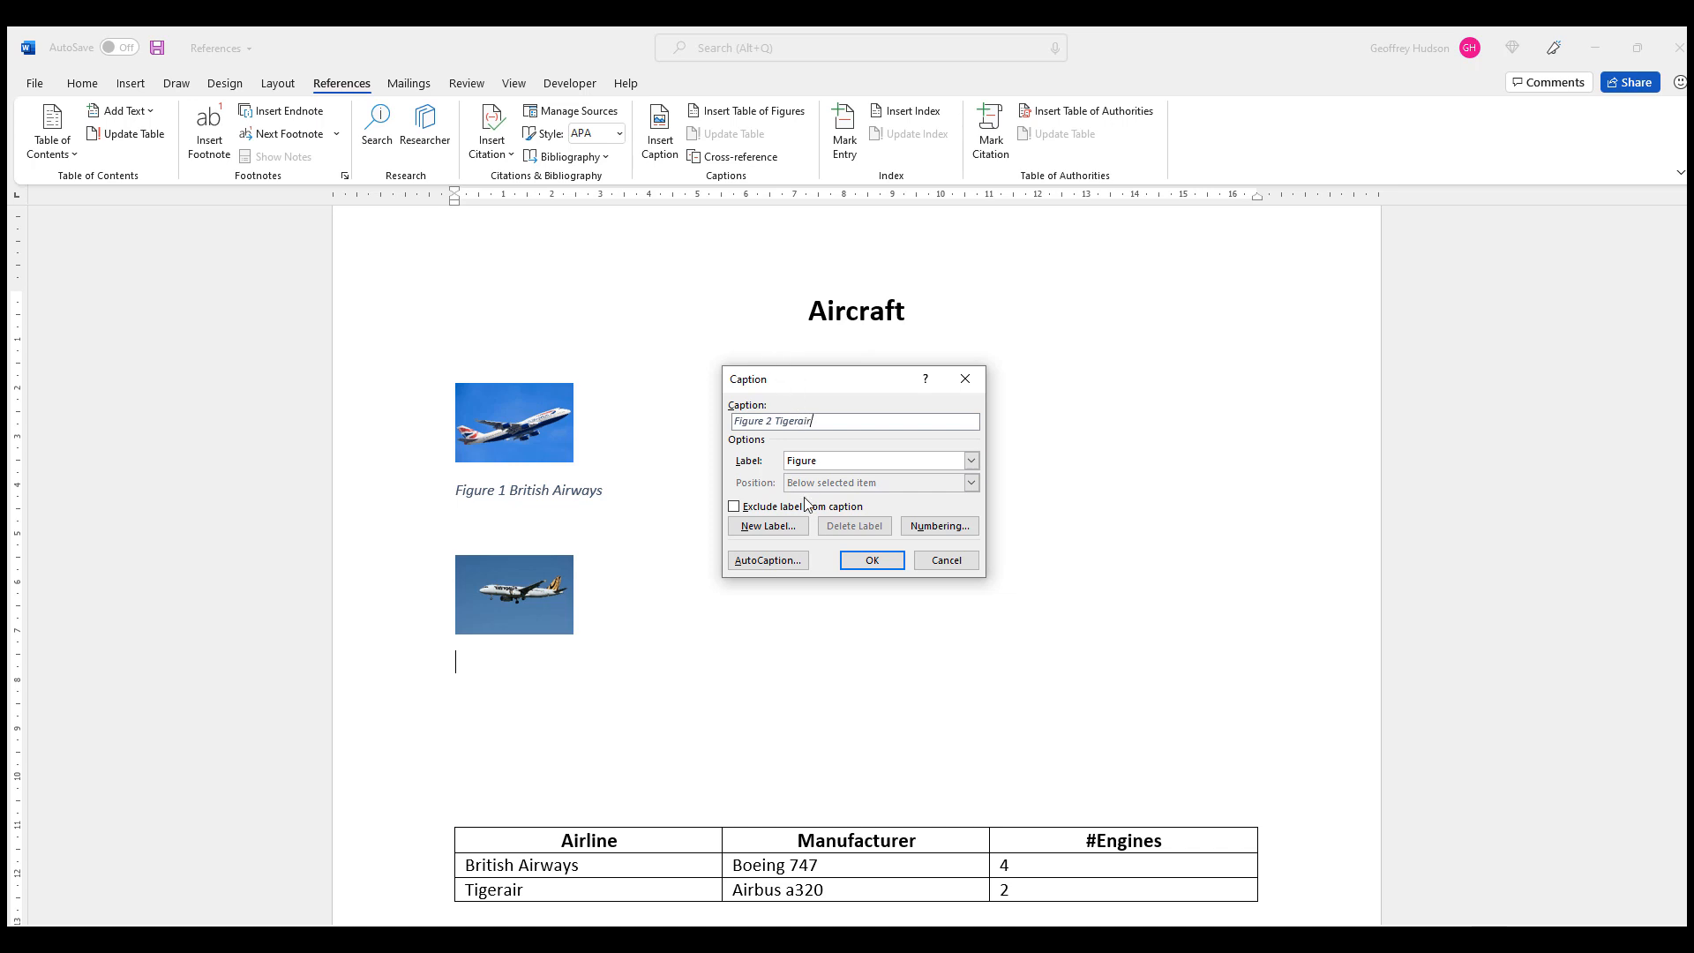
mouse_move(938, 526)
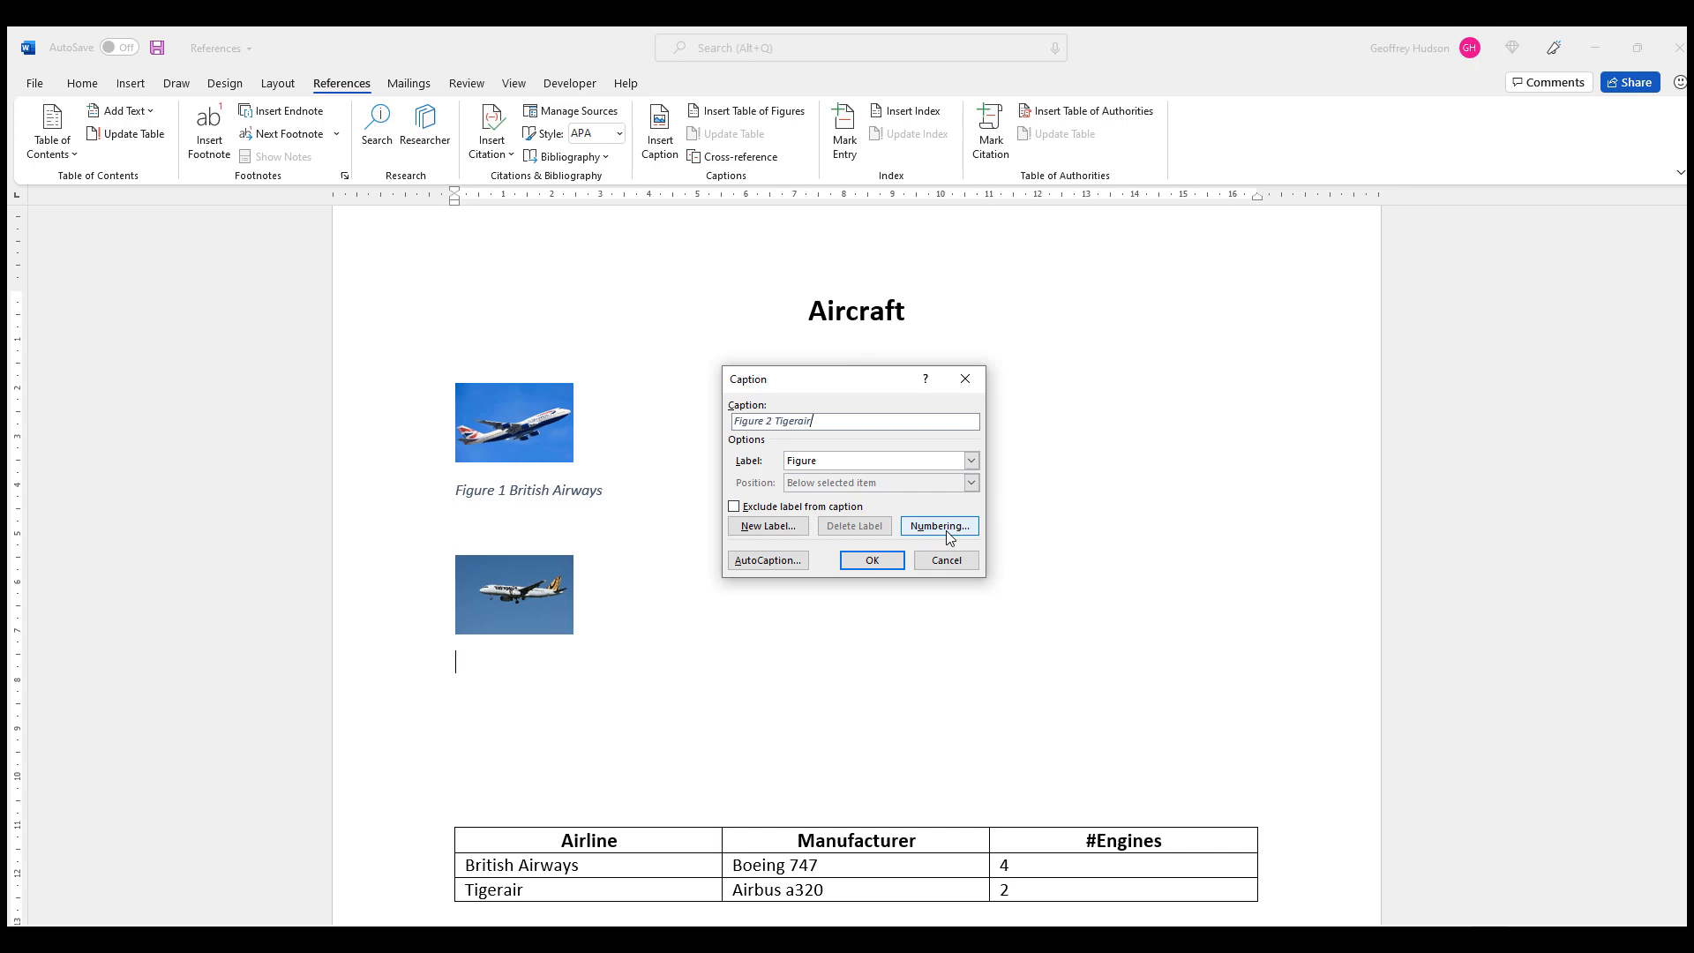
click(937, 526)
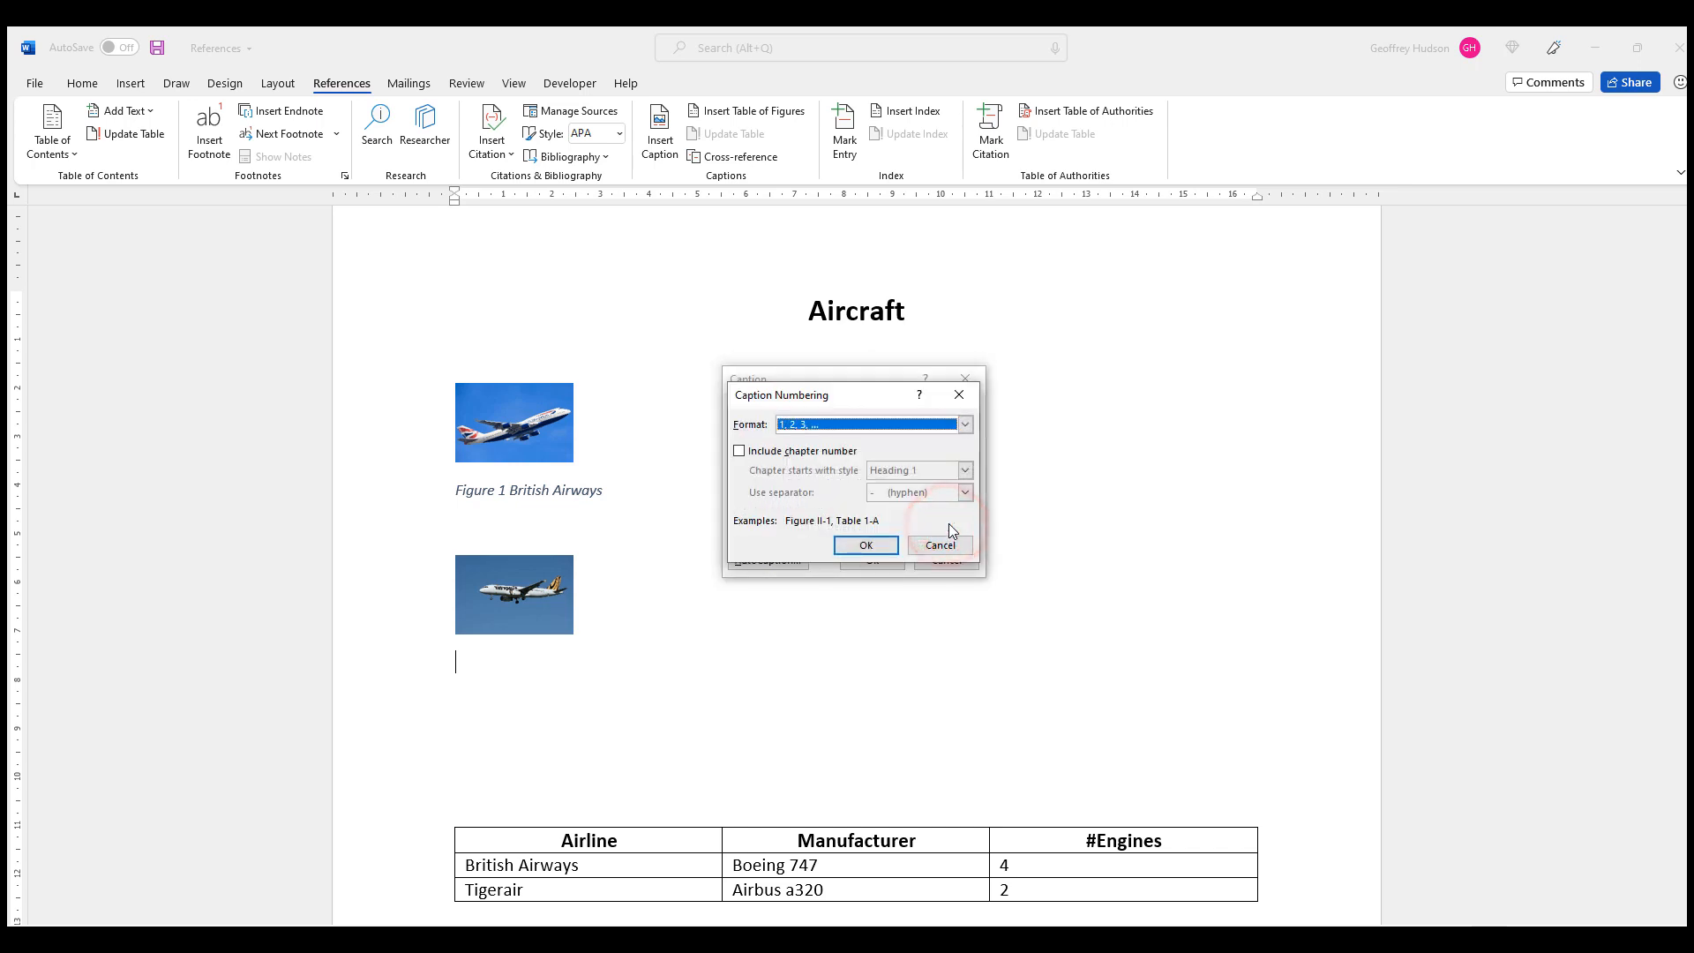
click(865, 546)
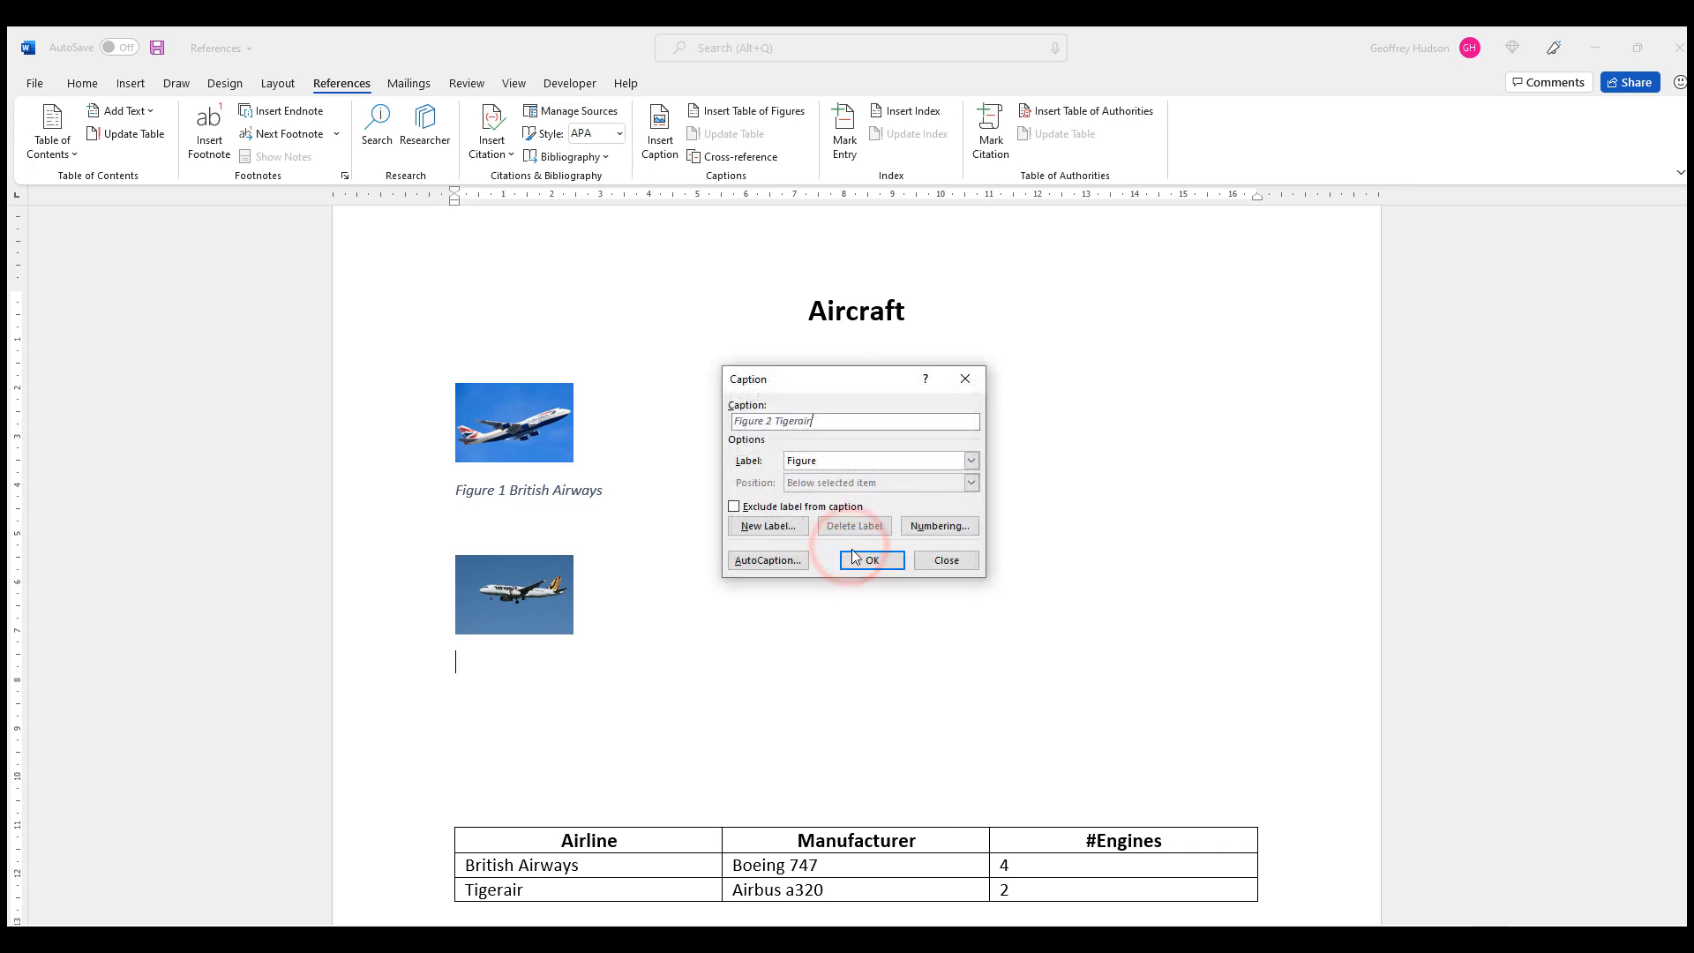
click(870, 559)
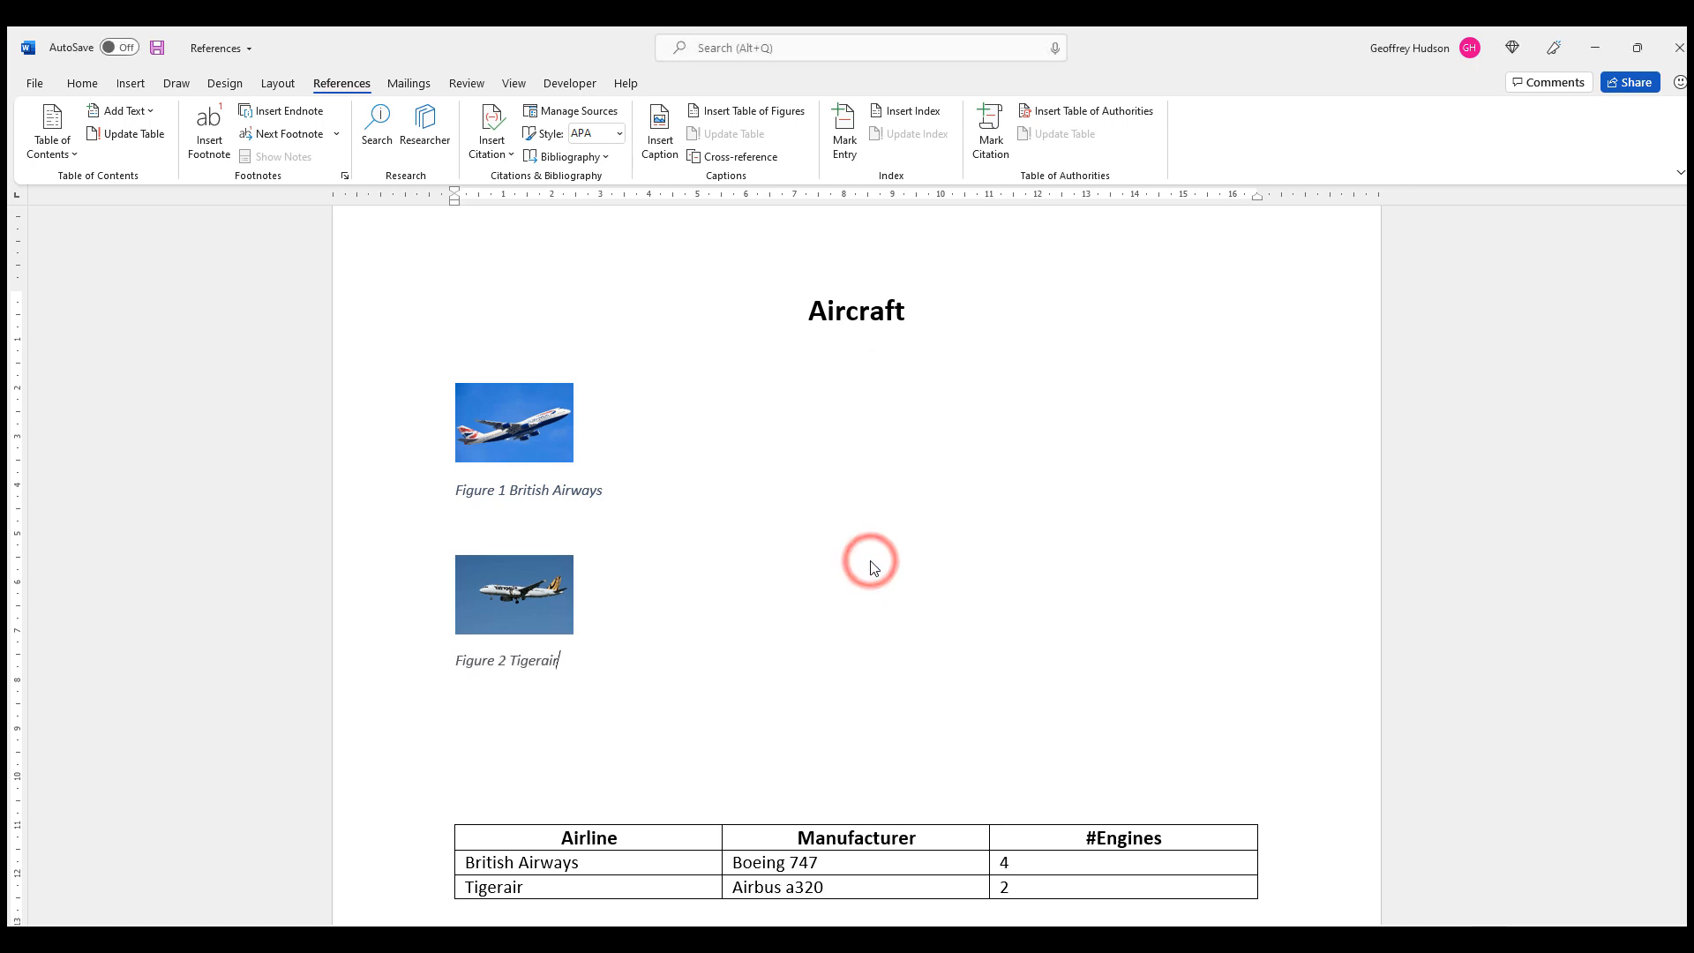
mouse_move(623, 658)
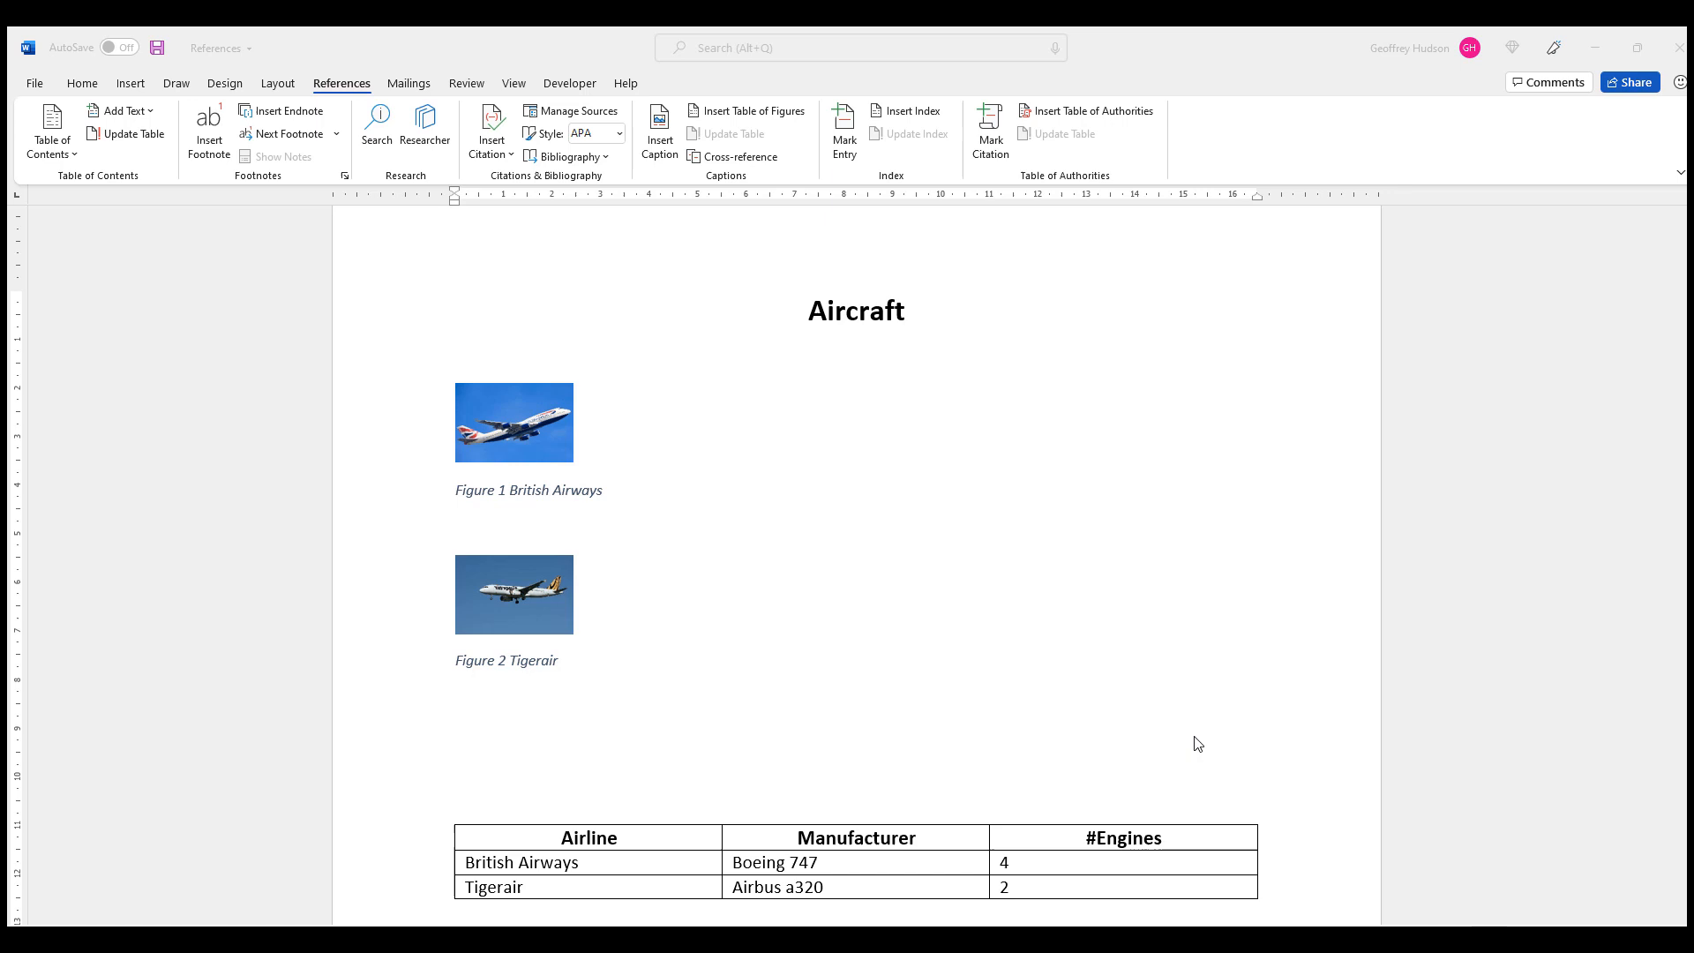
mouse_move(1195, 750)
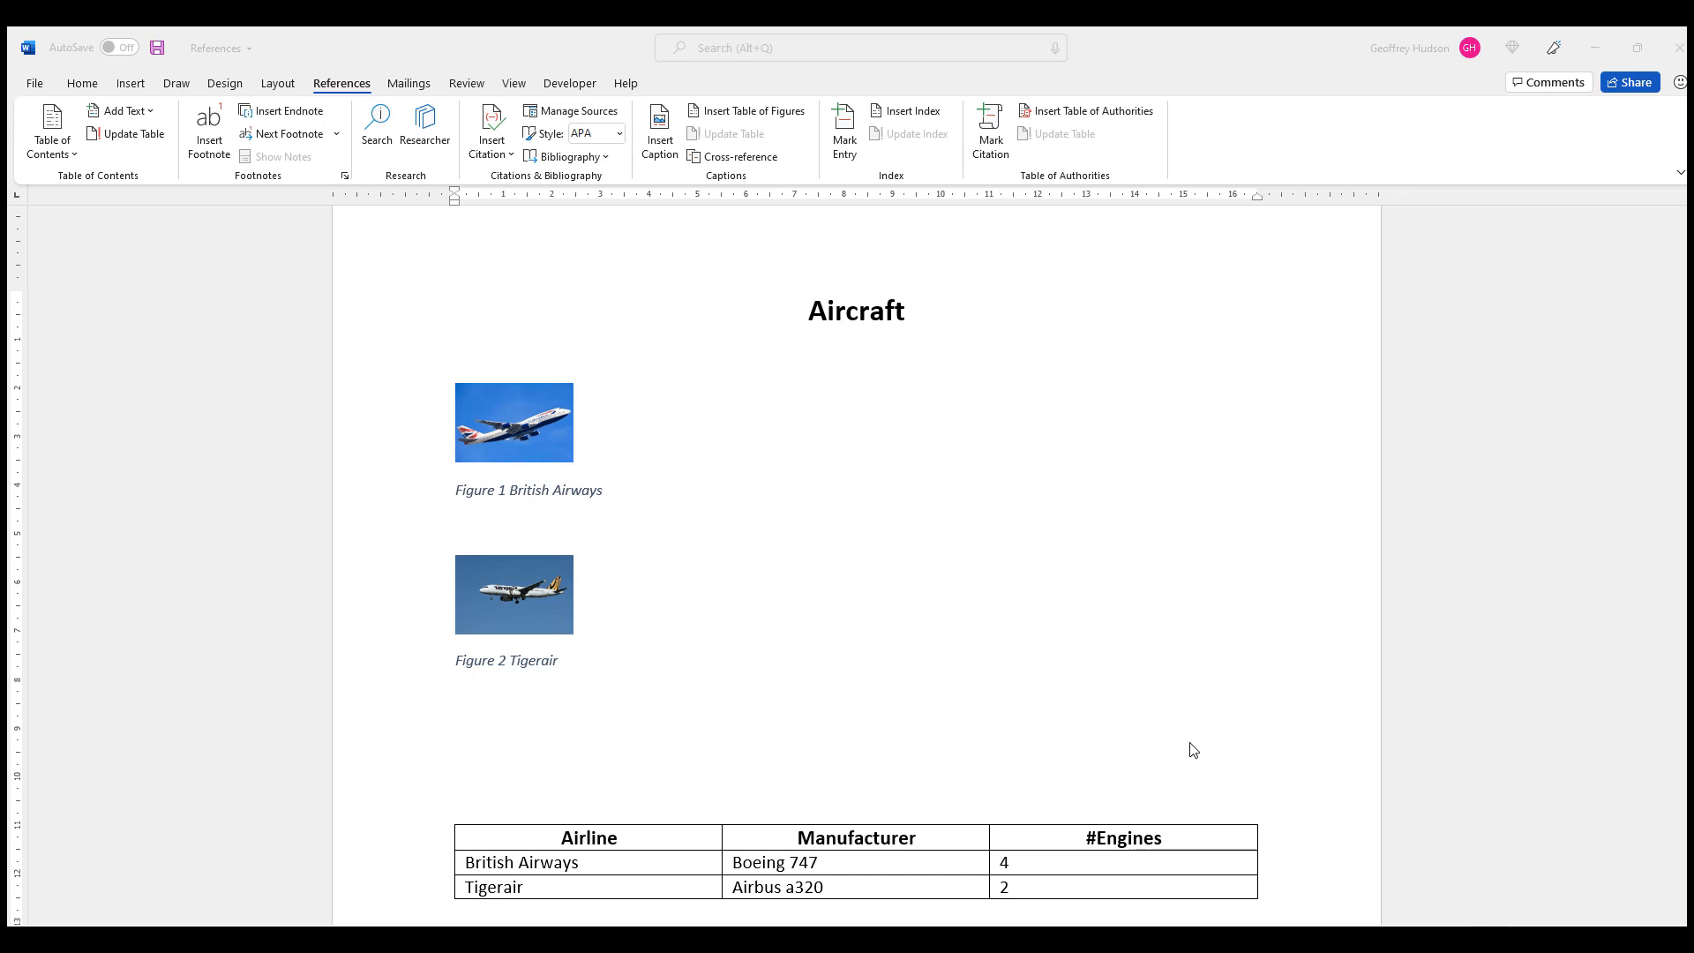
mouse_move(487, 810)
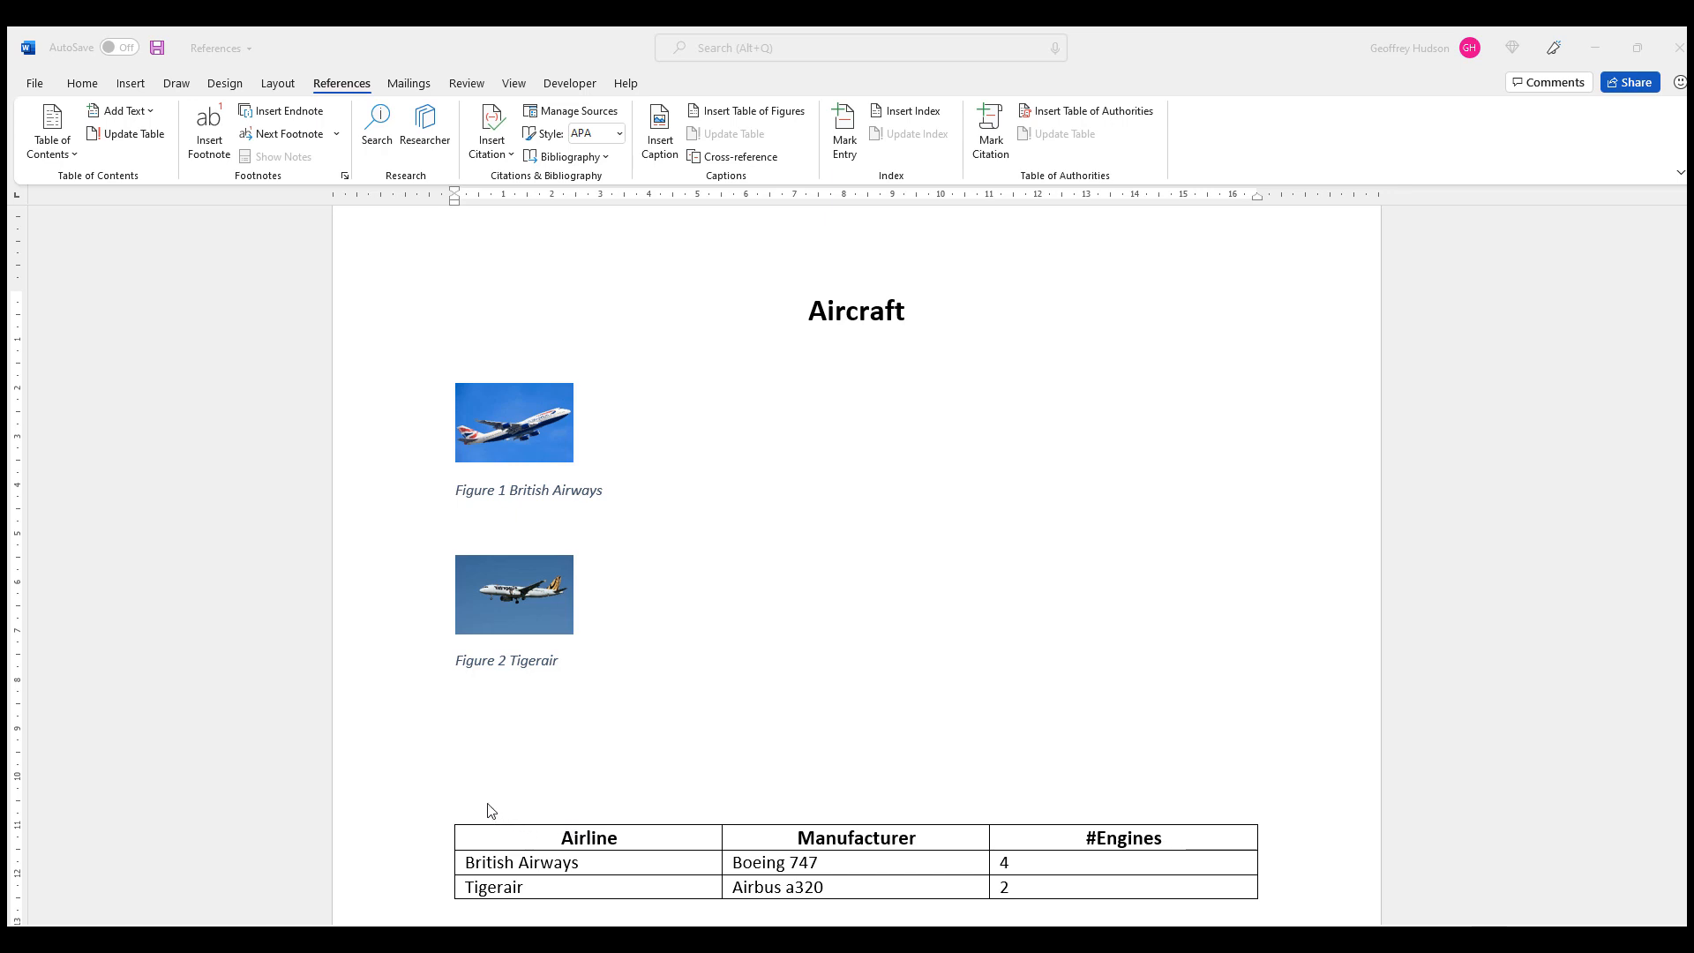
click(480, 797)
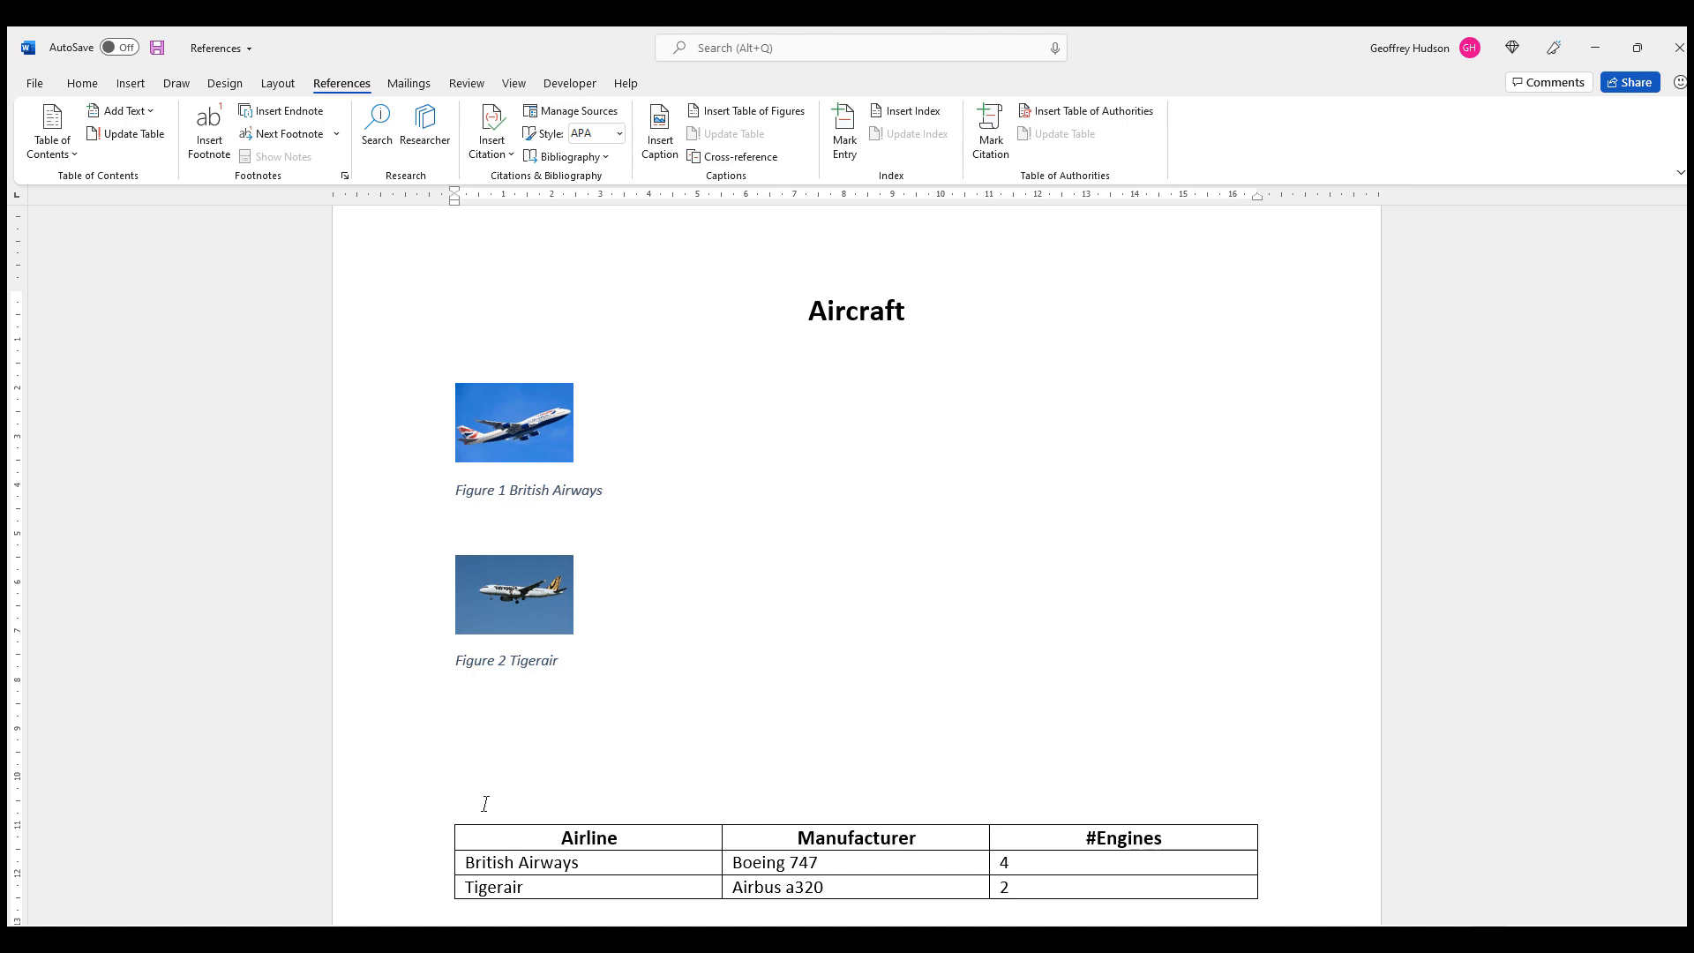
Step: Place the insertion point on the empty line above the airline table
click(456, 798)
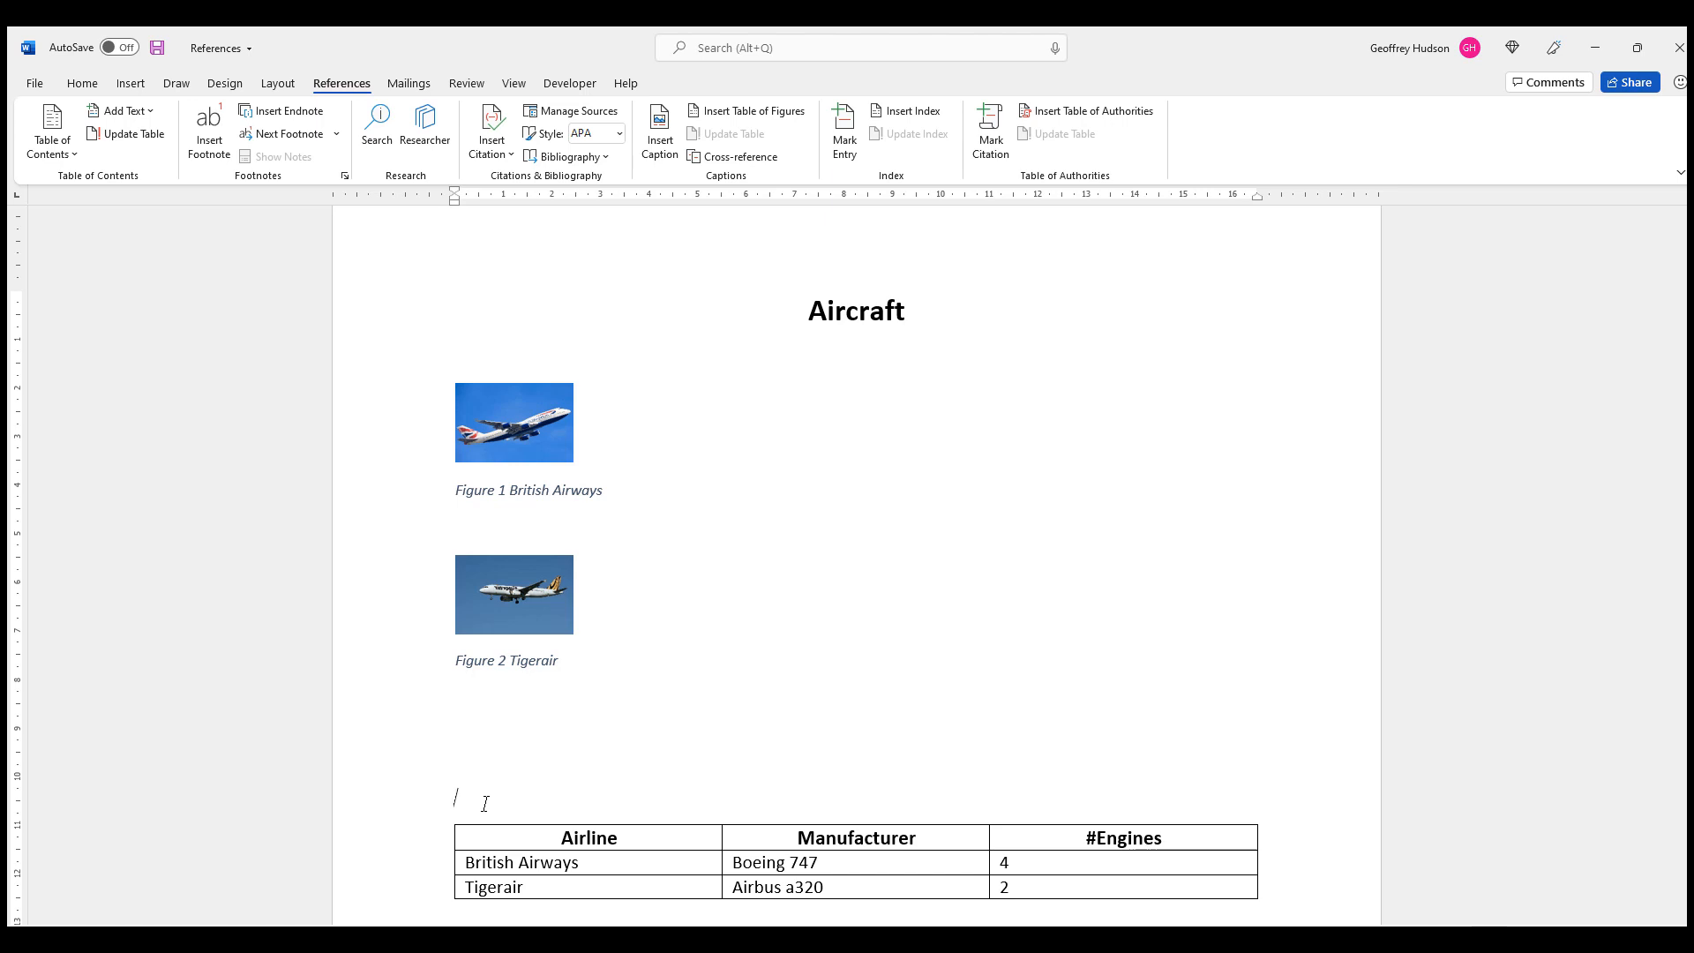
mouse_move(500, 784)
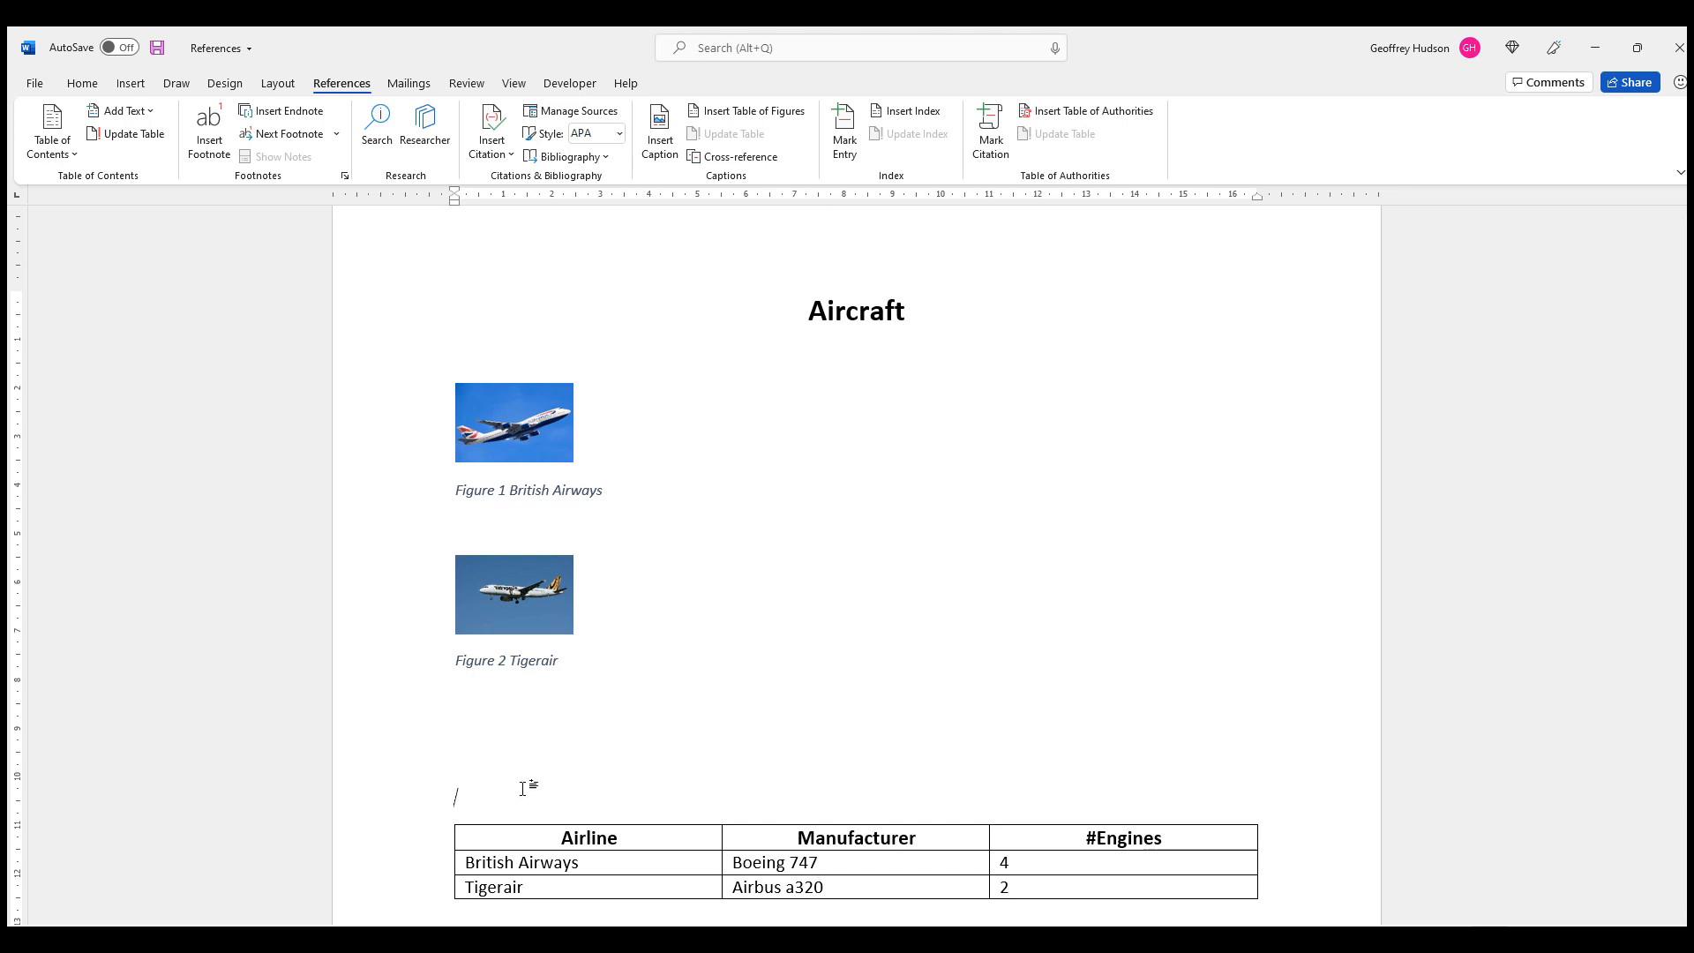
mouse_move(659, 129)
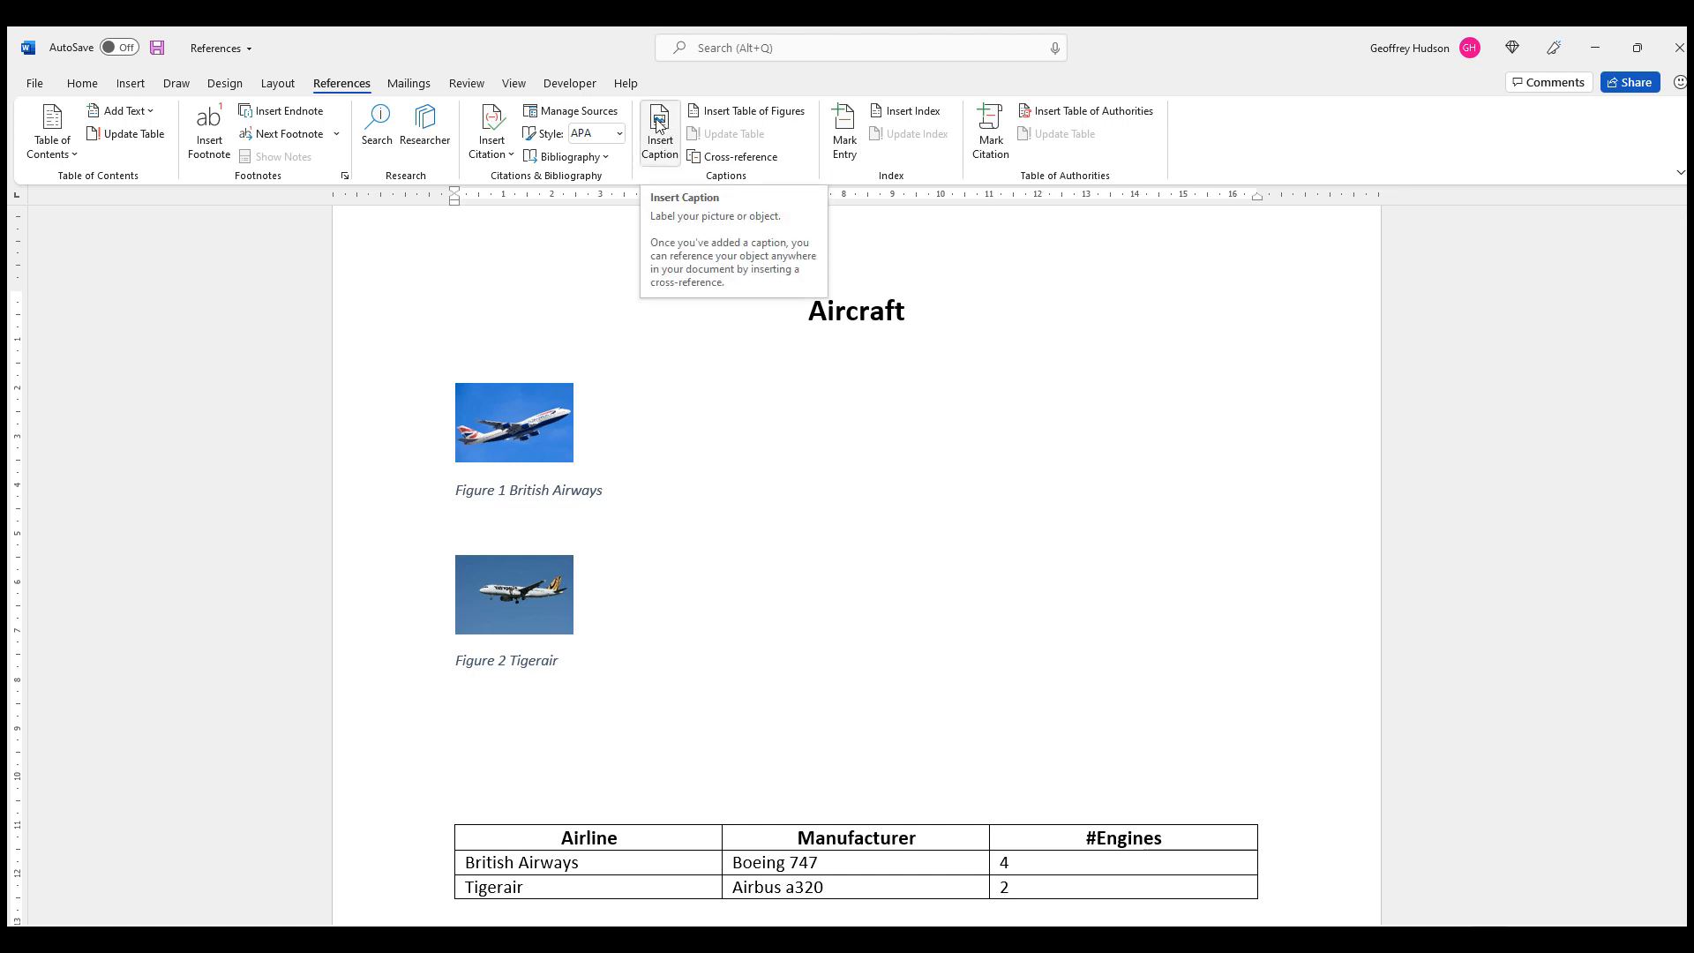
Step: Insert a caption with the Table label reading 'Table 1 Aircraft' above the table
click(658, 128)
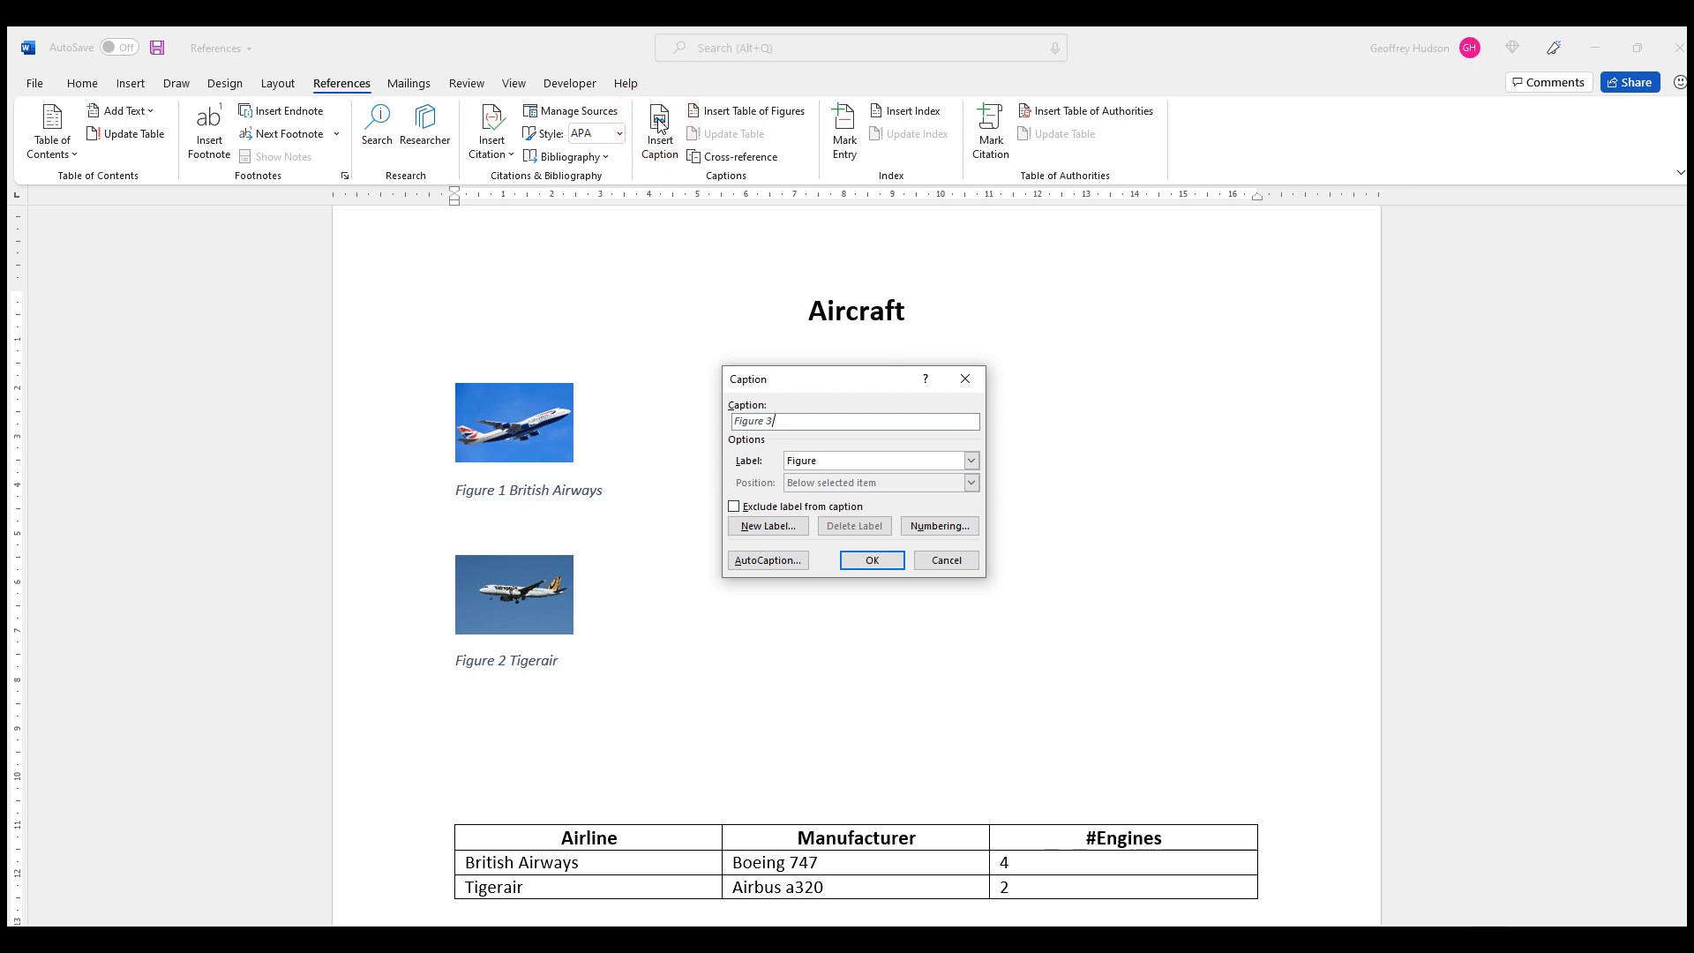
mouse_move(907, 473)
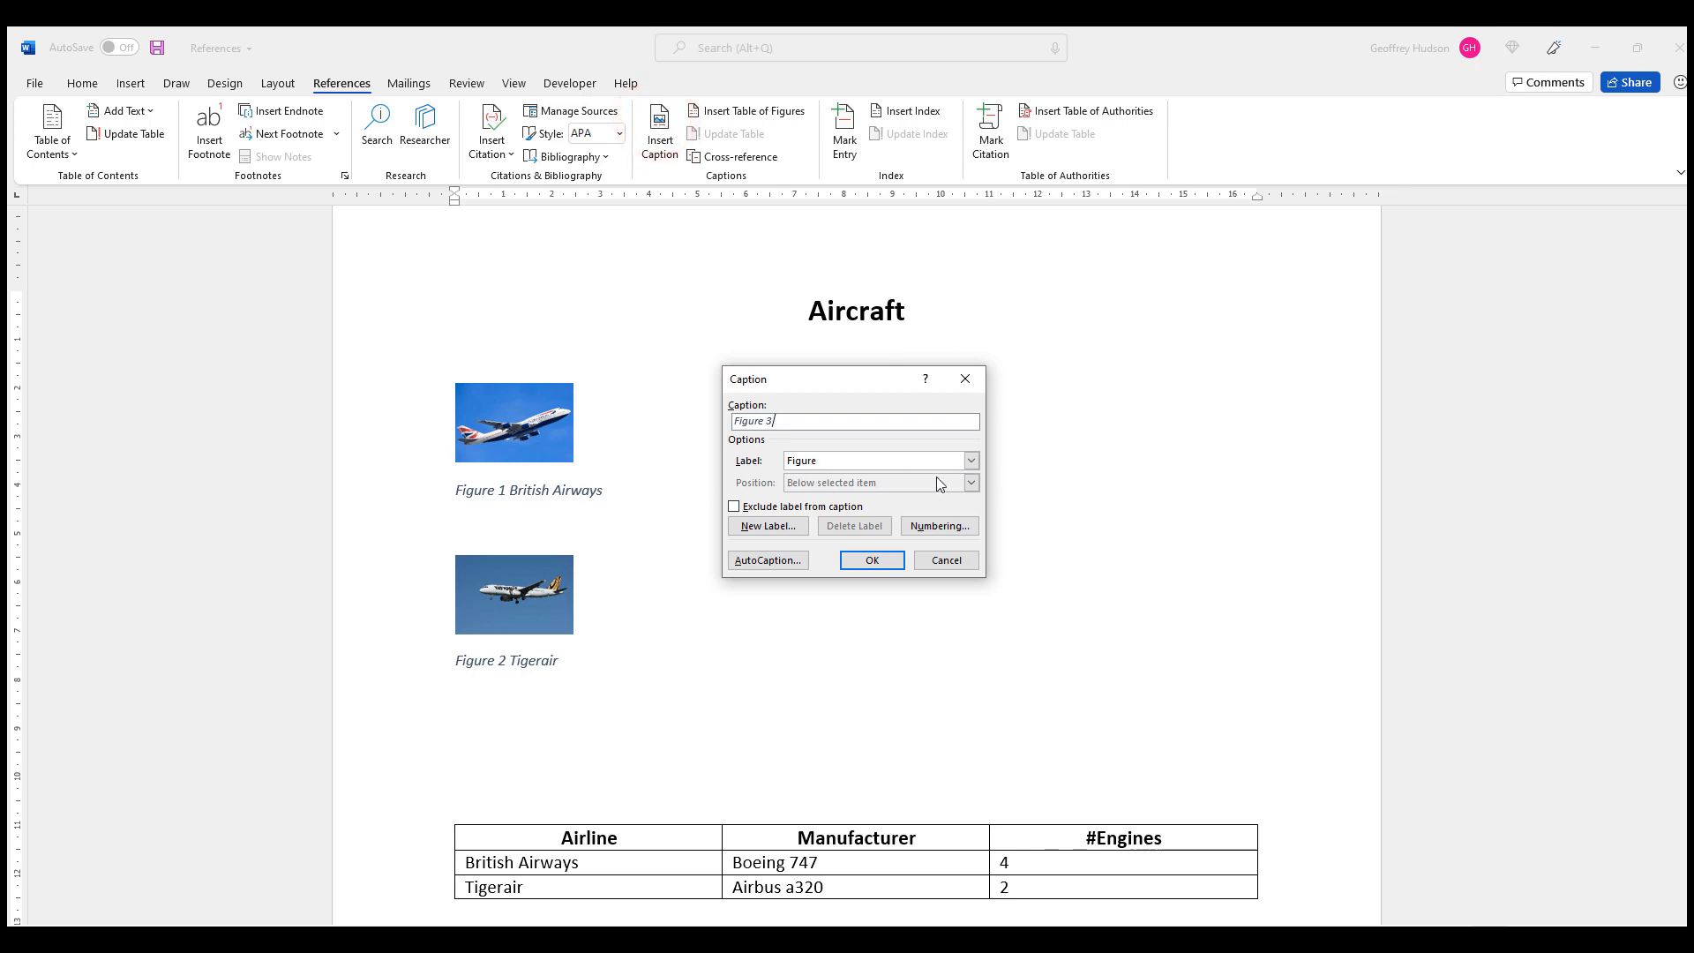
click(969, 461)
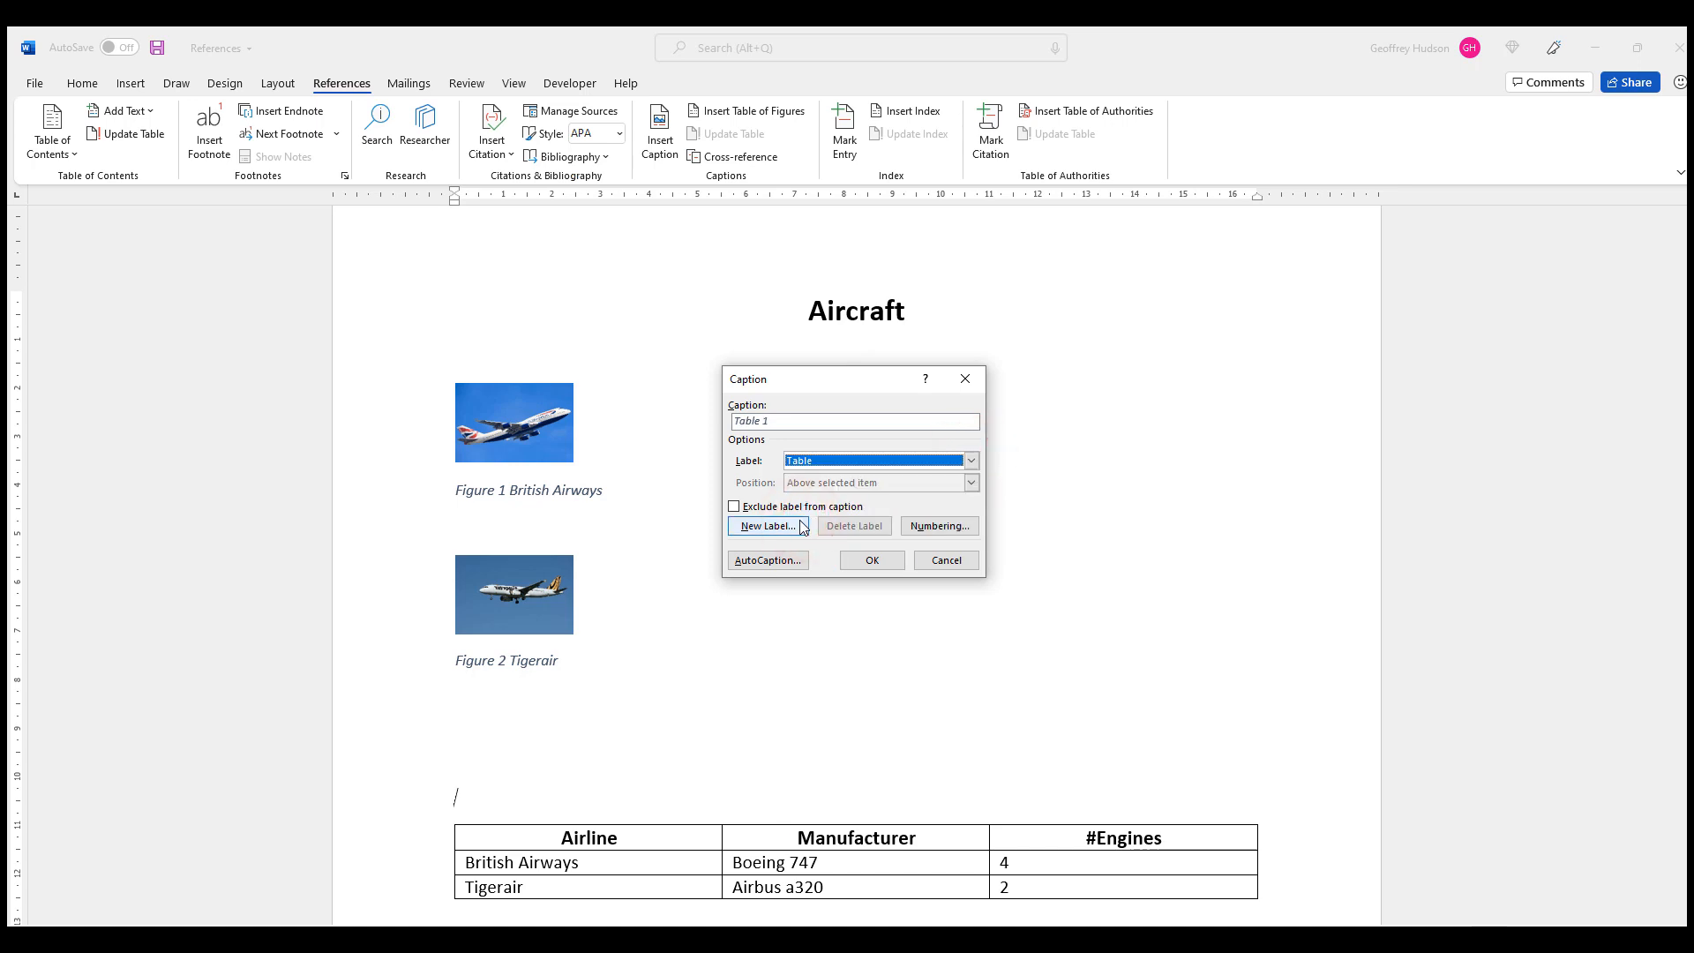
mouse_move(937, 526)
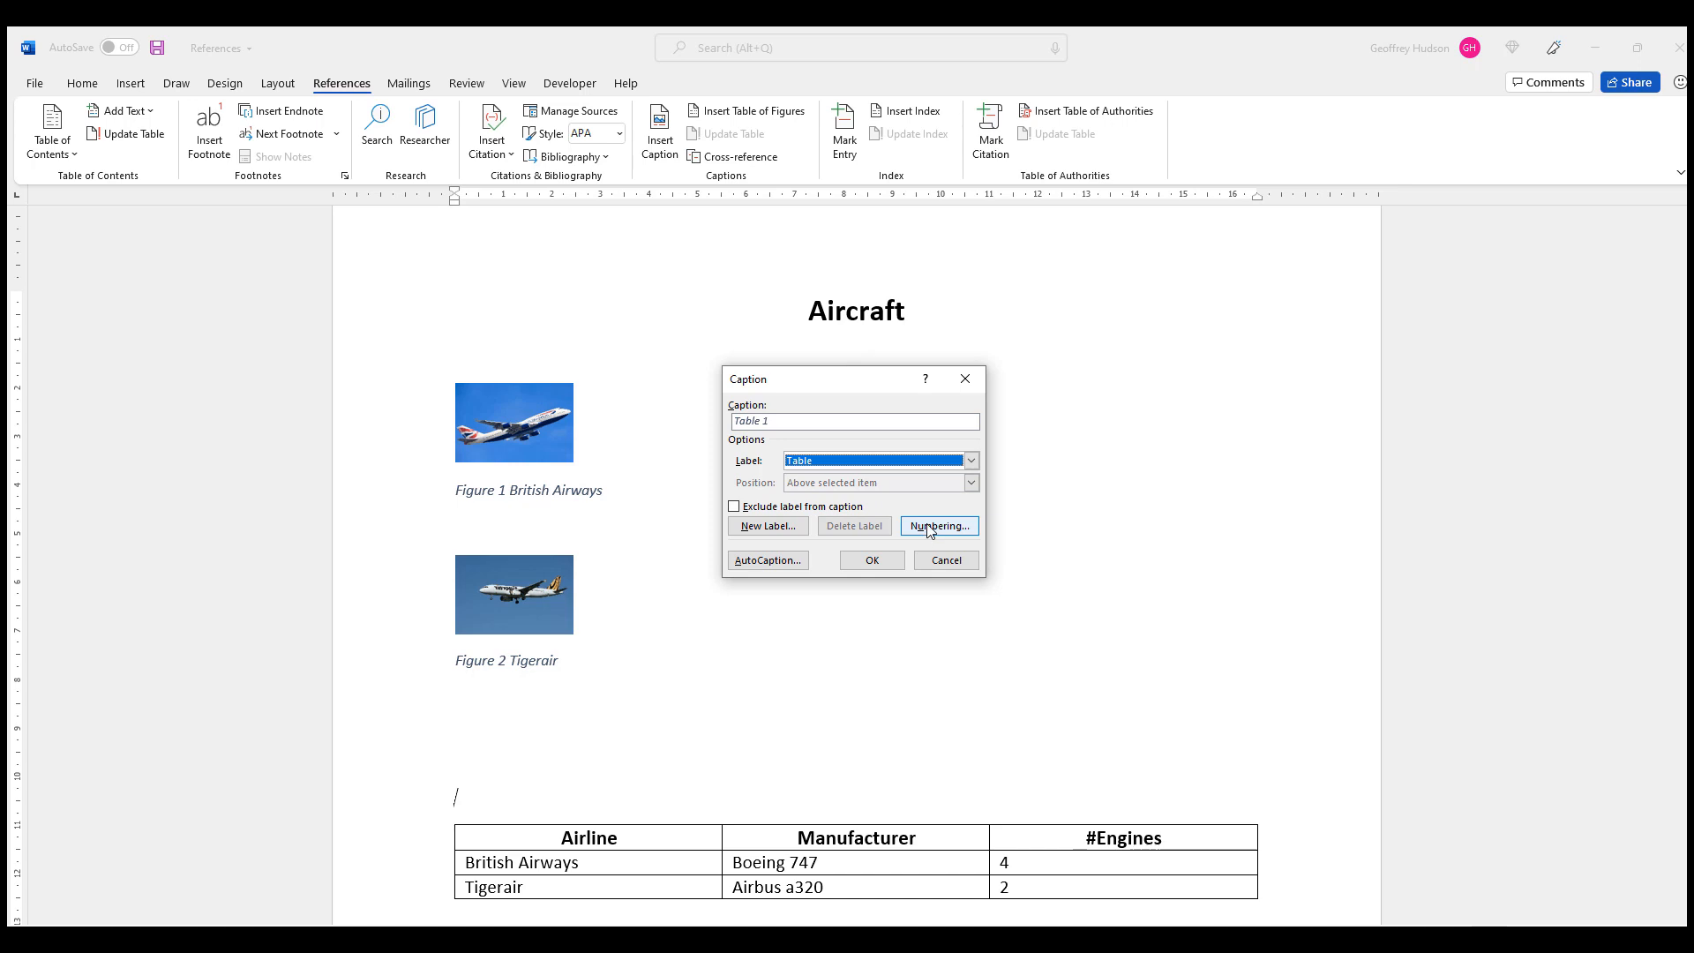
mouse_move(871, 560)
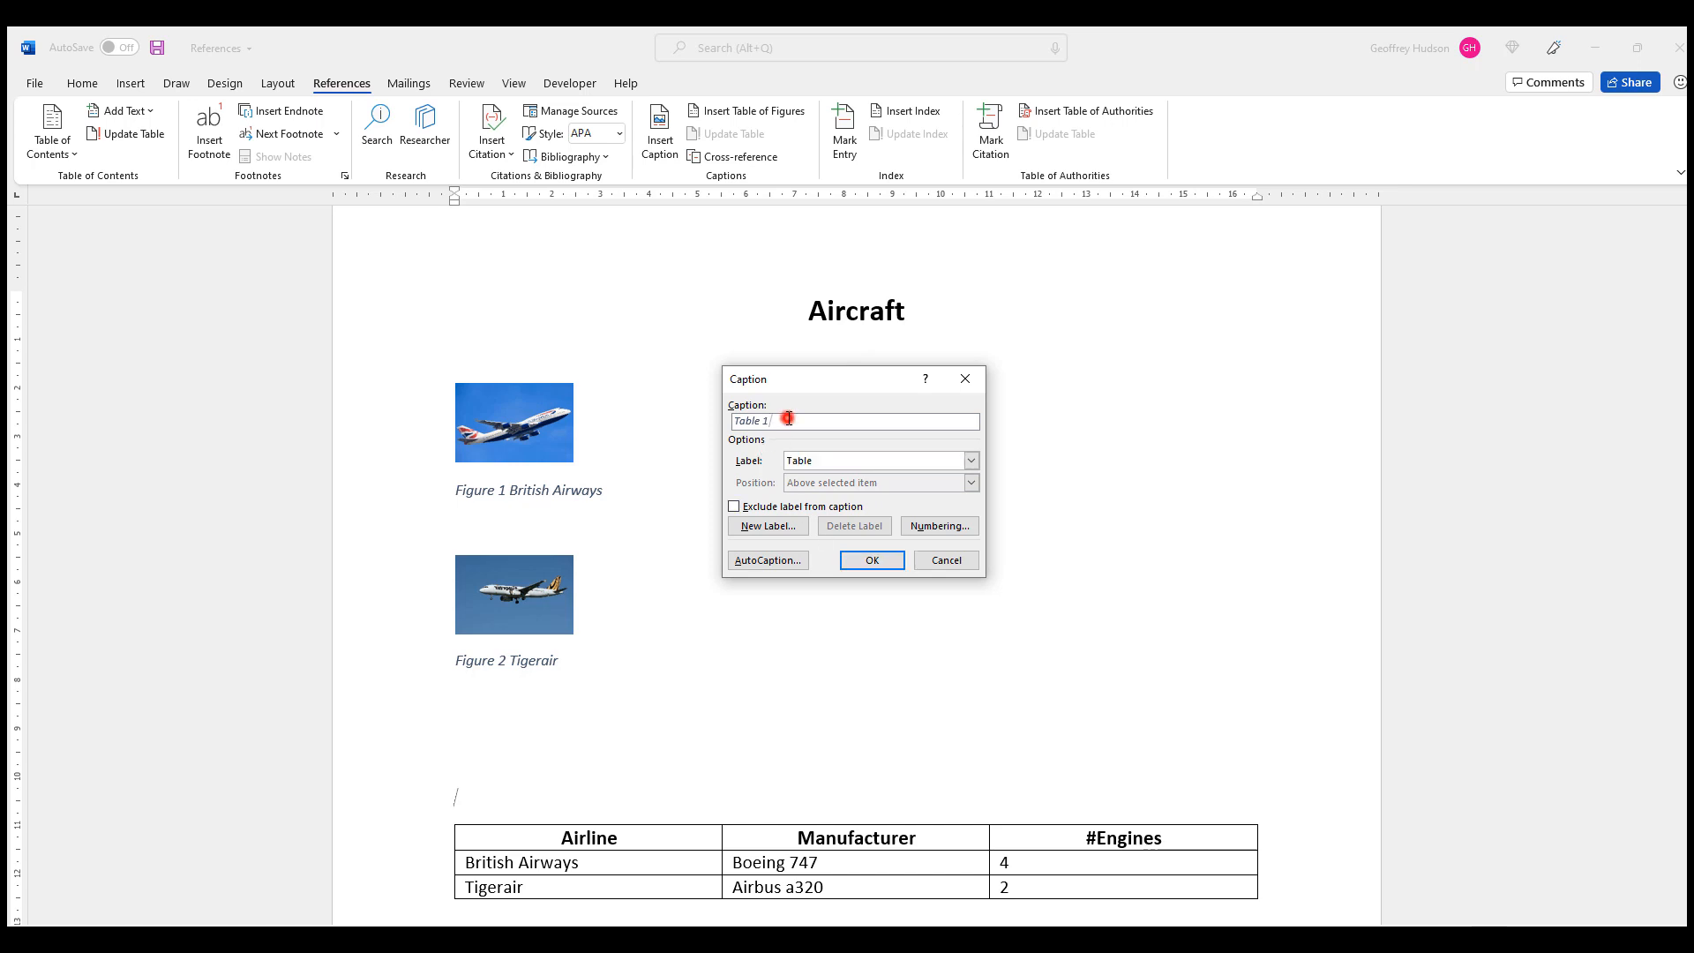
mouse_move(1110, 403)
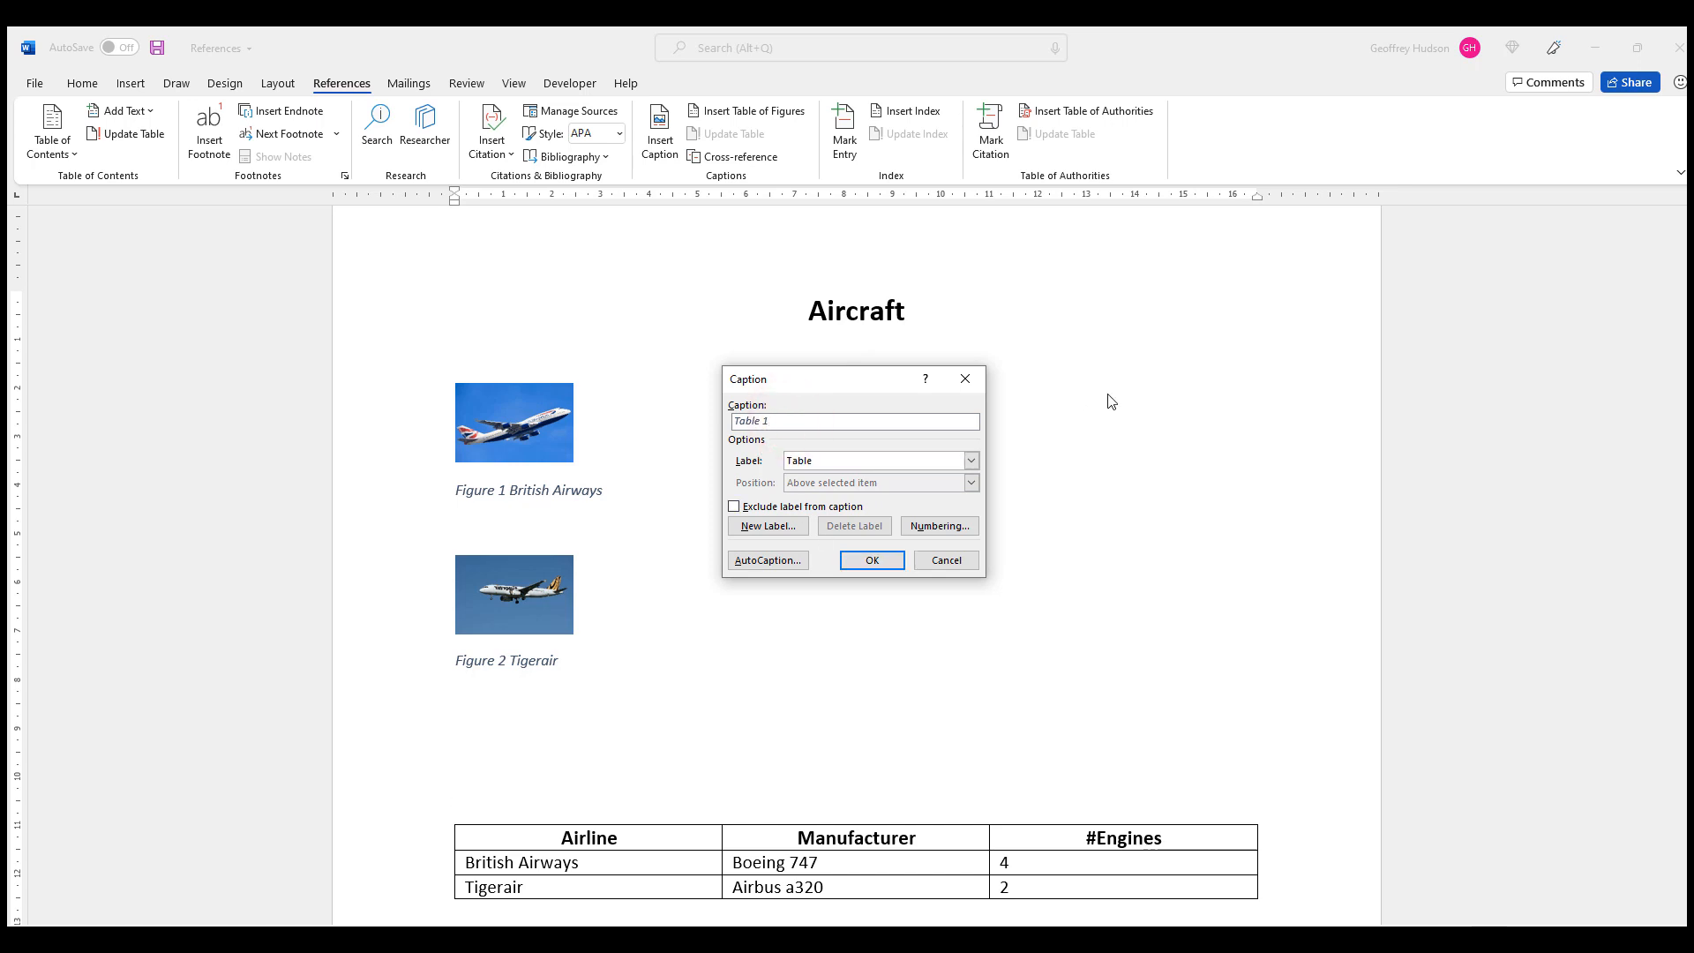
text(Aircr)
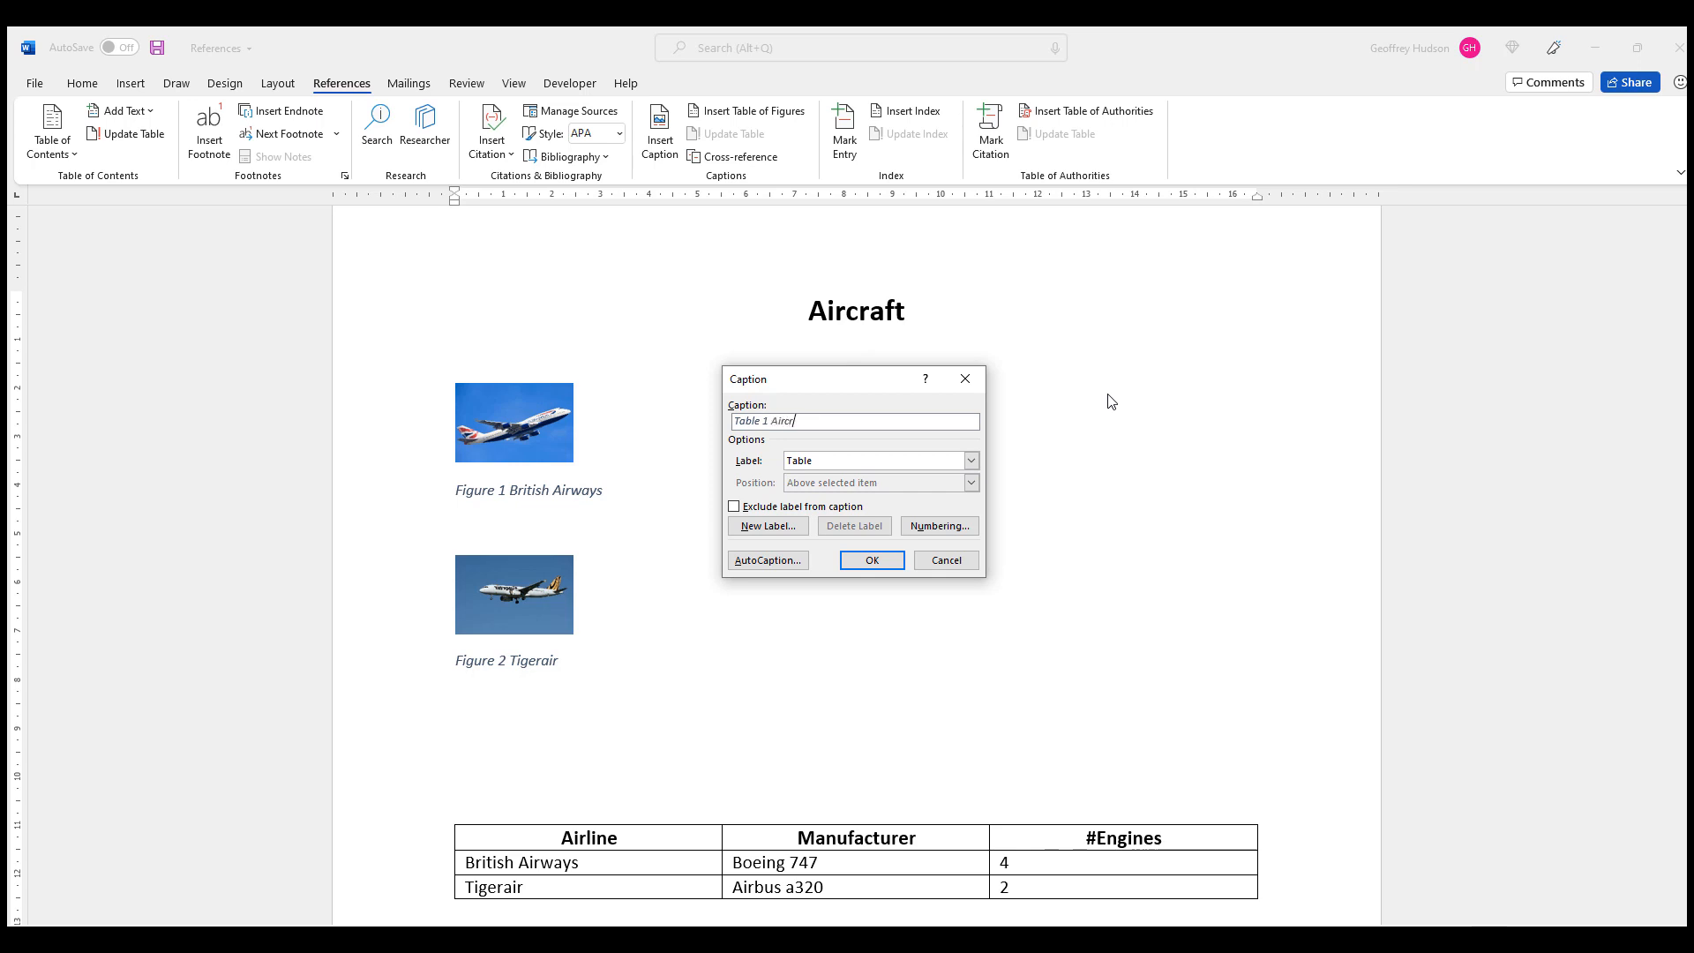
text(aft)
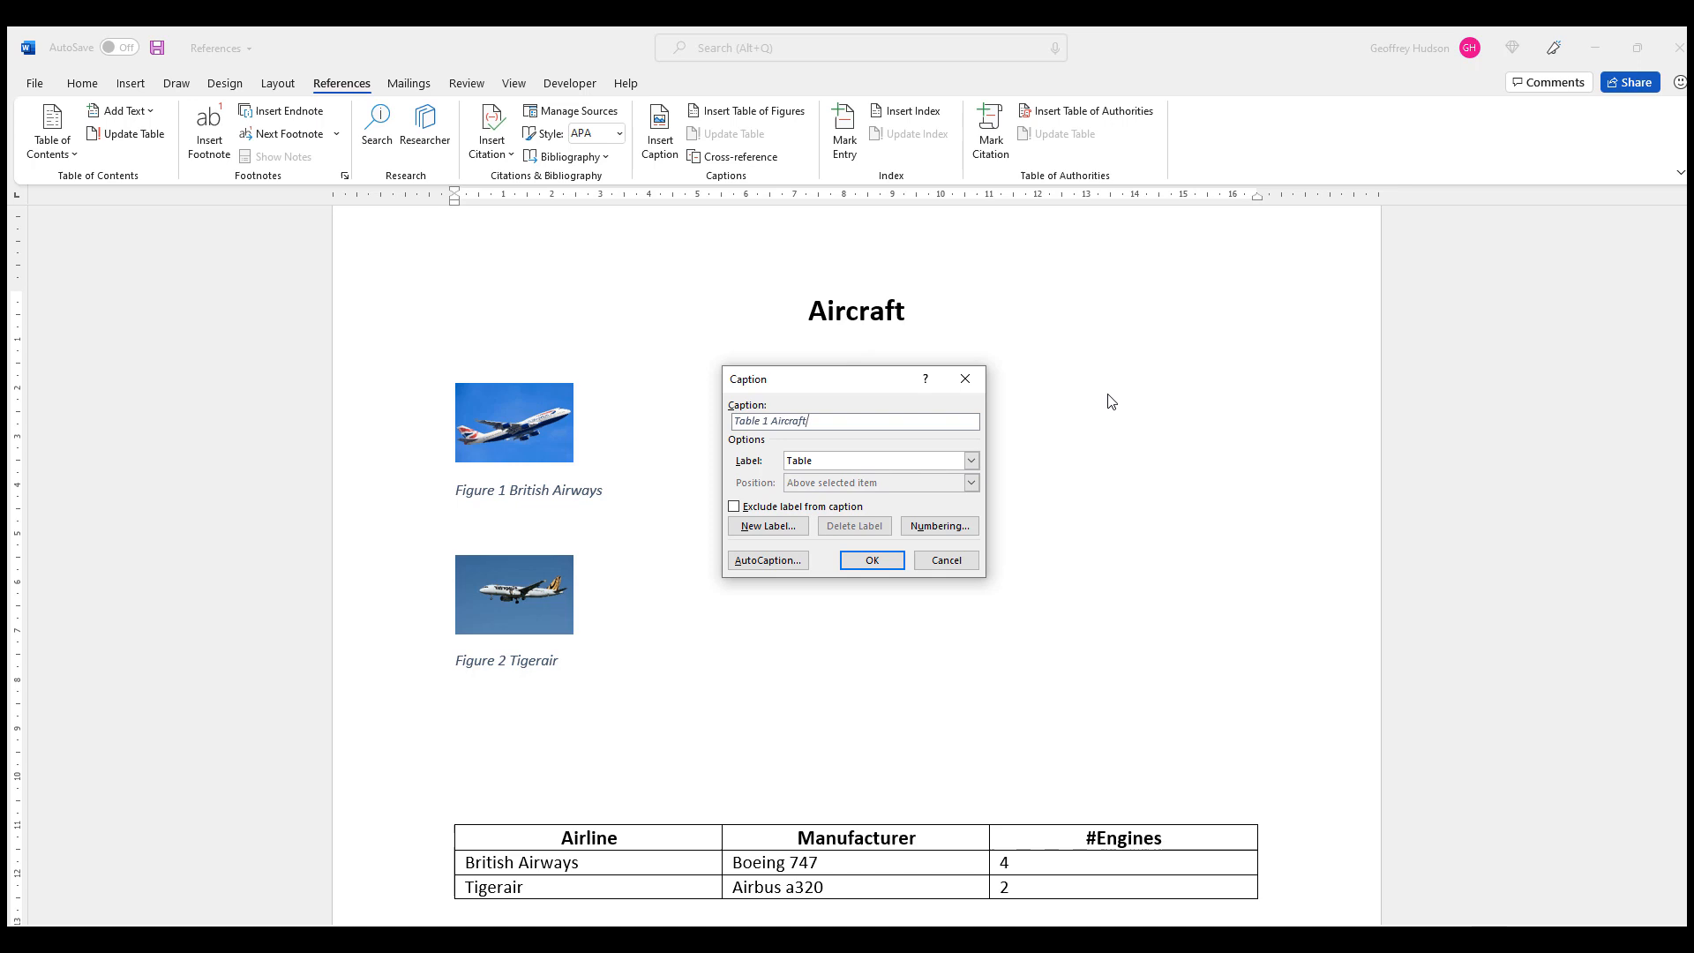
mouse_move(872, 560)
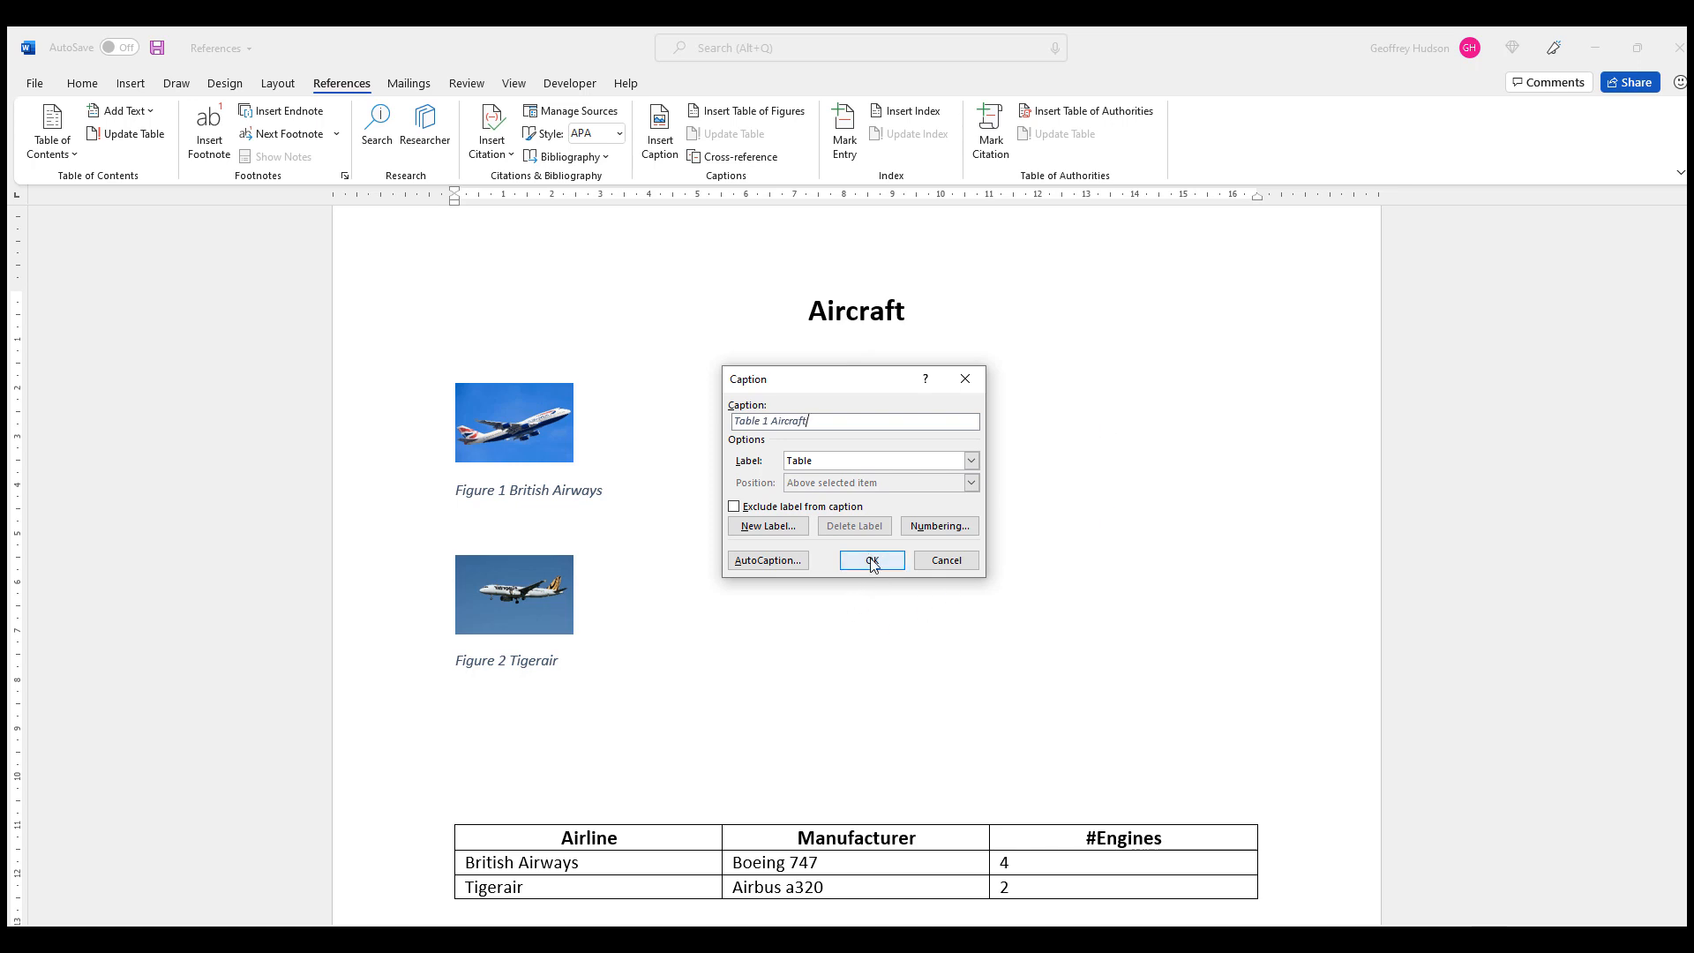
click(870, 560)
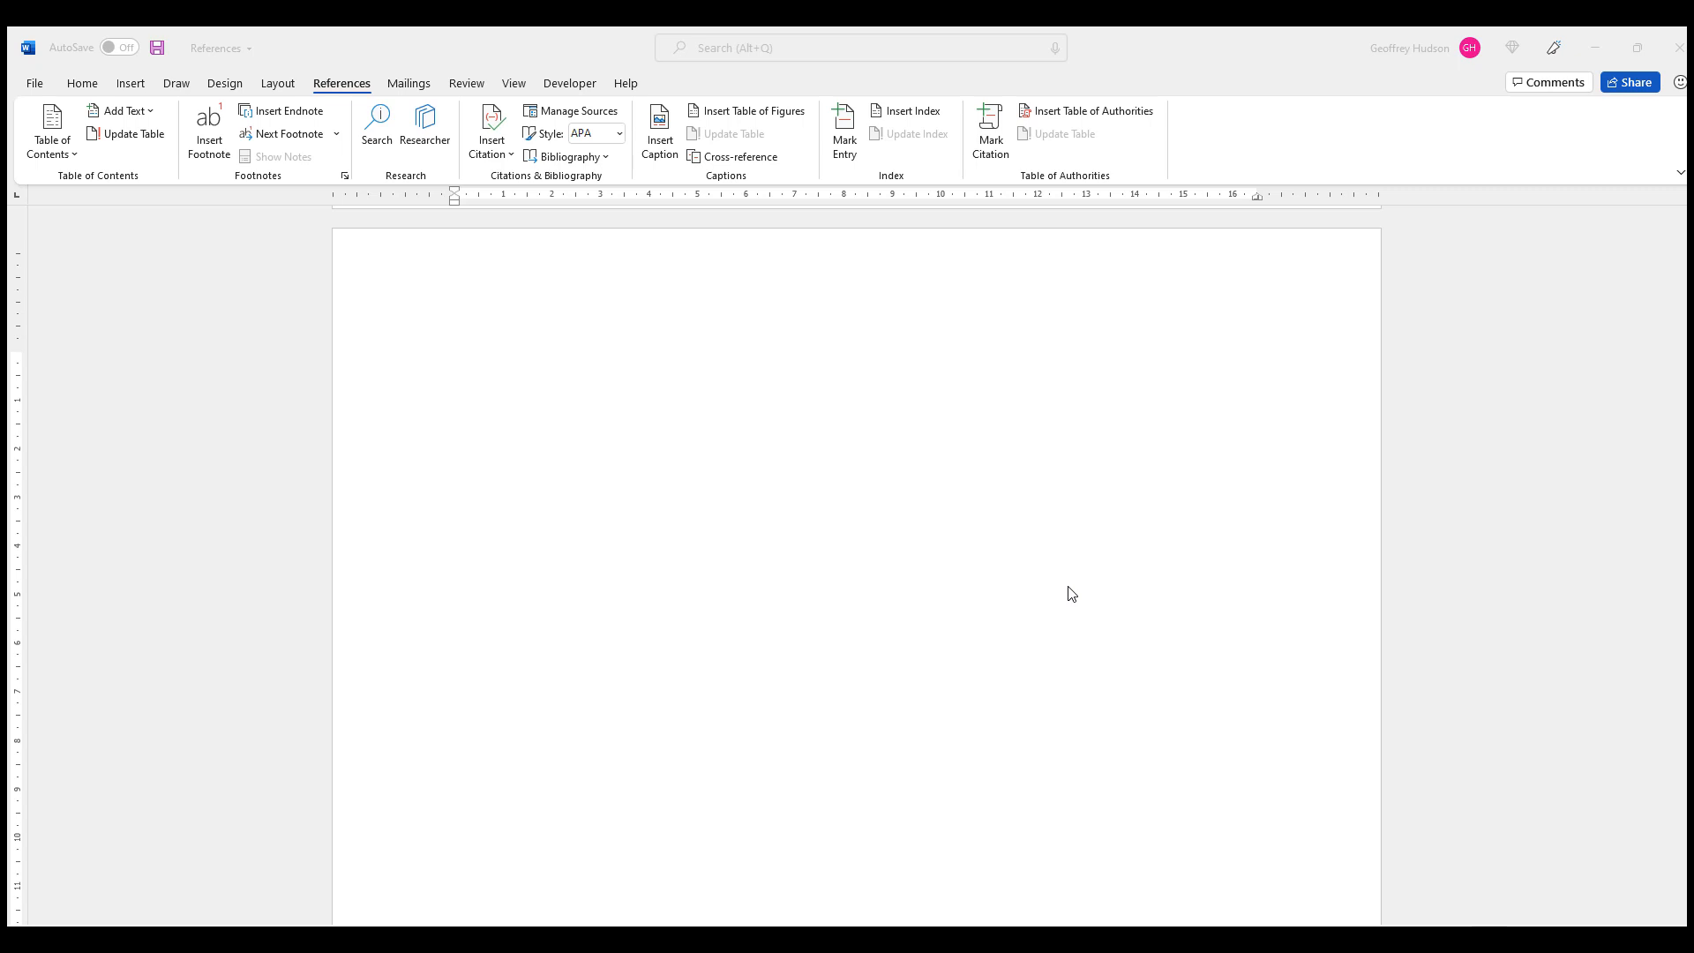
mouse_move(775, 448)
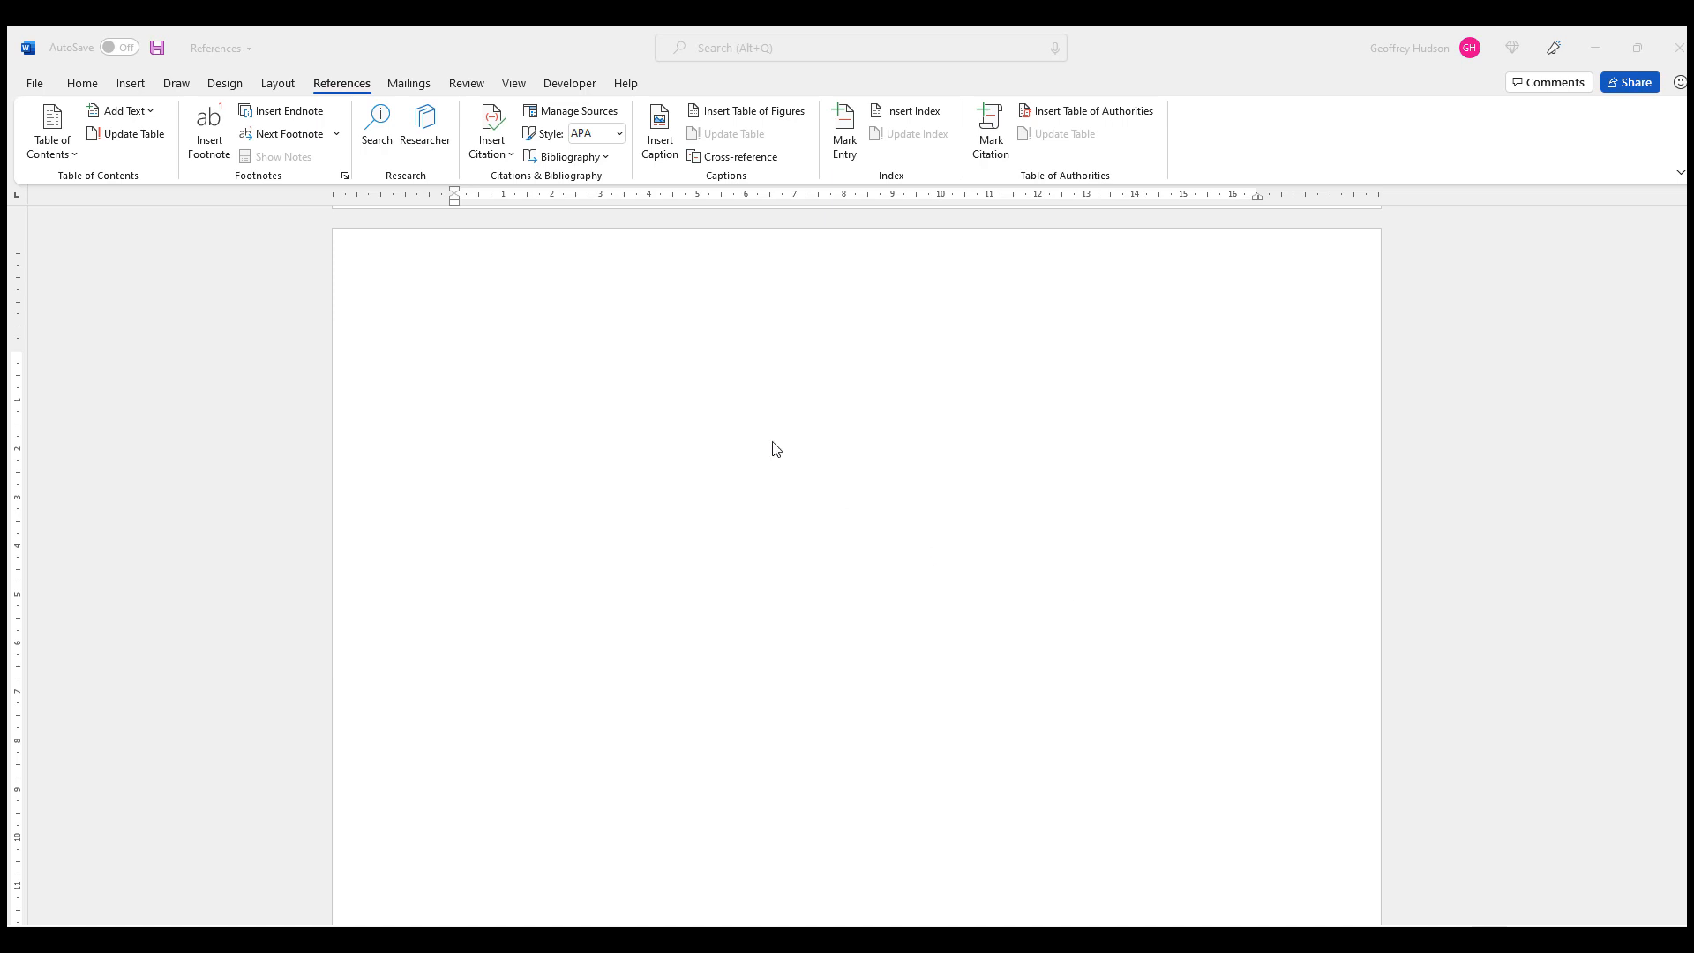
Step: Place the insertion point at the top of the new blank page
click(526, 388)
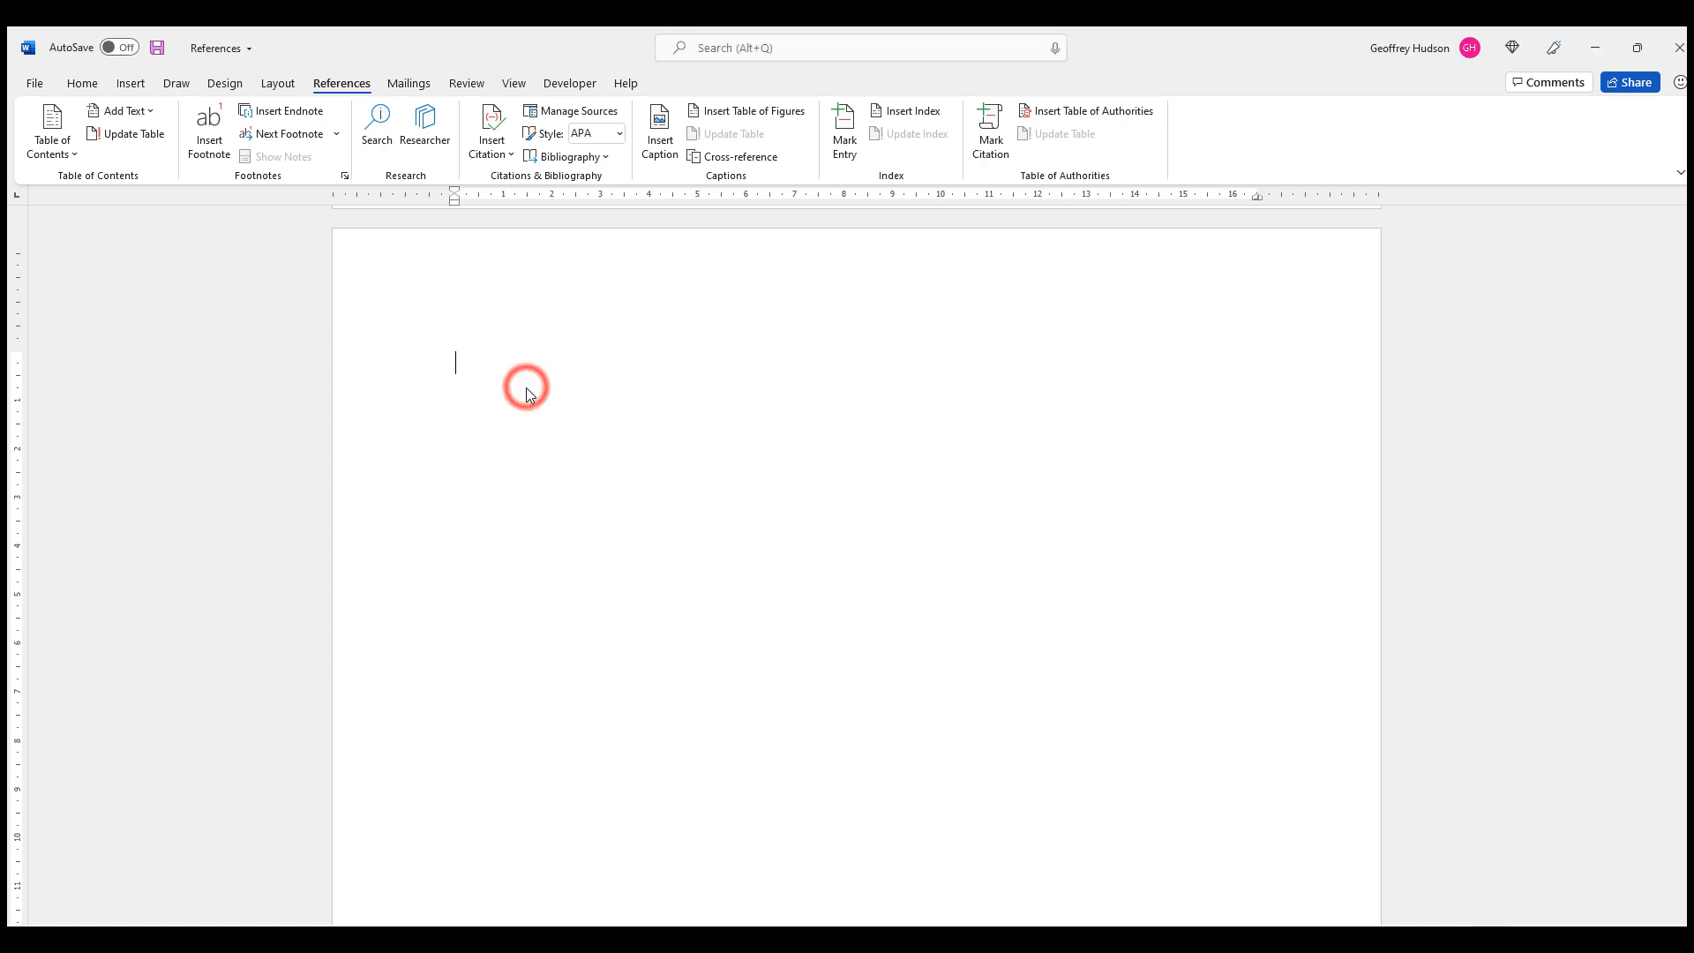
mouse_move(821, 391)
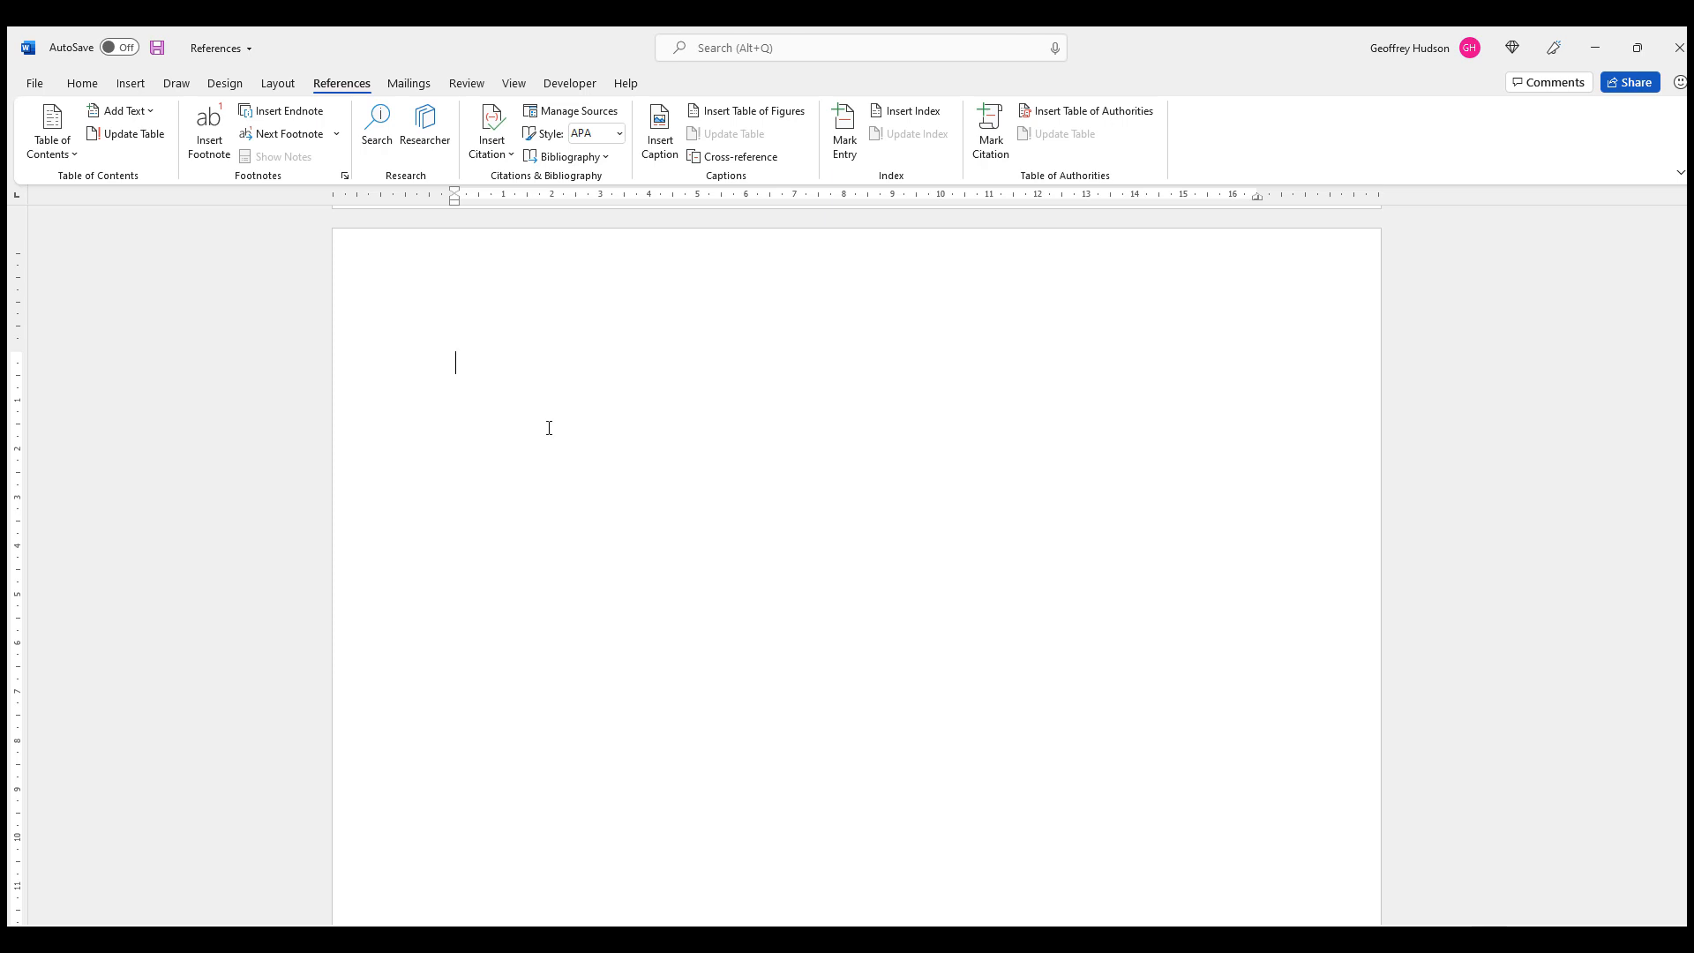
mouse_move(747, 110)
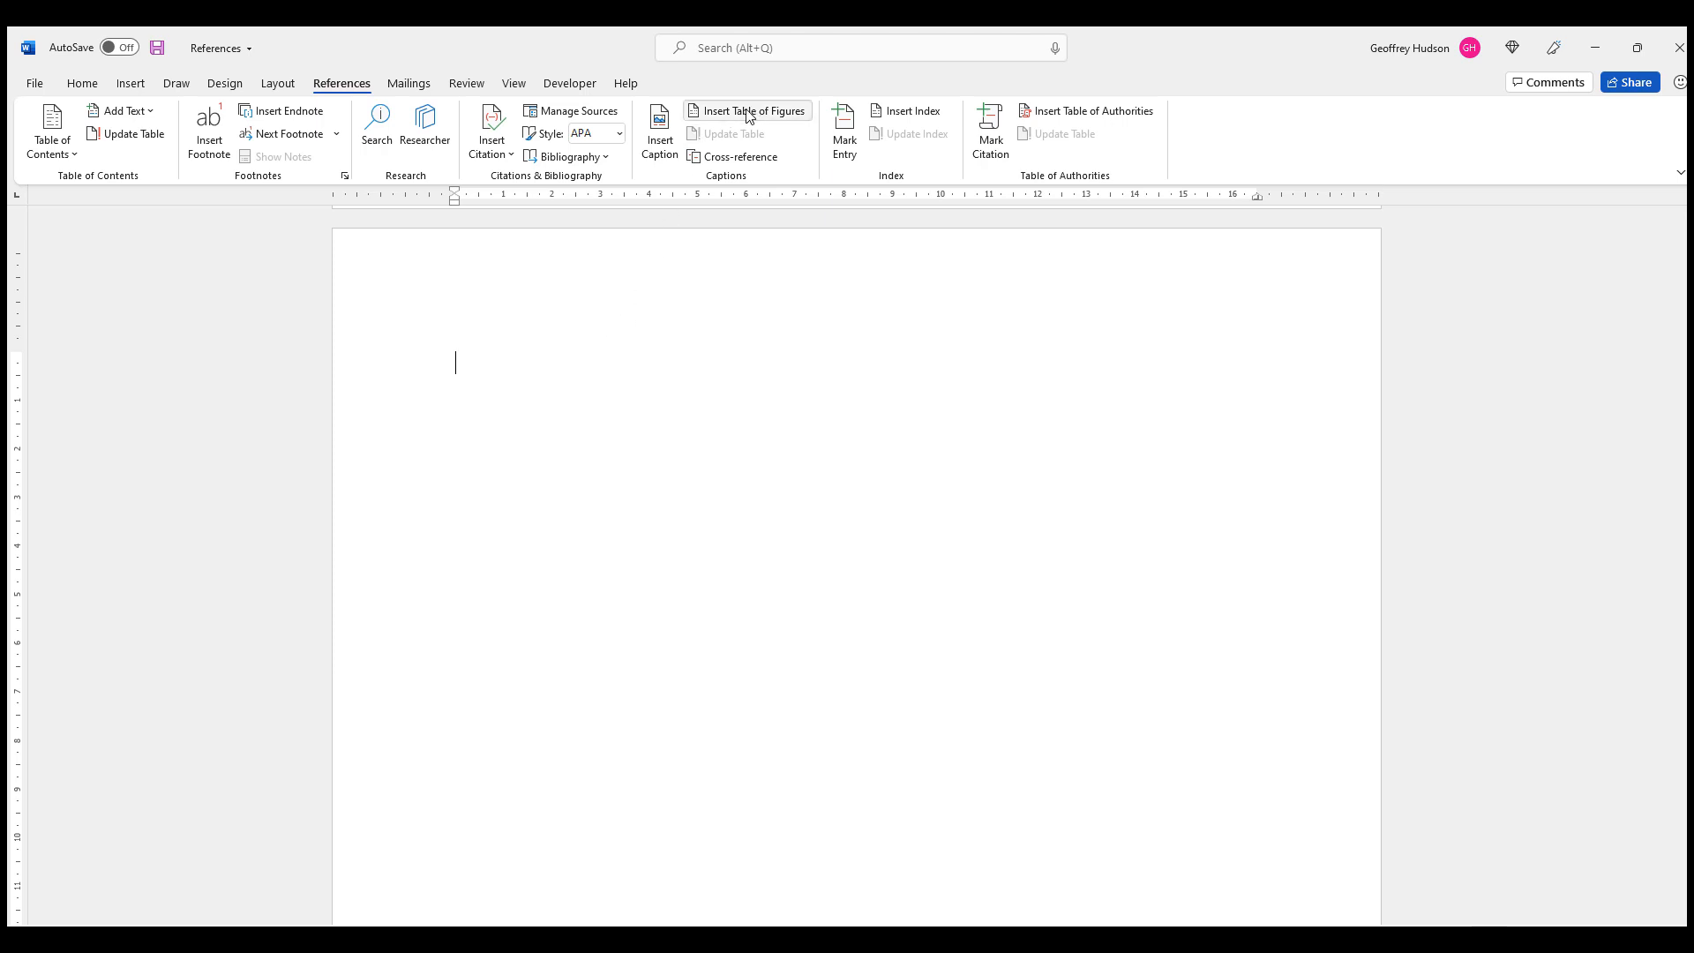
Step: Insert a table of figures for the Table label, listing Table 1 Aircraft
click(747, 109)
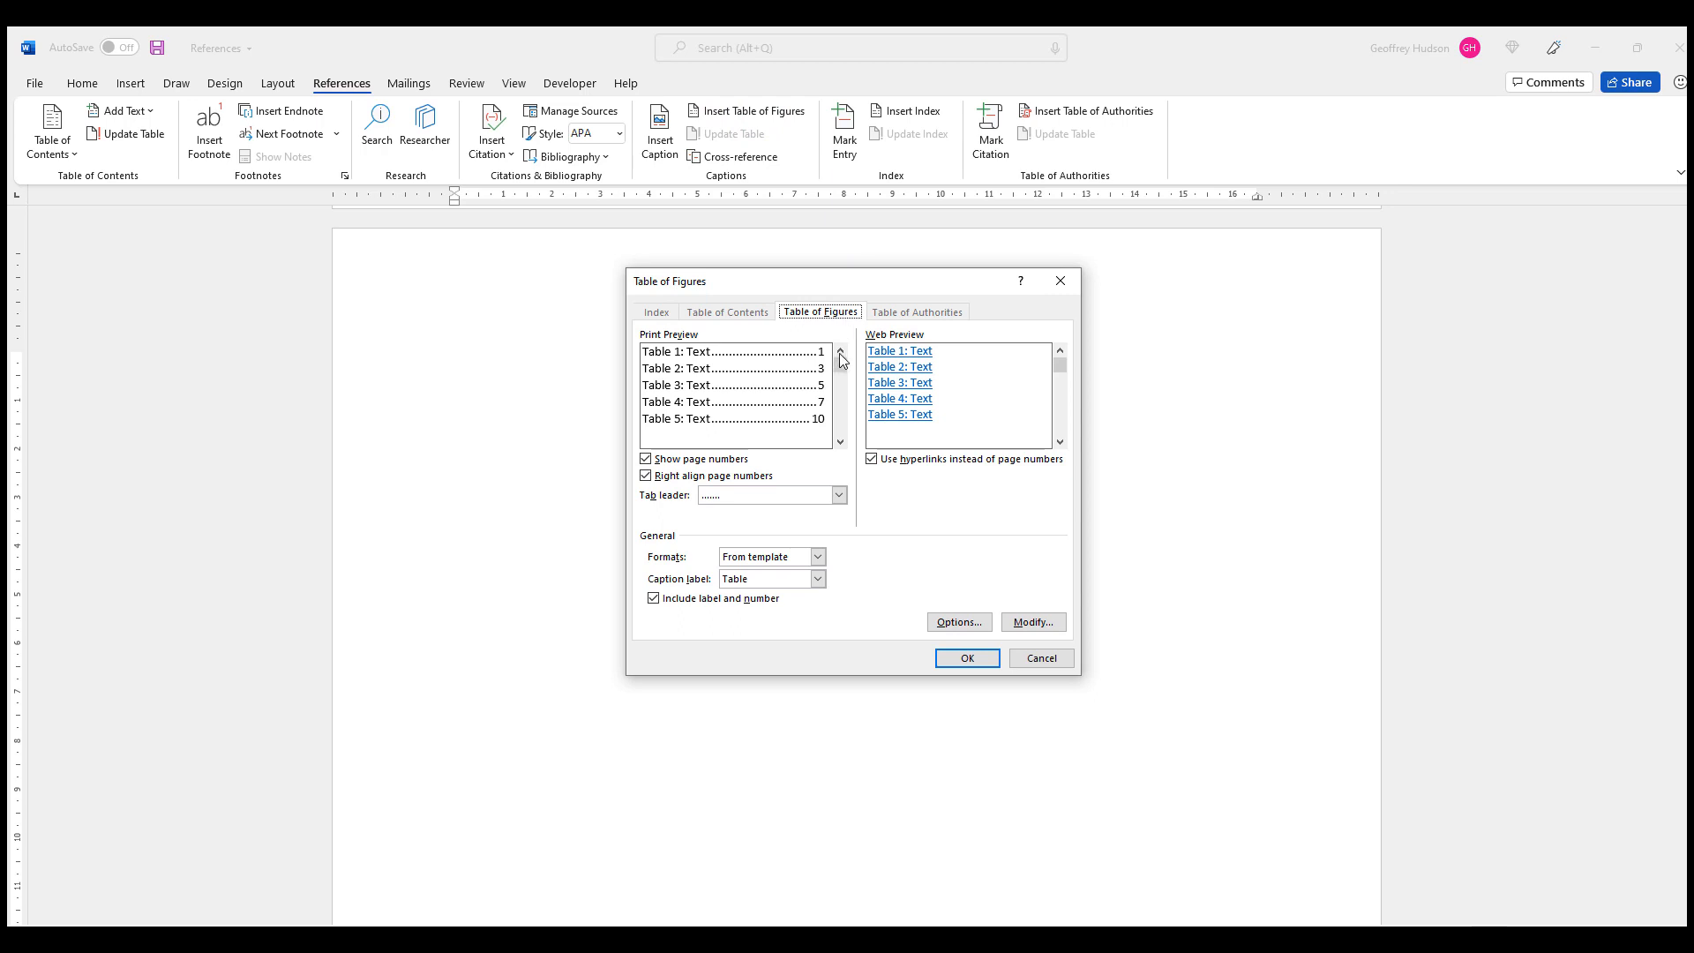
mouse_move(771, 343)
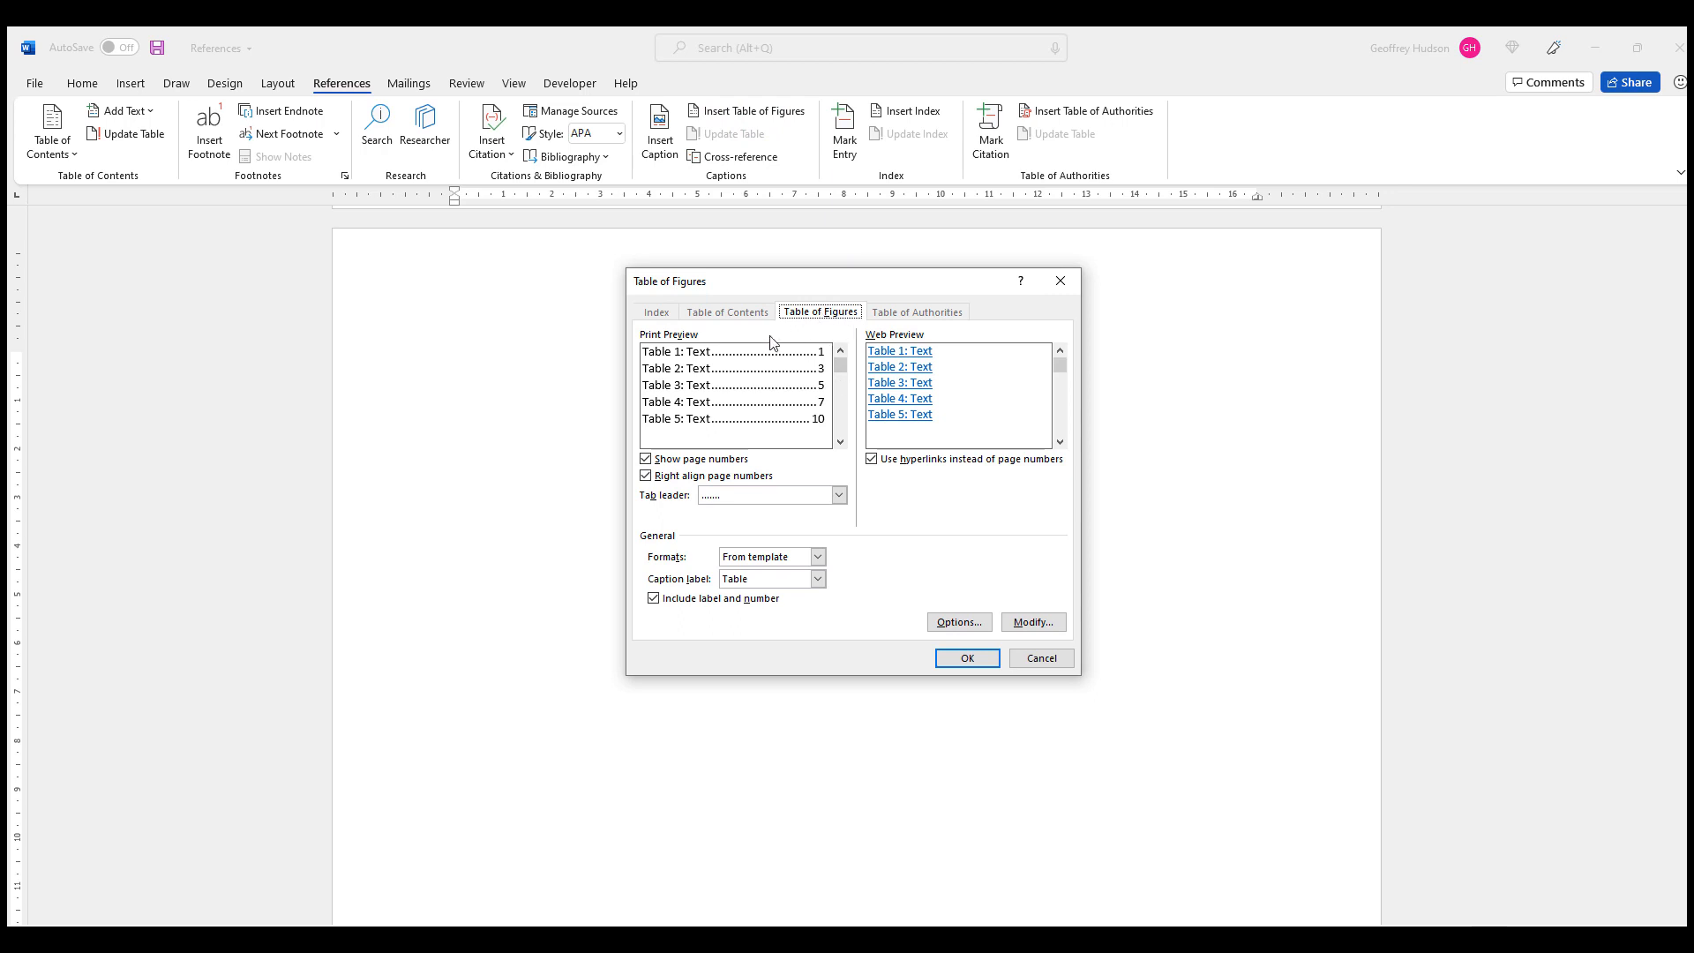
mouse_move(668, 429)
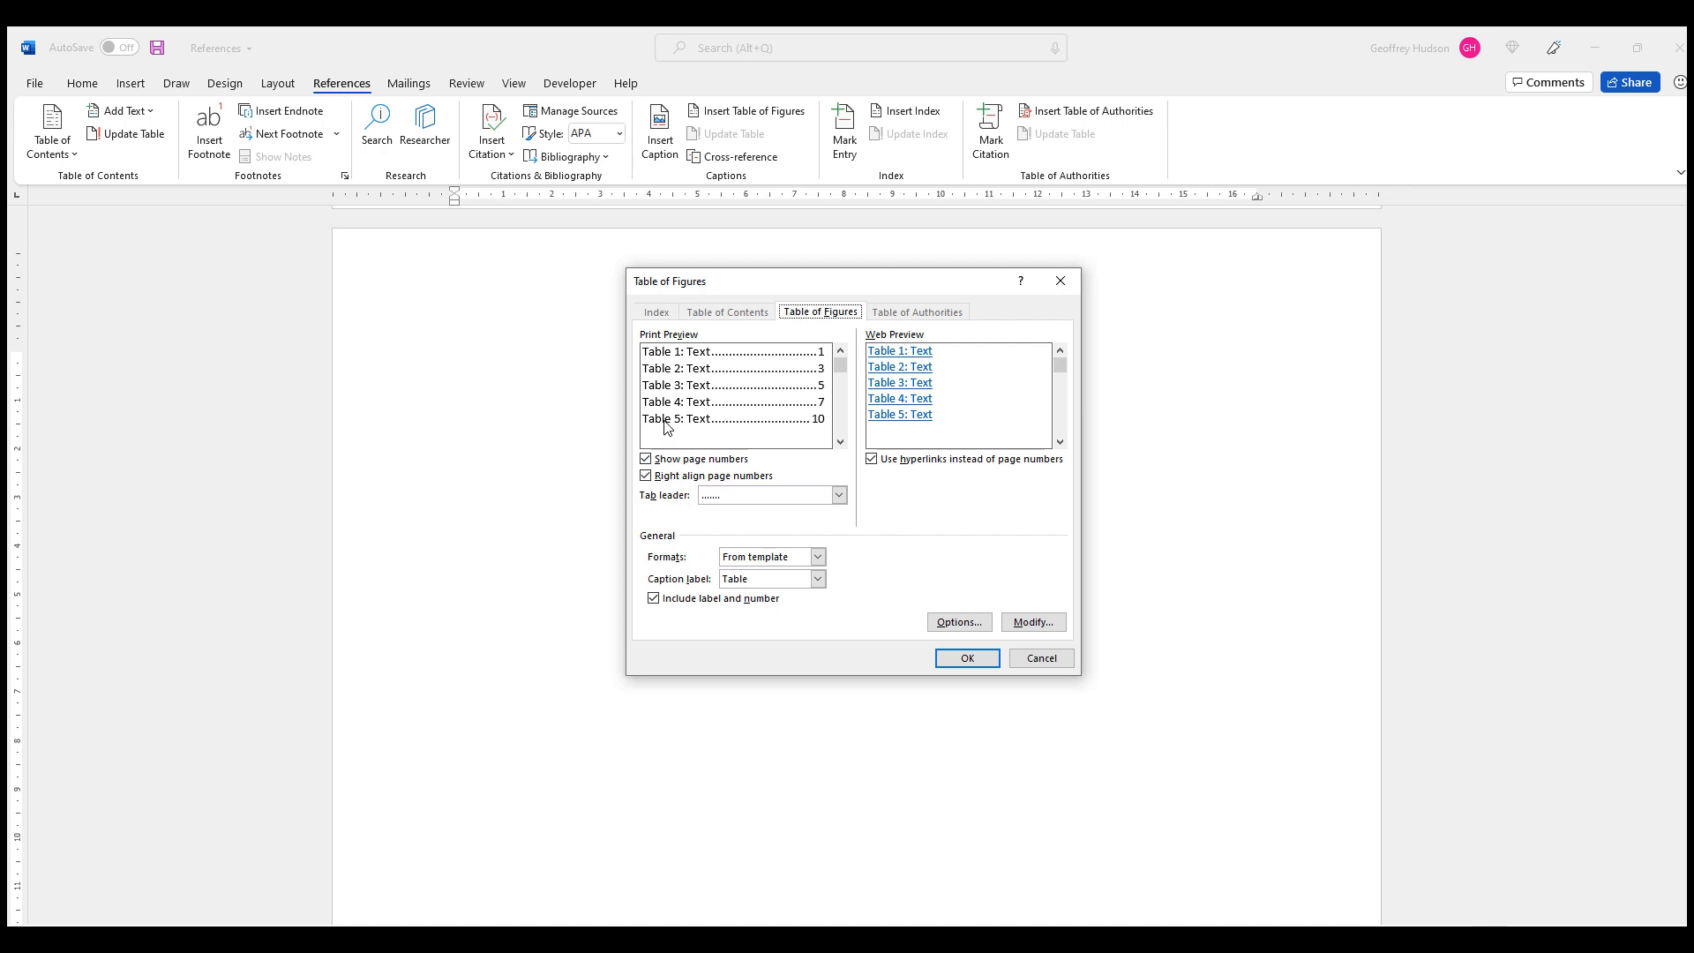
mouse_move(965, 658)
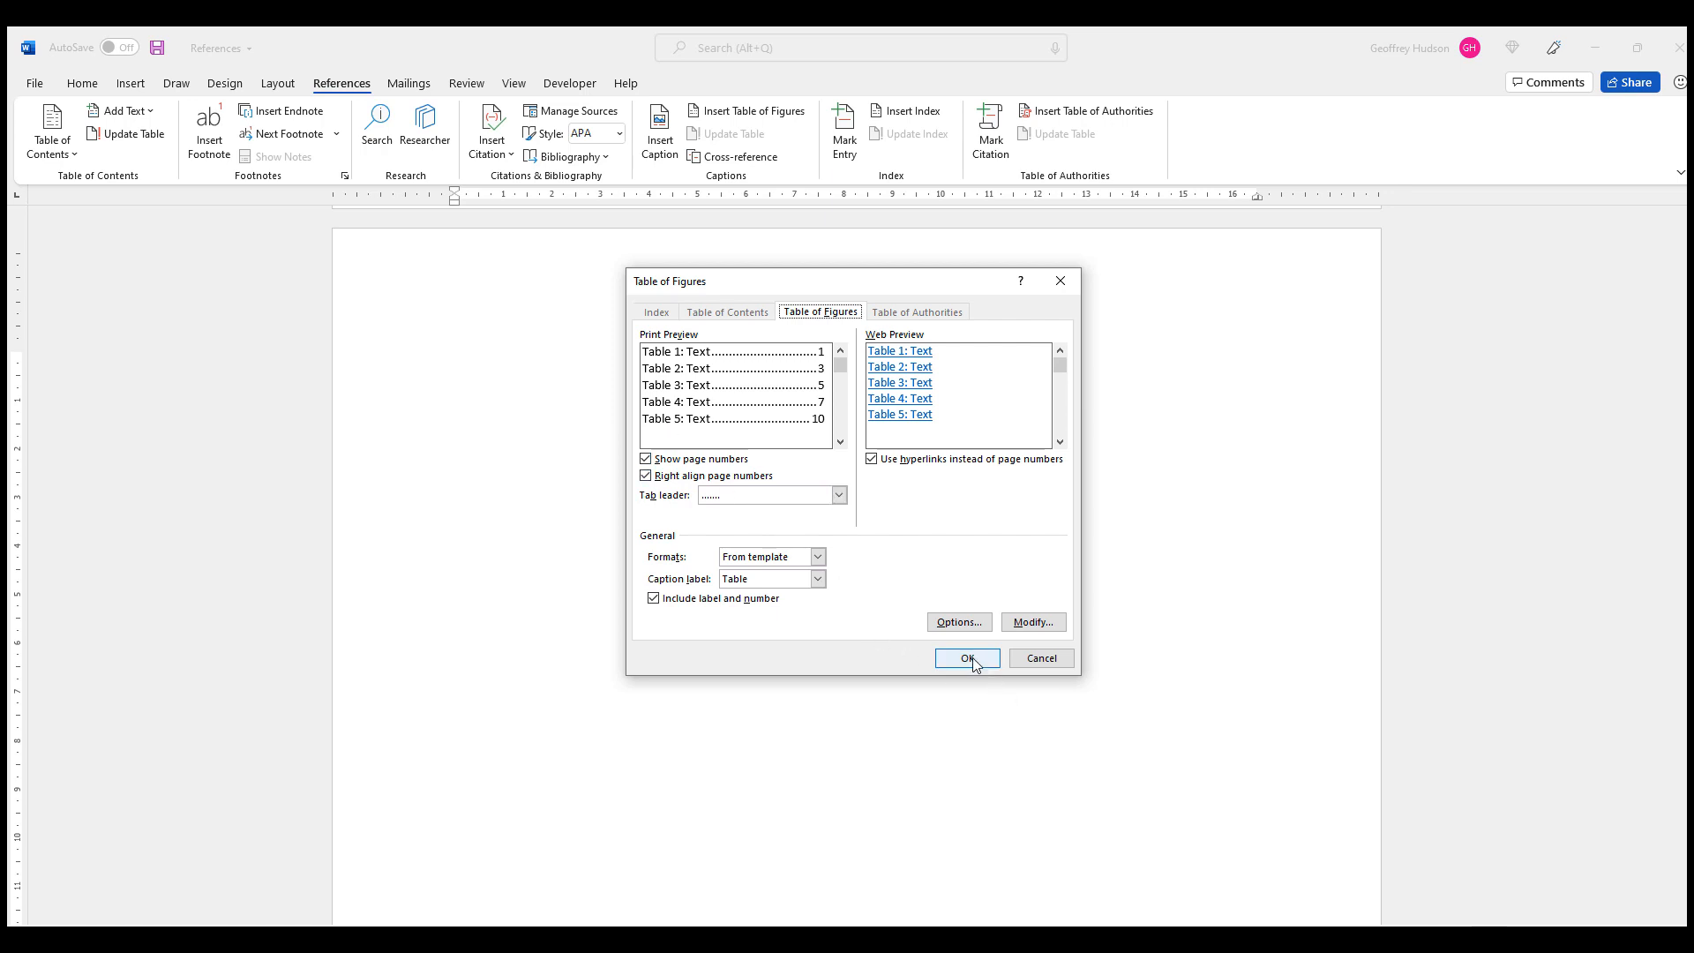
click(965, 658)
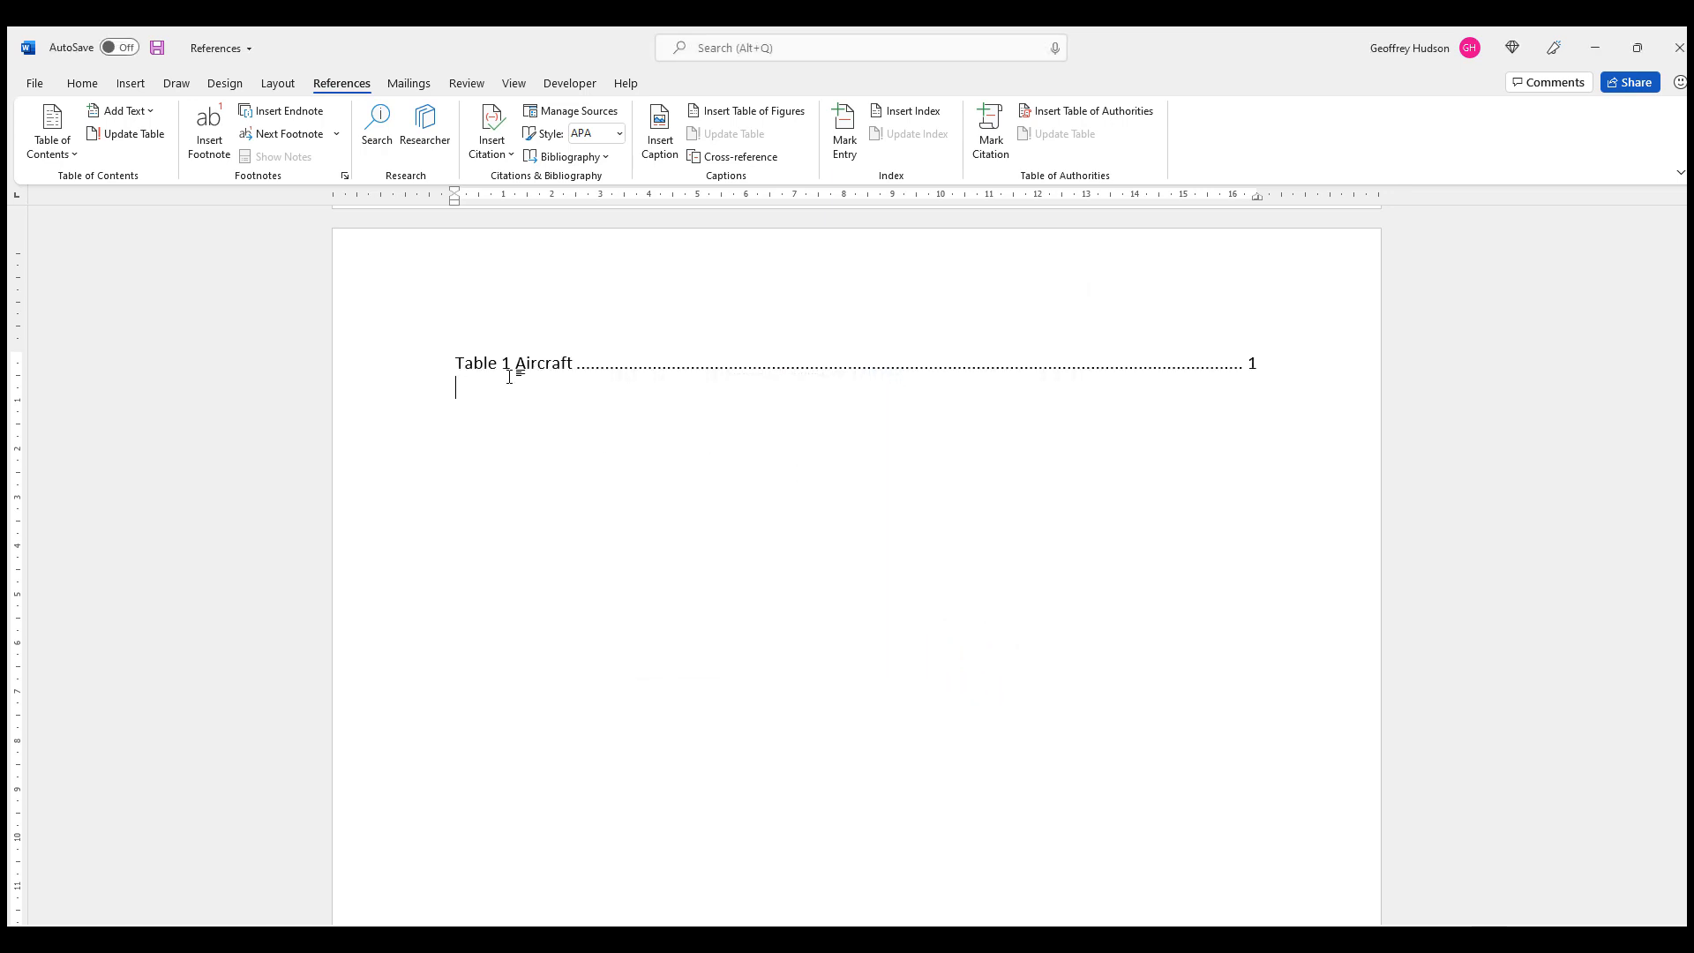
mouse_move(492, 374)
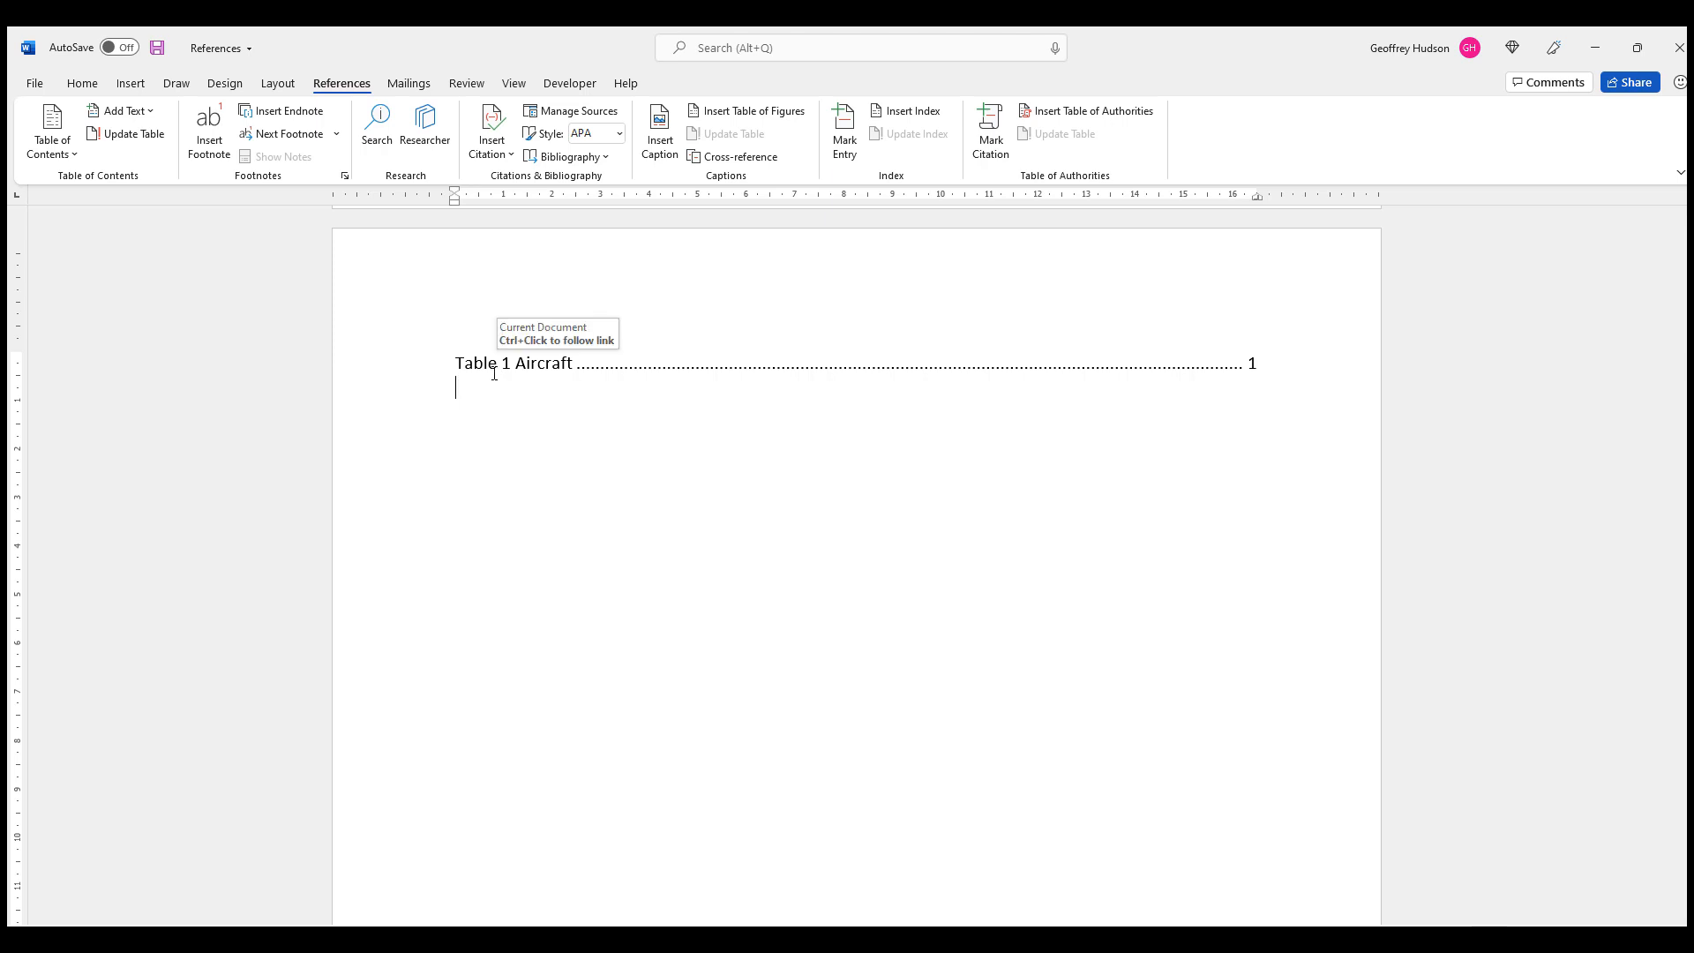
mouse_move(1269, 373)
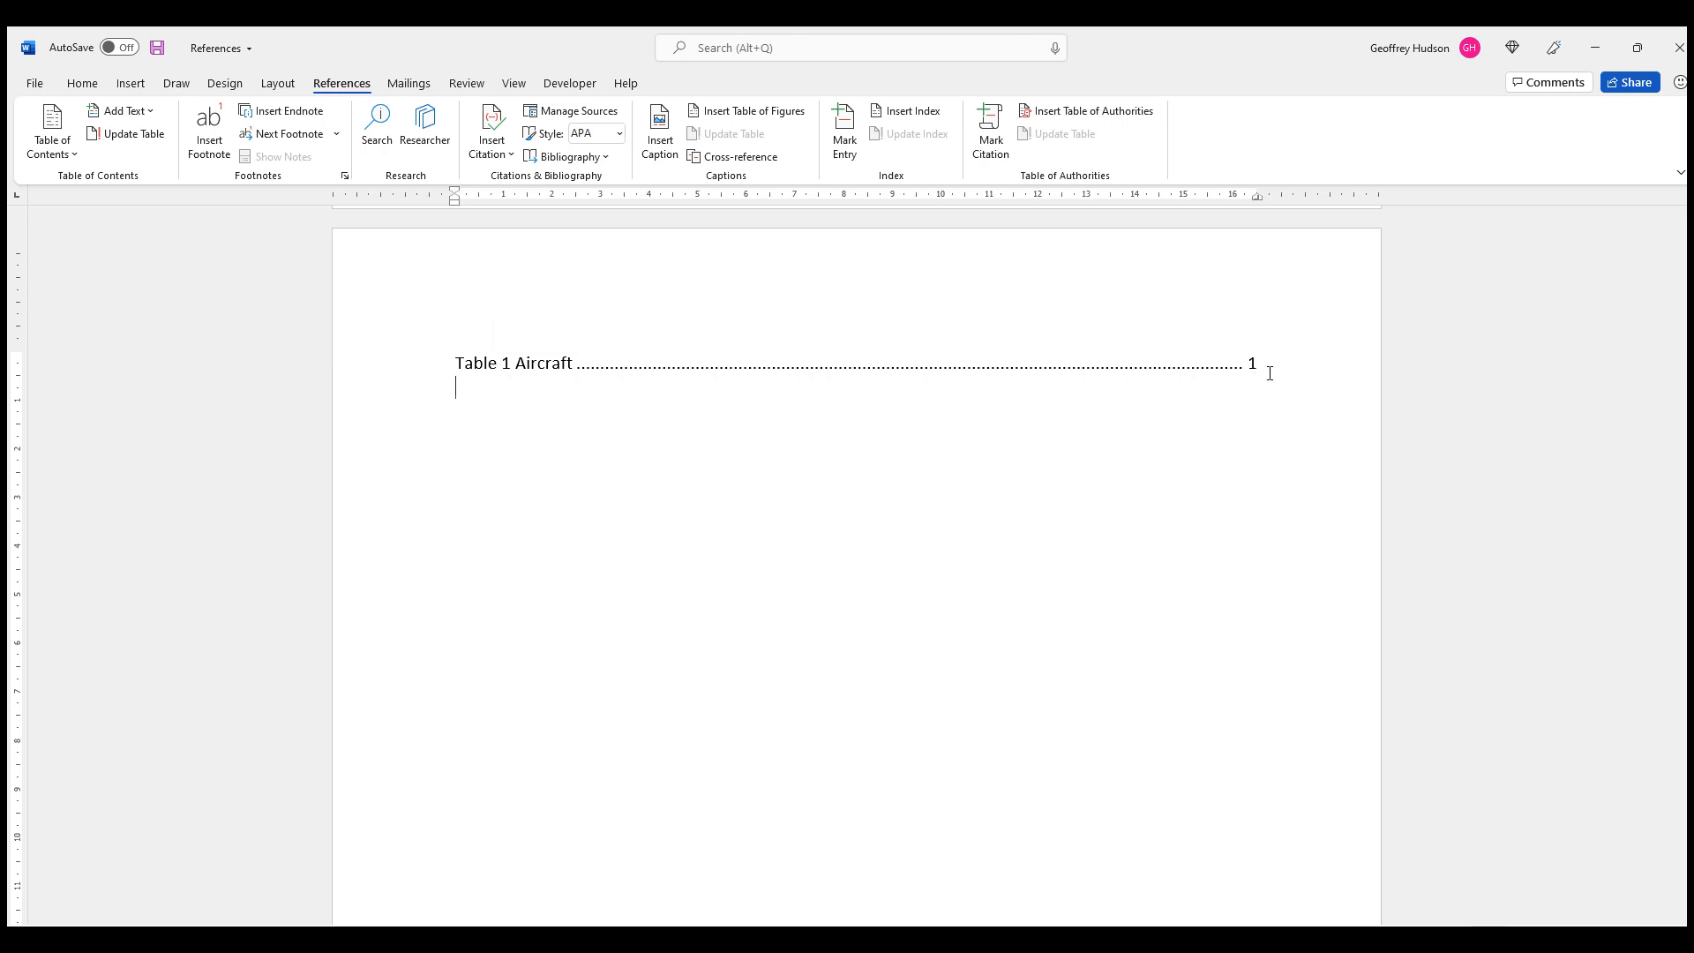
mouse_move(450, 471)
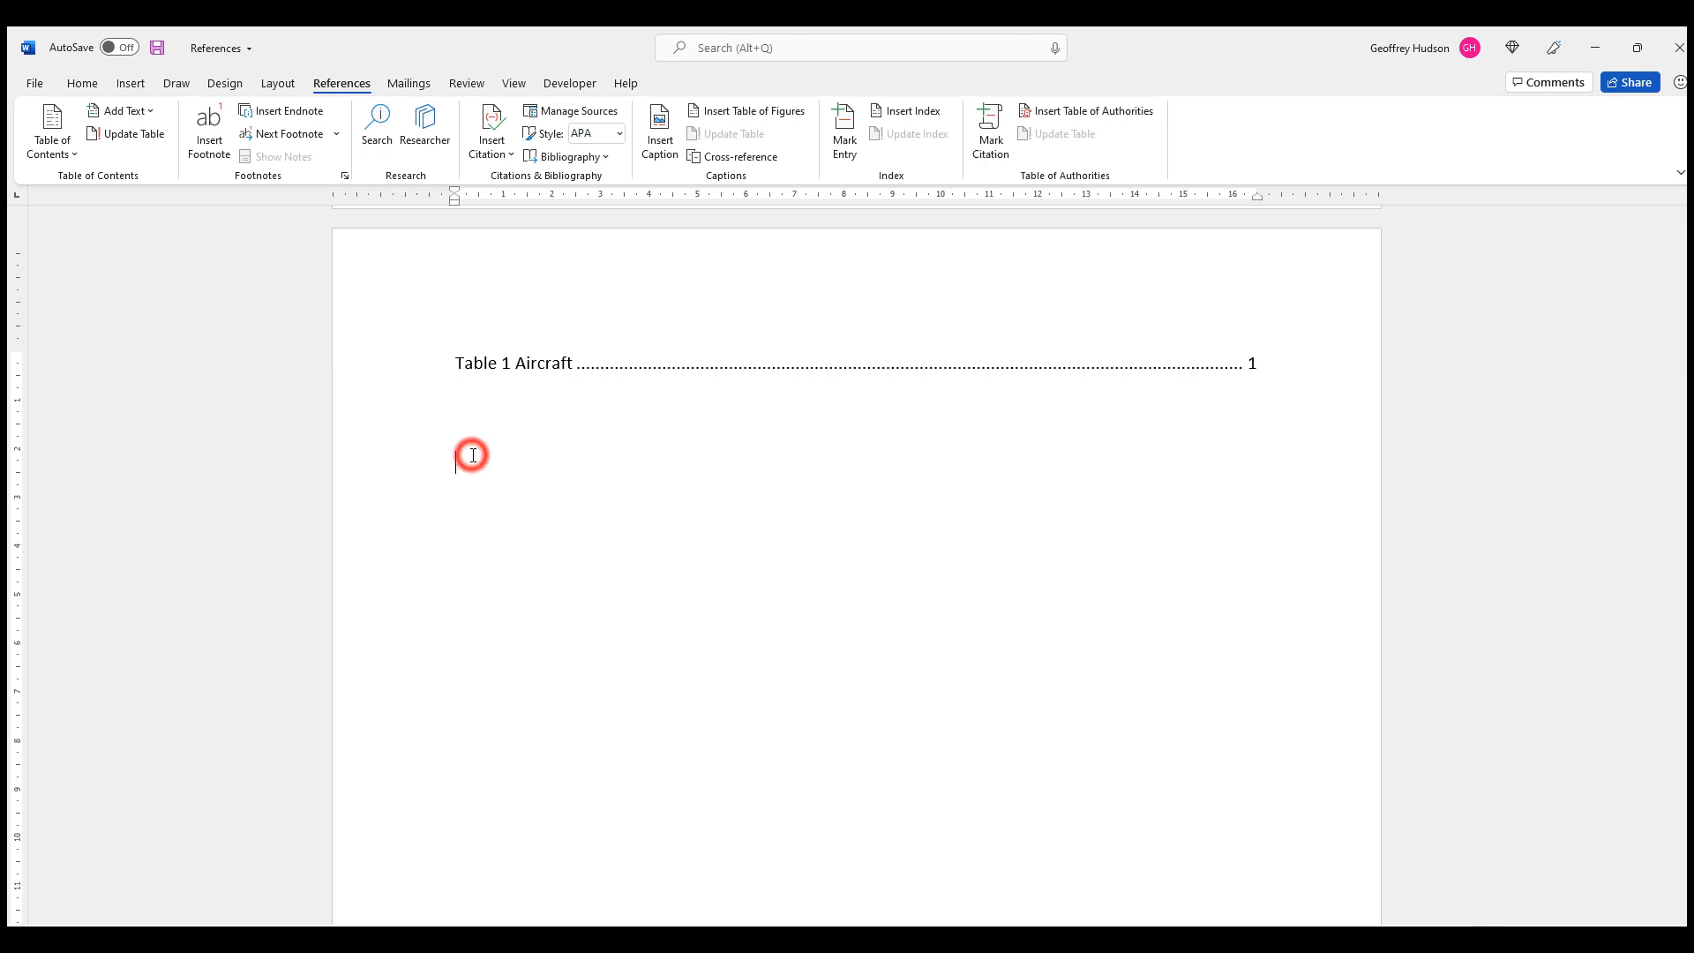
mouse_move(524, 454)
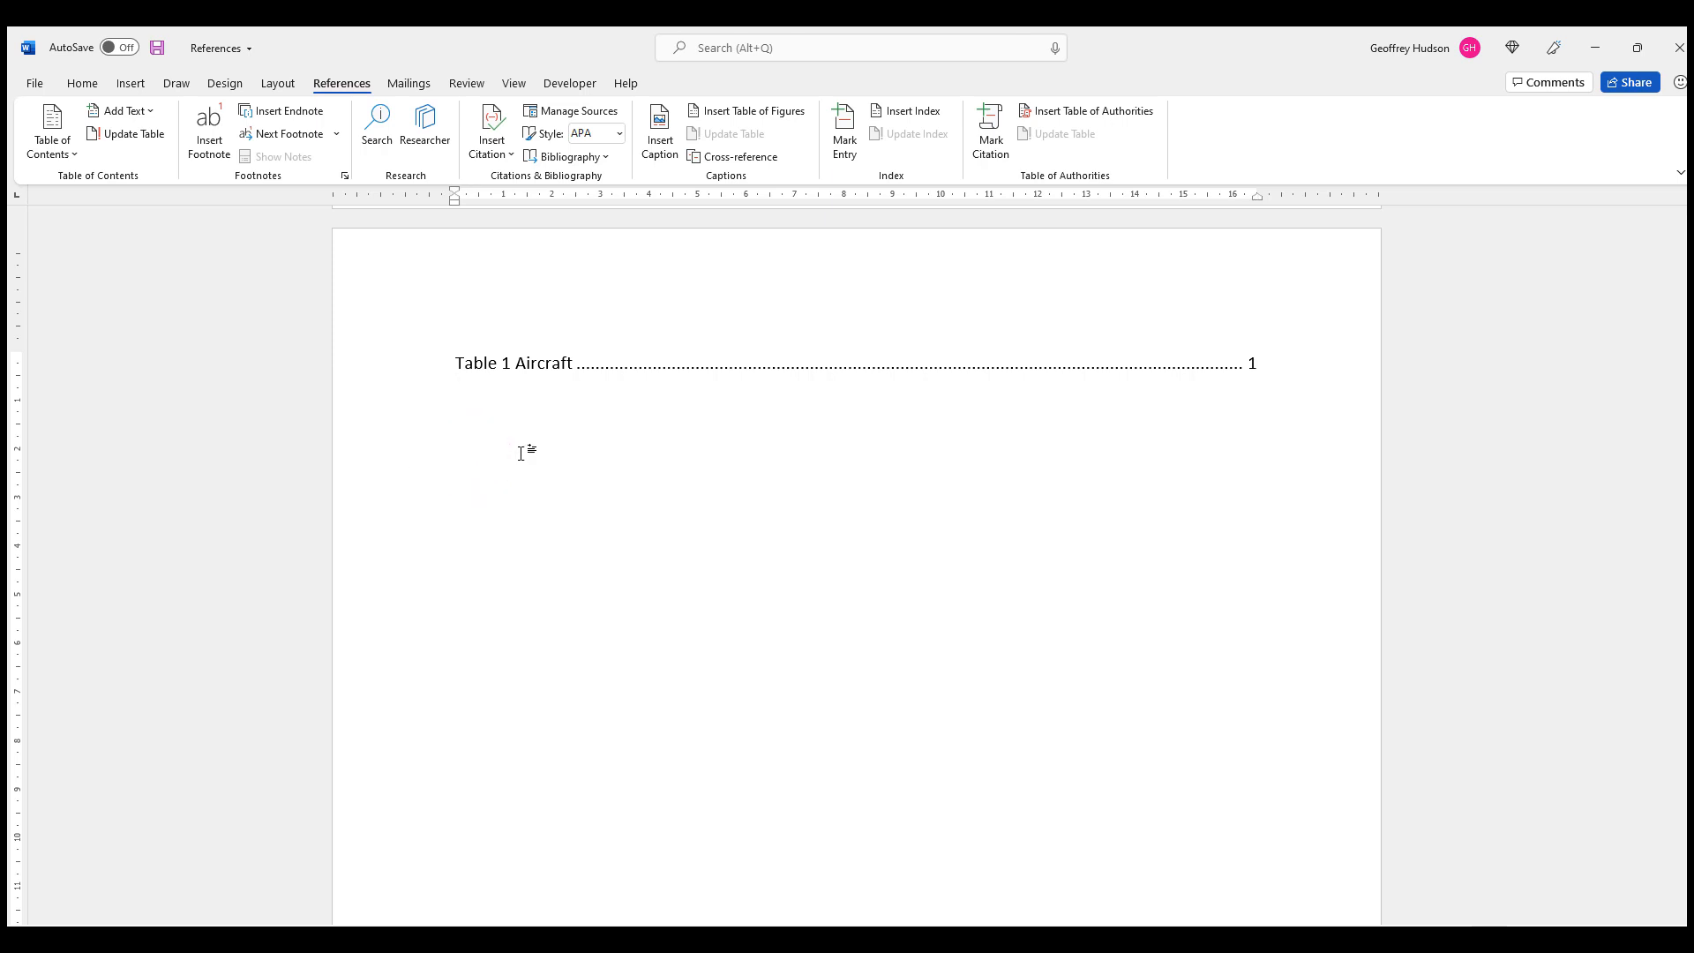
mouse_move(748, 110)
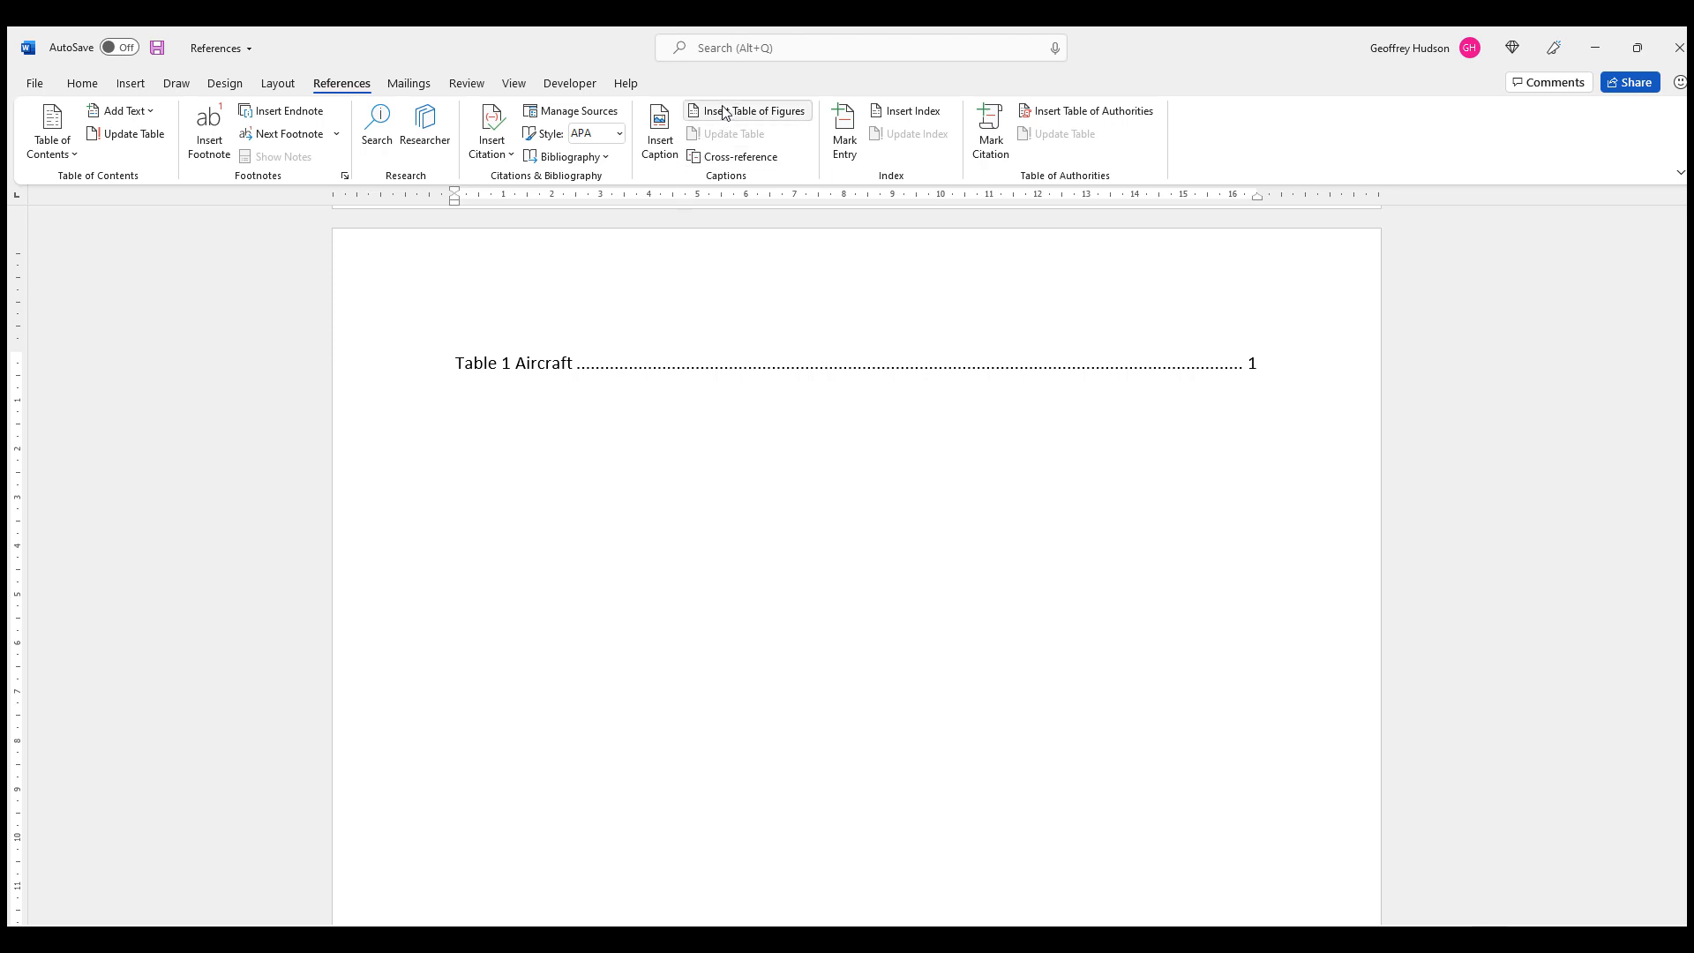
Step: Insert a second list with the caption label set to Figure below the table list
click(746, 110)
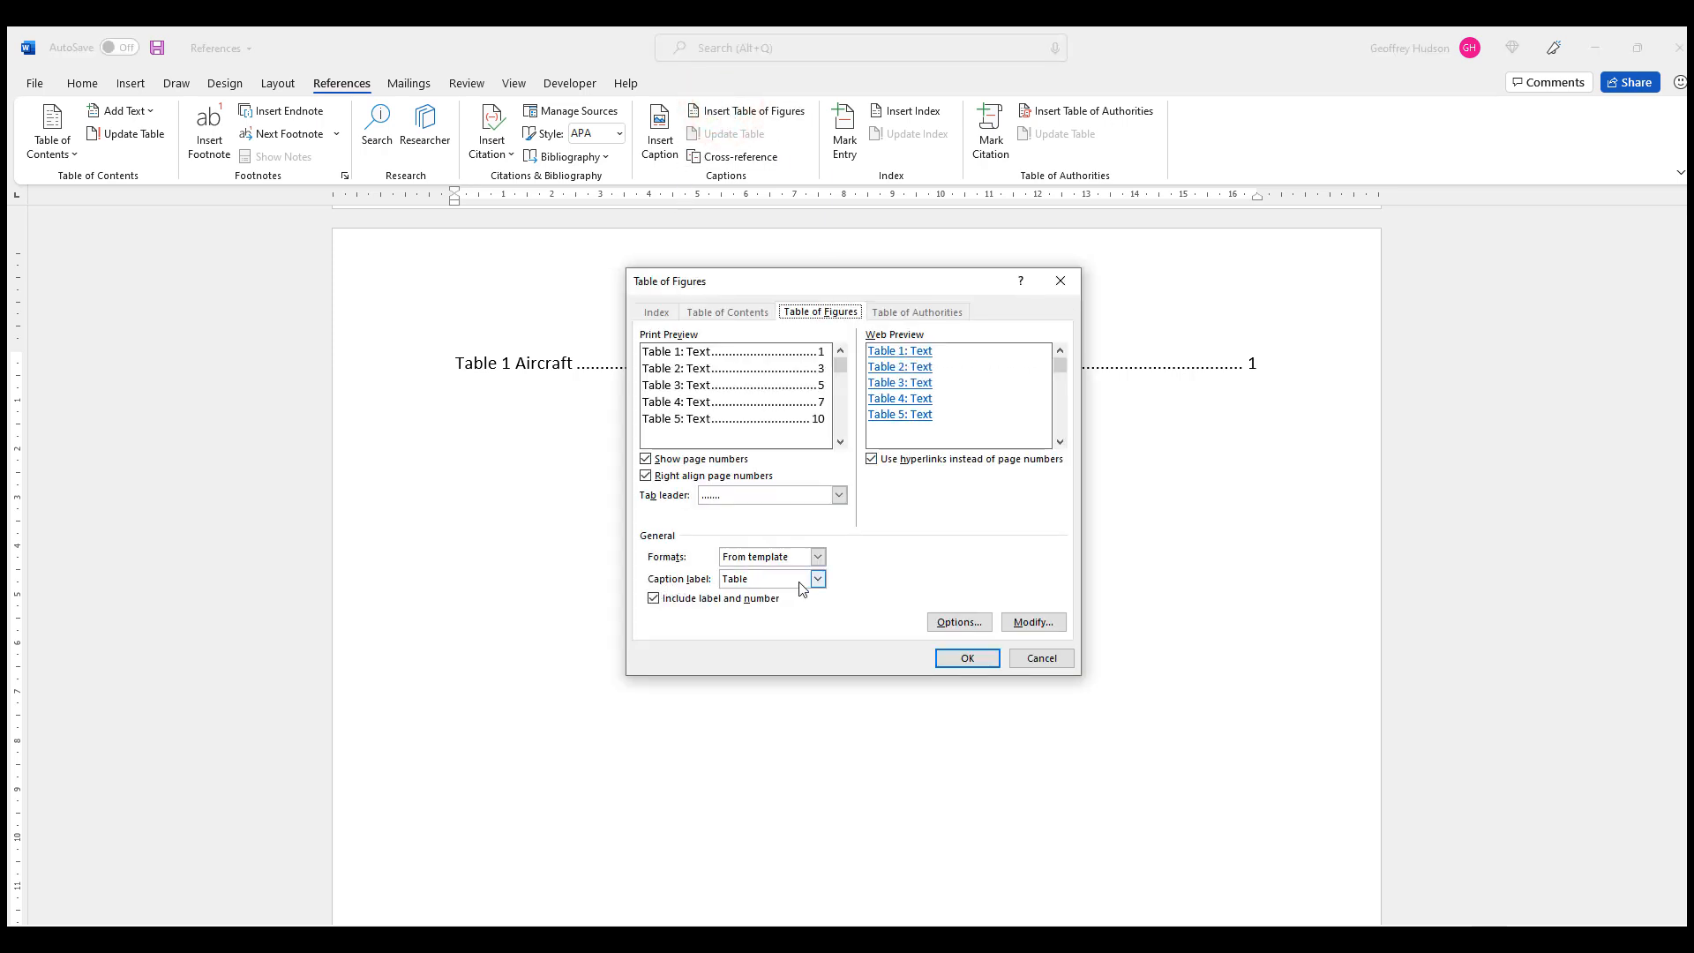
click(817, 579)
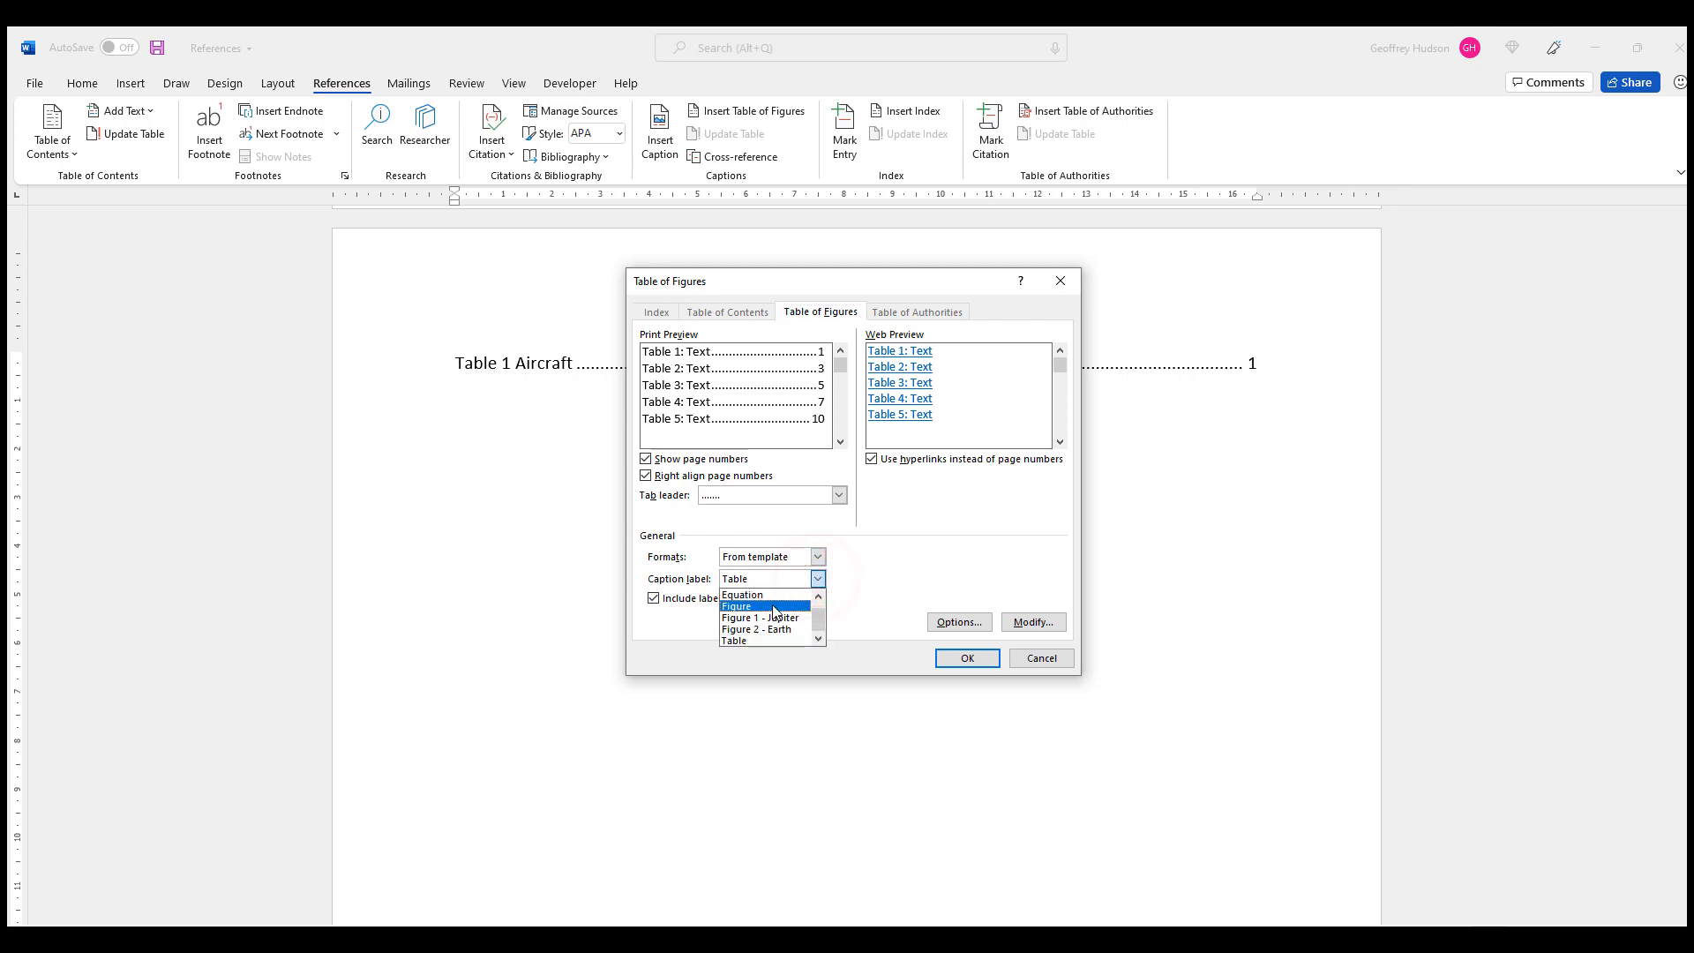
click(737, 606)
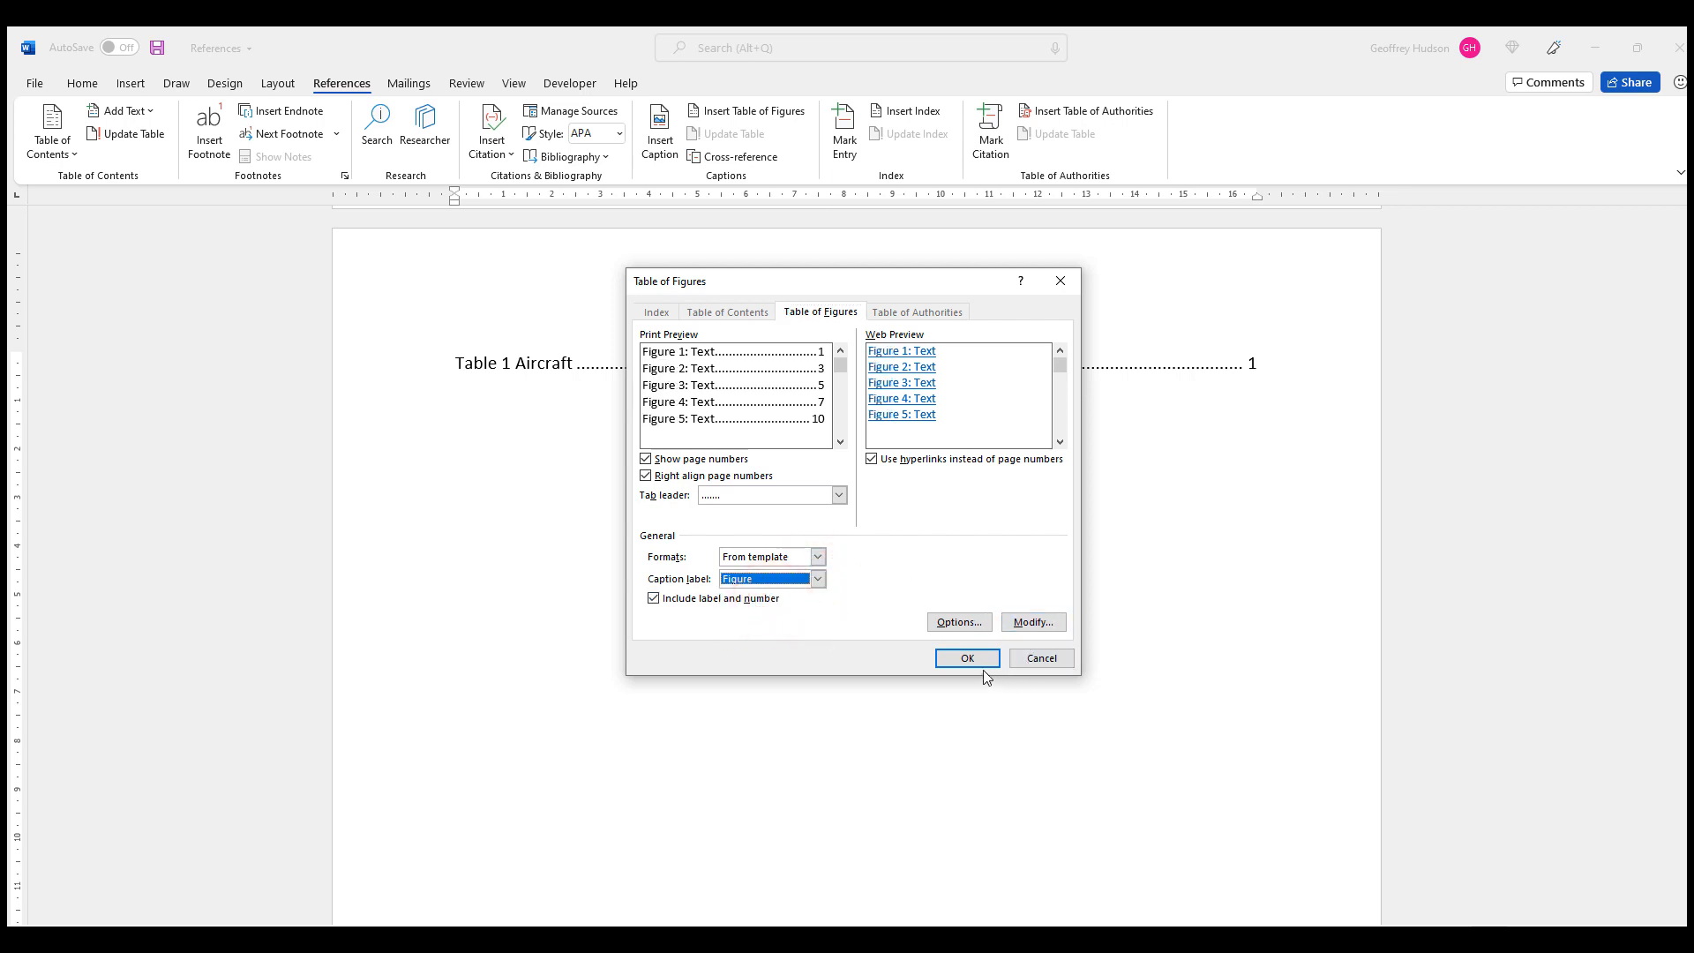
click(965, 659)
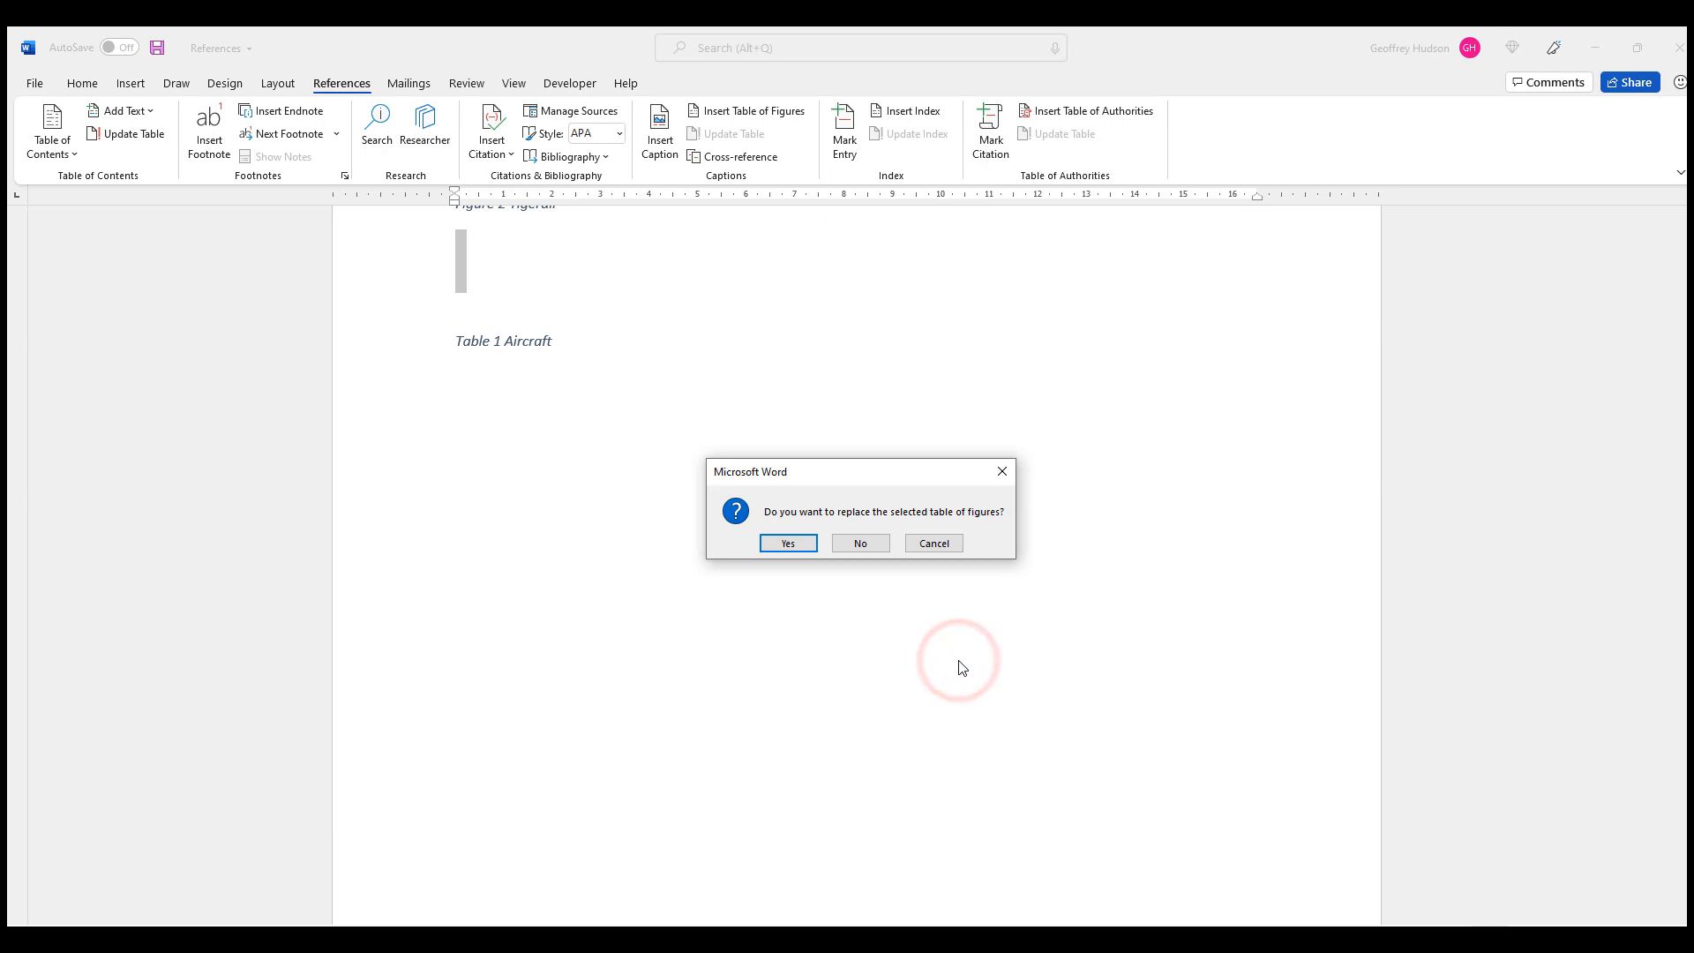
mouse_move(933, 522)
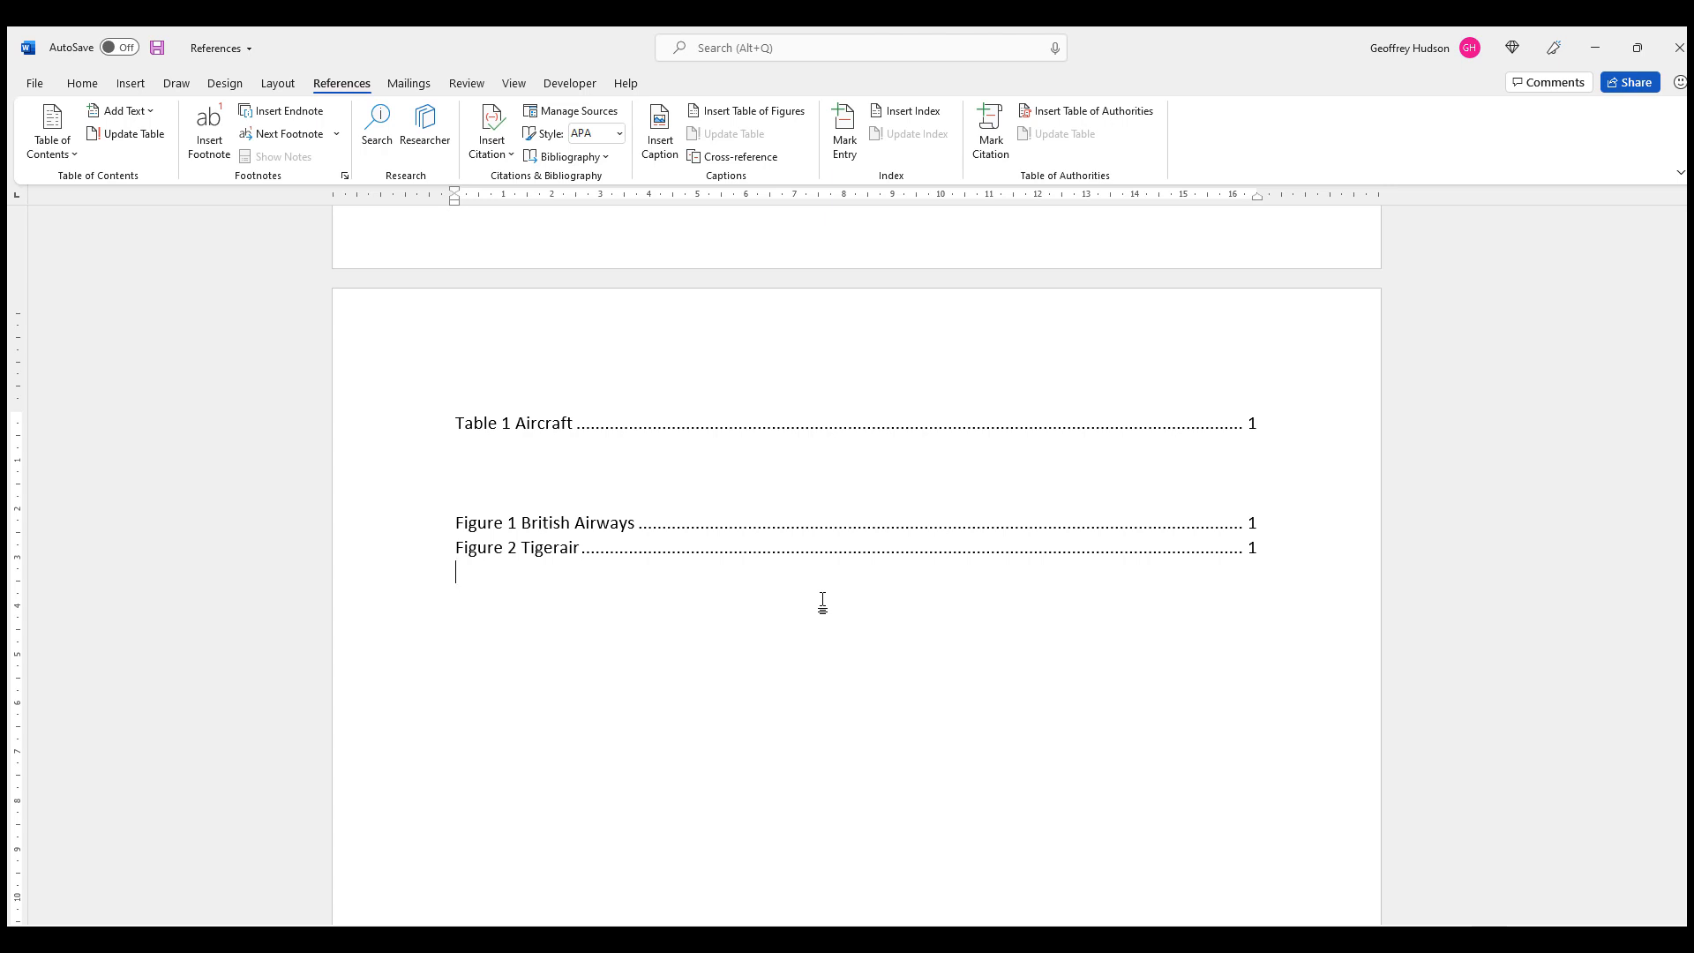
mouse_move(616, 581)
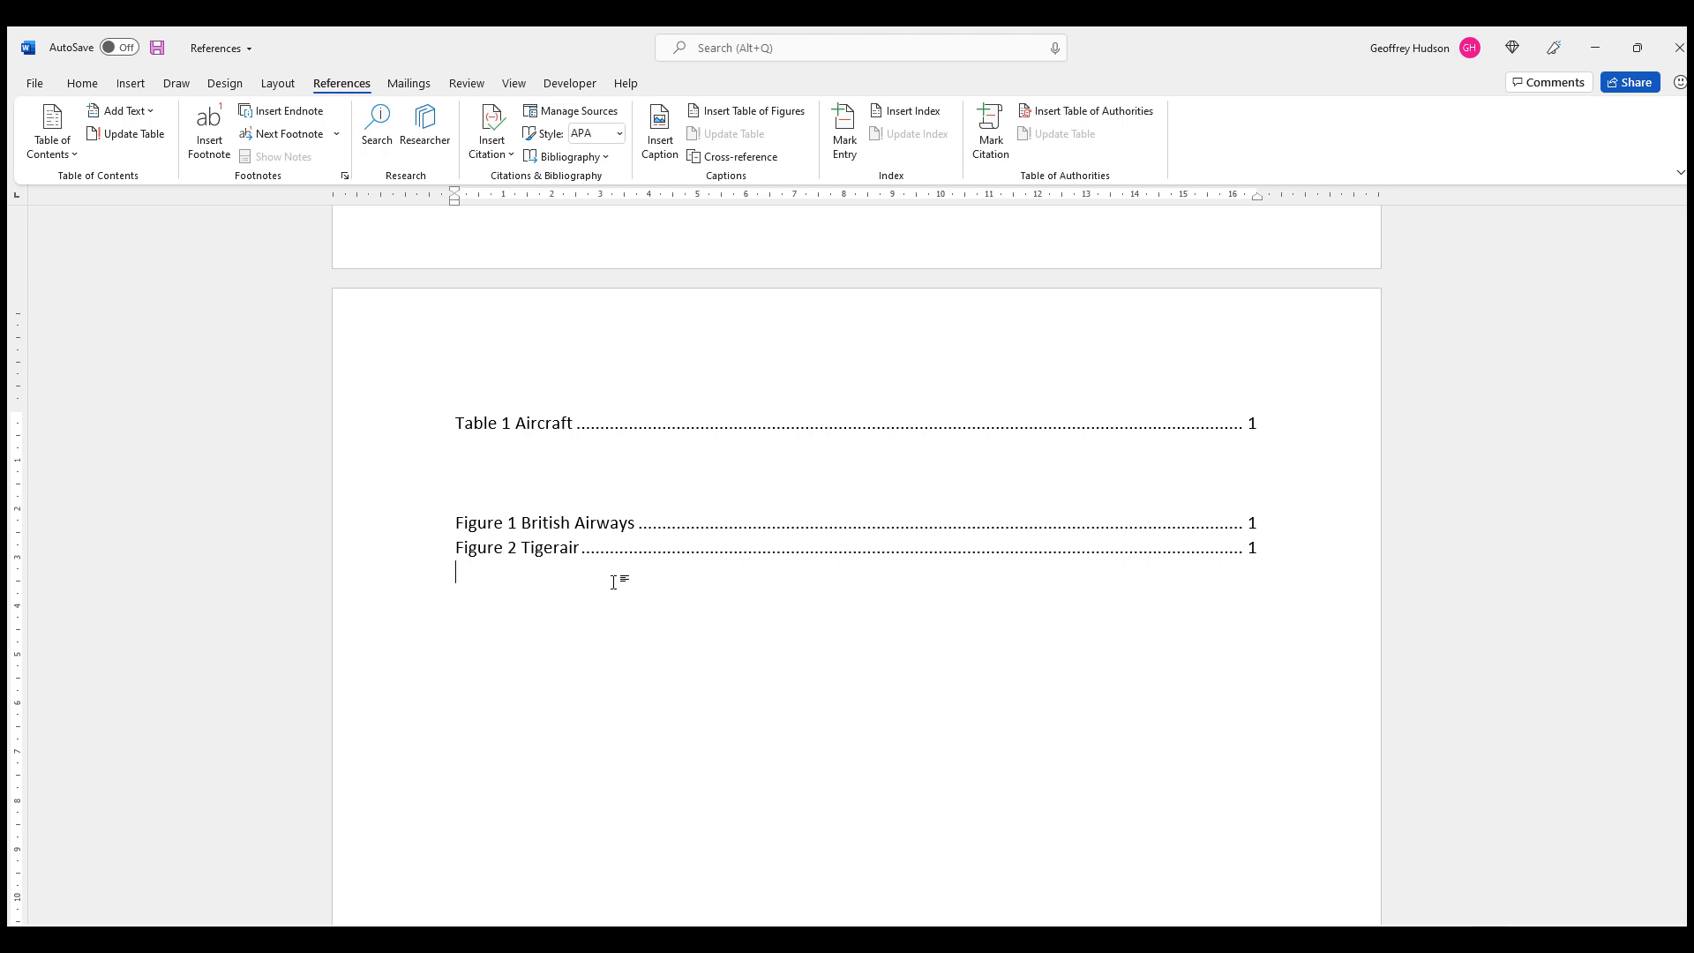
mouse_move(599, 545)
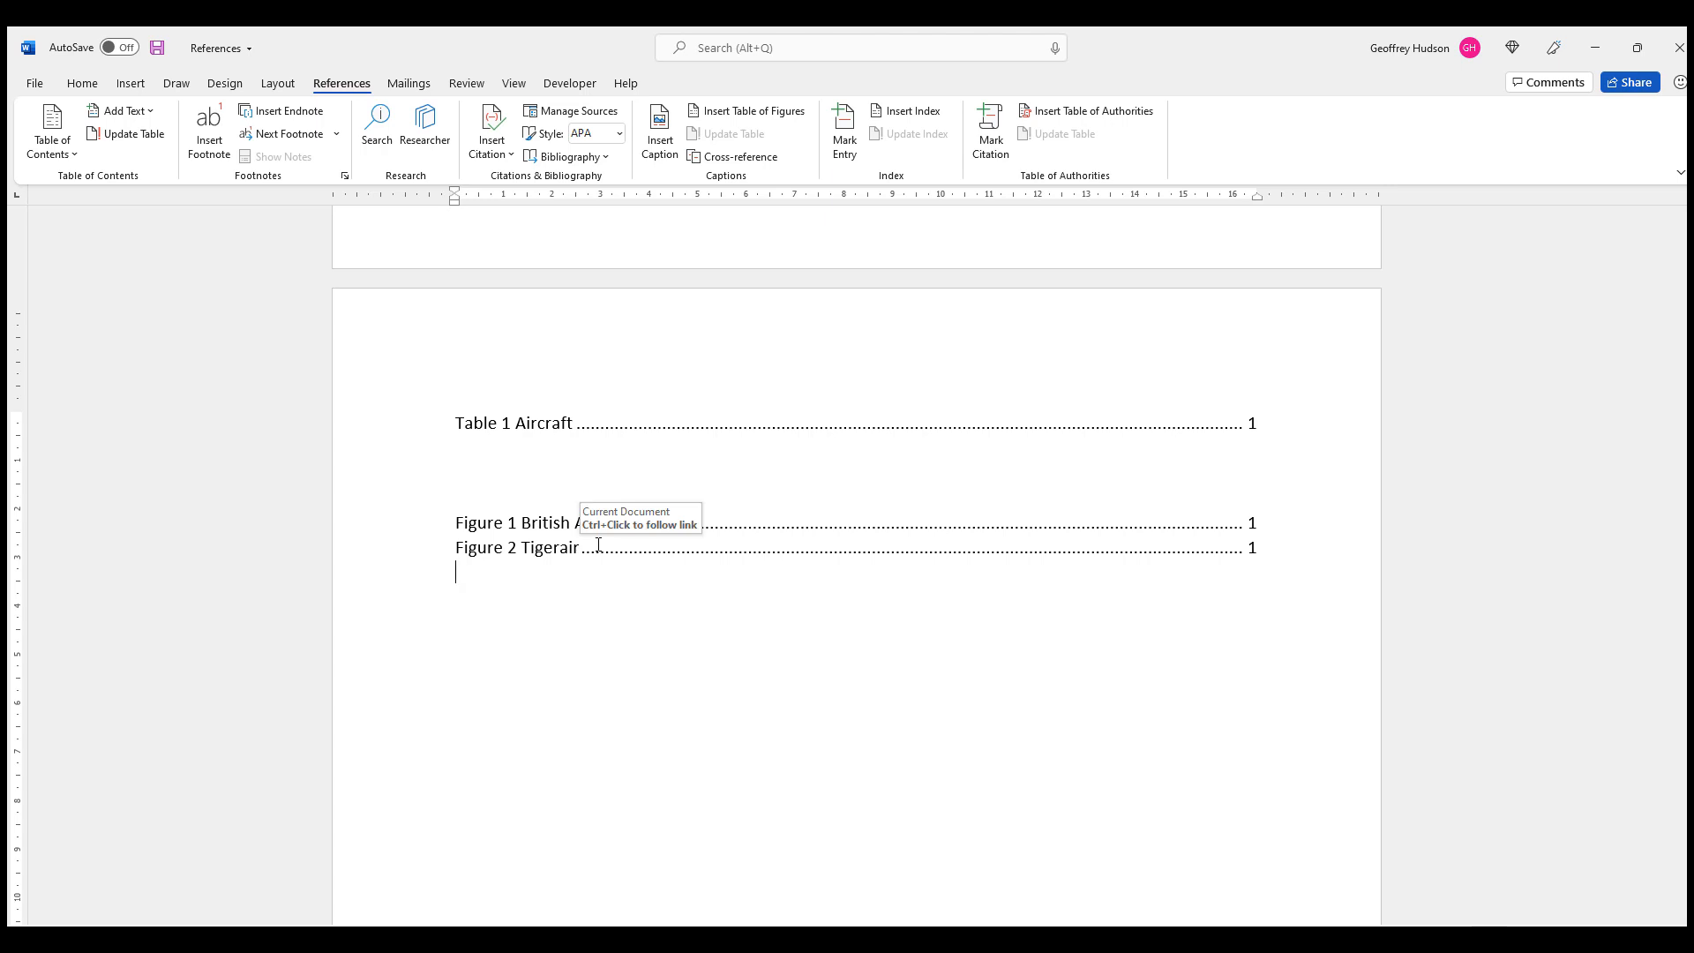
mouse_move(549, 523)
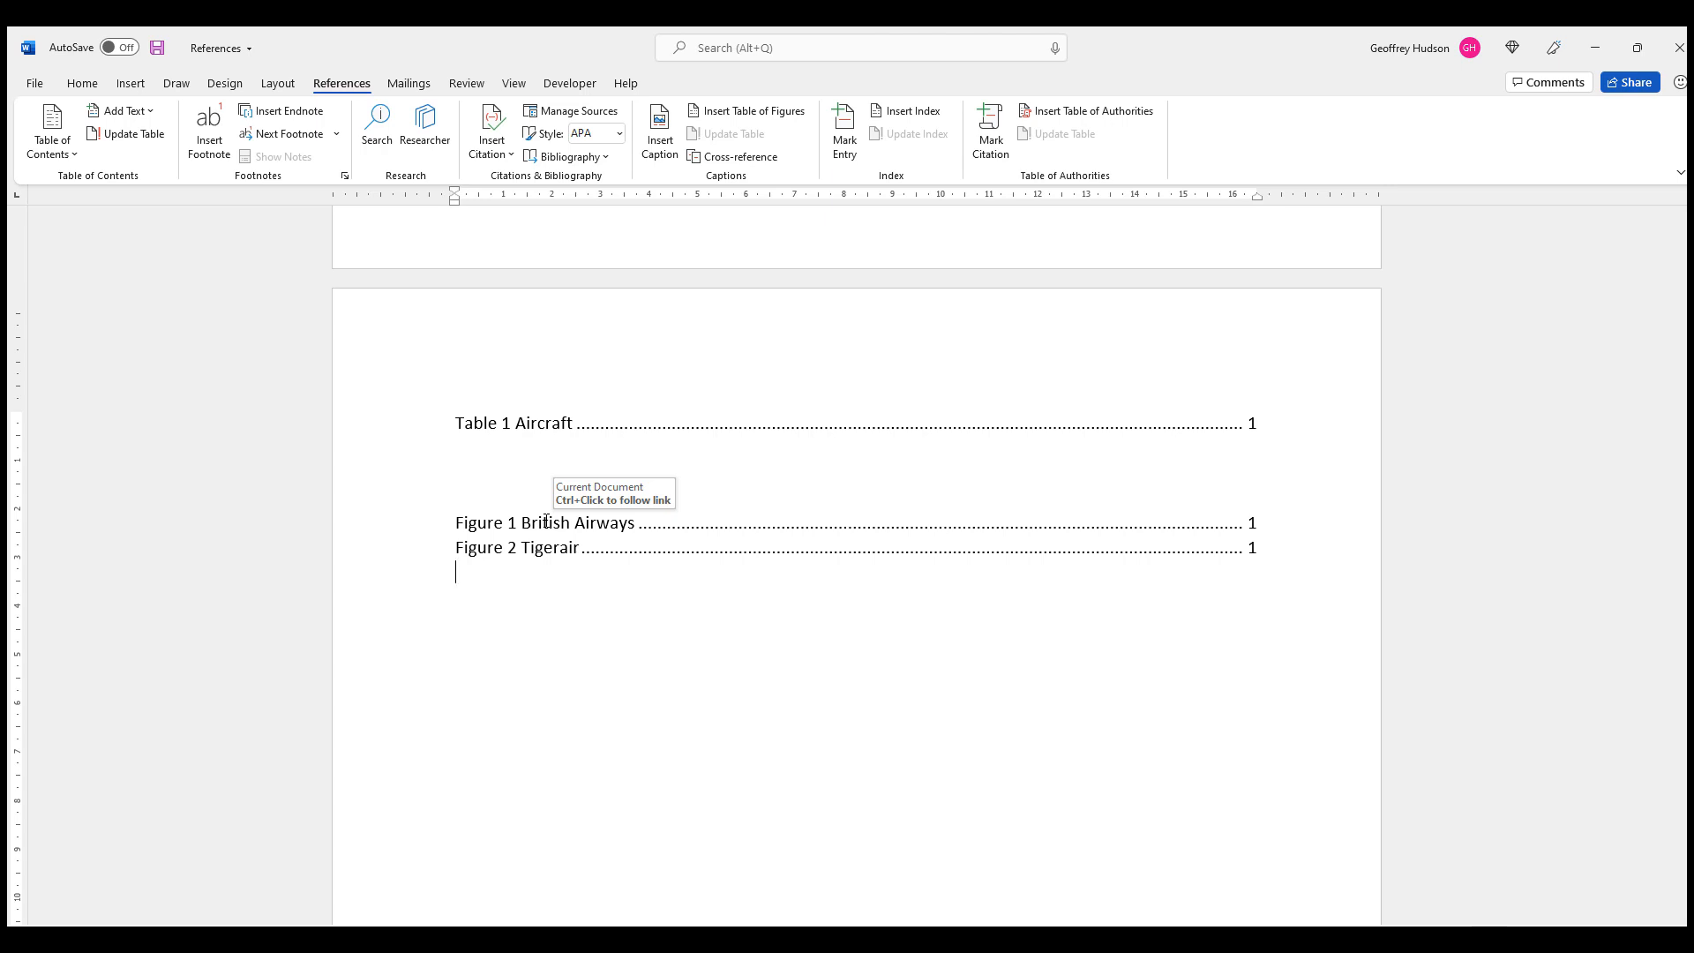
mouse_move(553, 558)
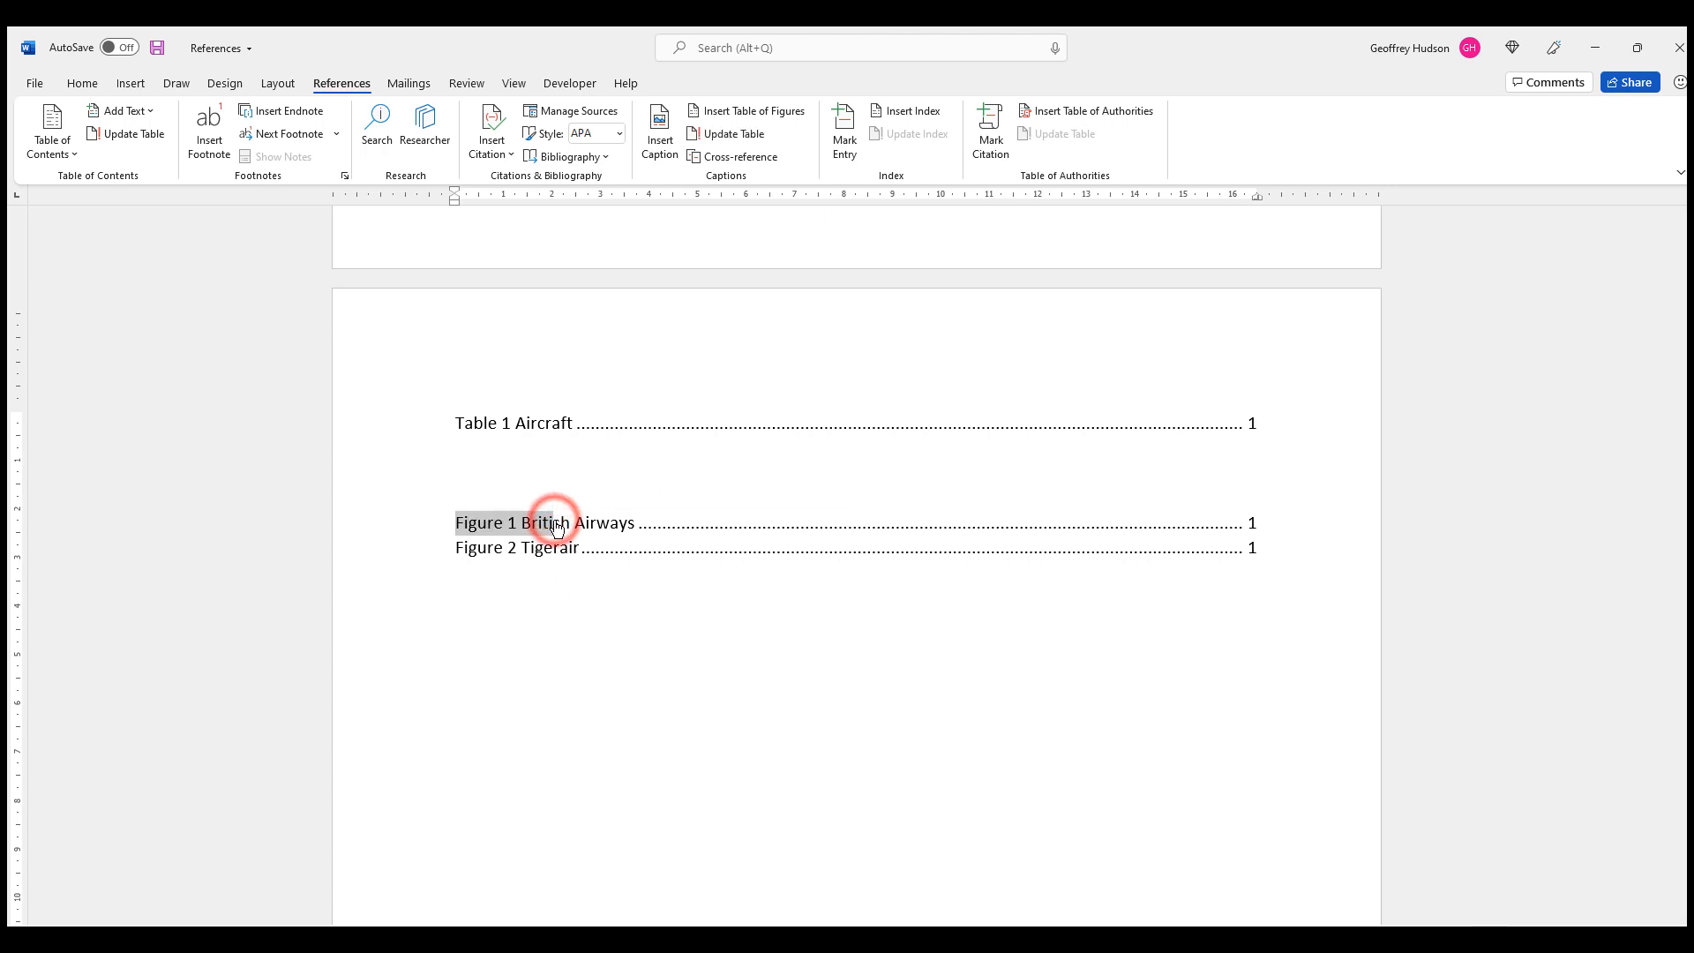
click(514, 464)
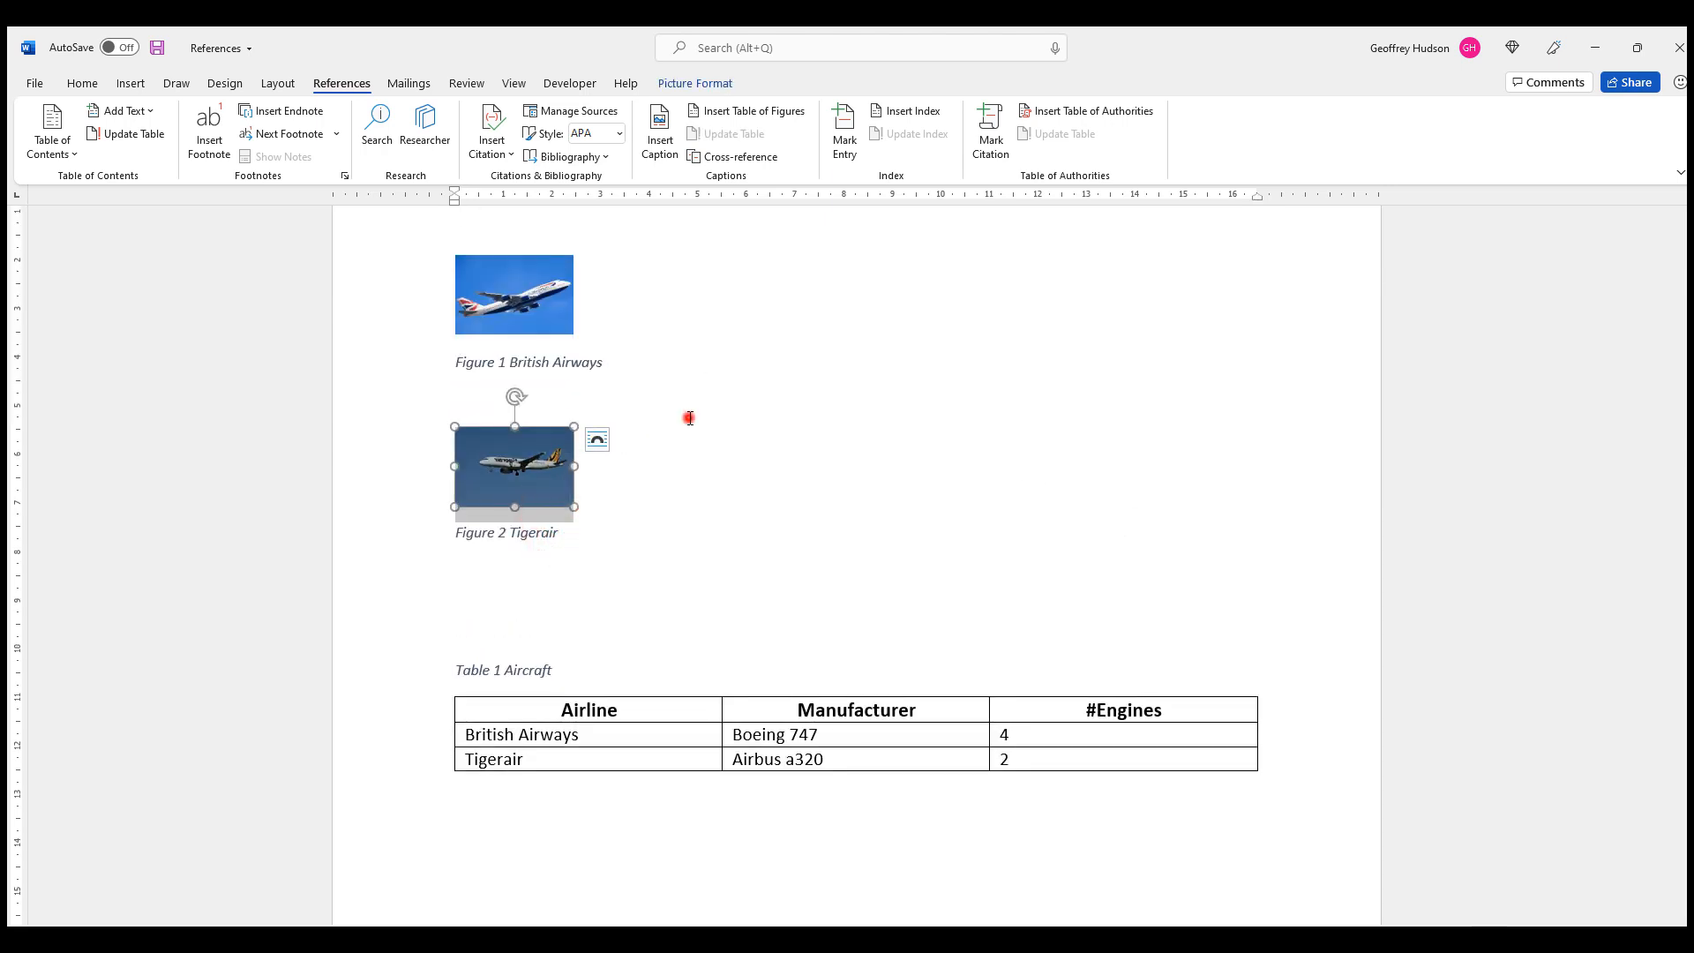
Step: Deselect the Tigerair picture and return to the document body
click(526, 312)
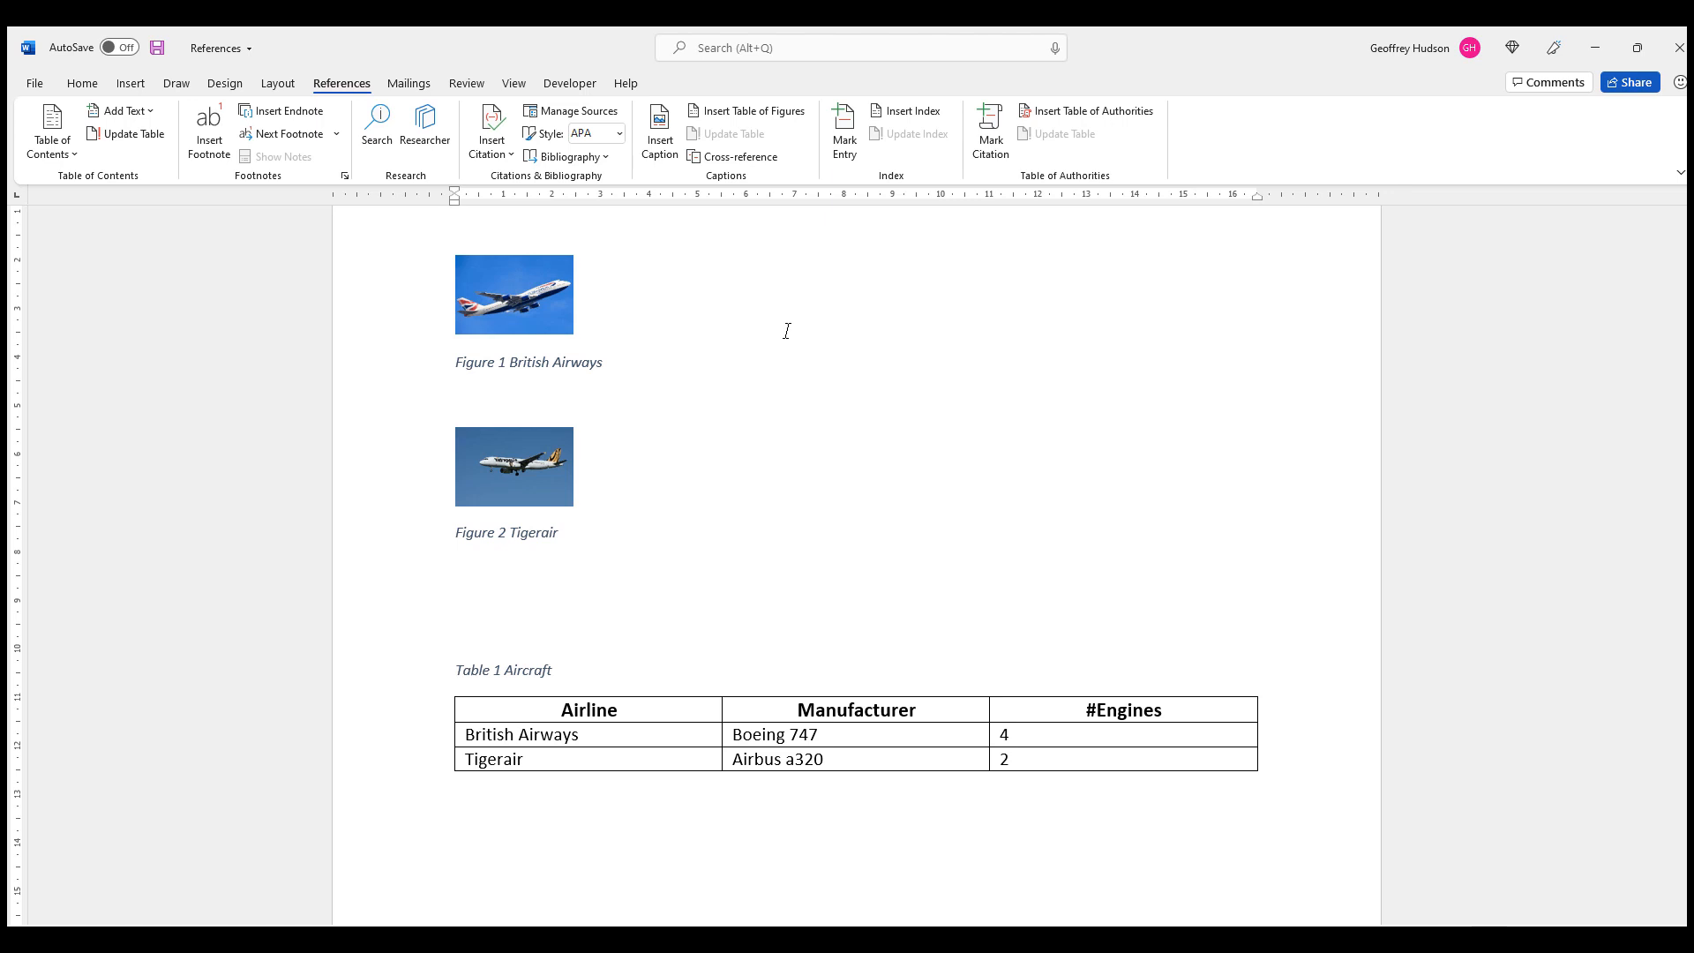
click(455, 399)
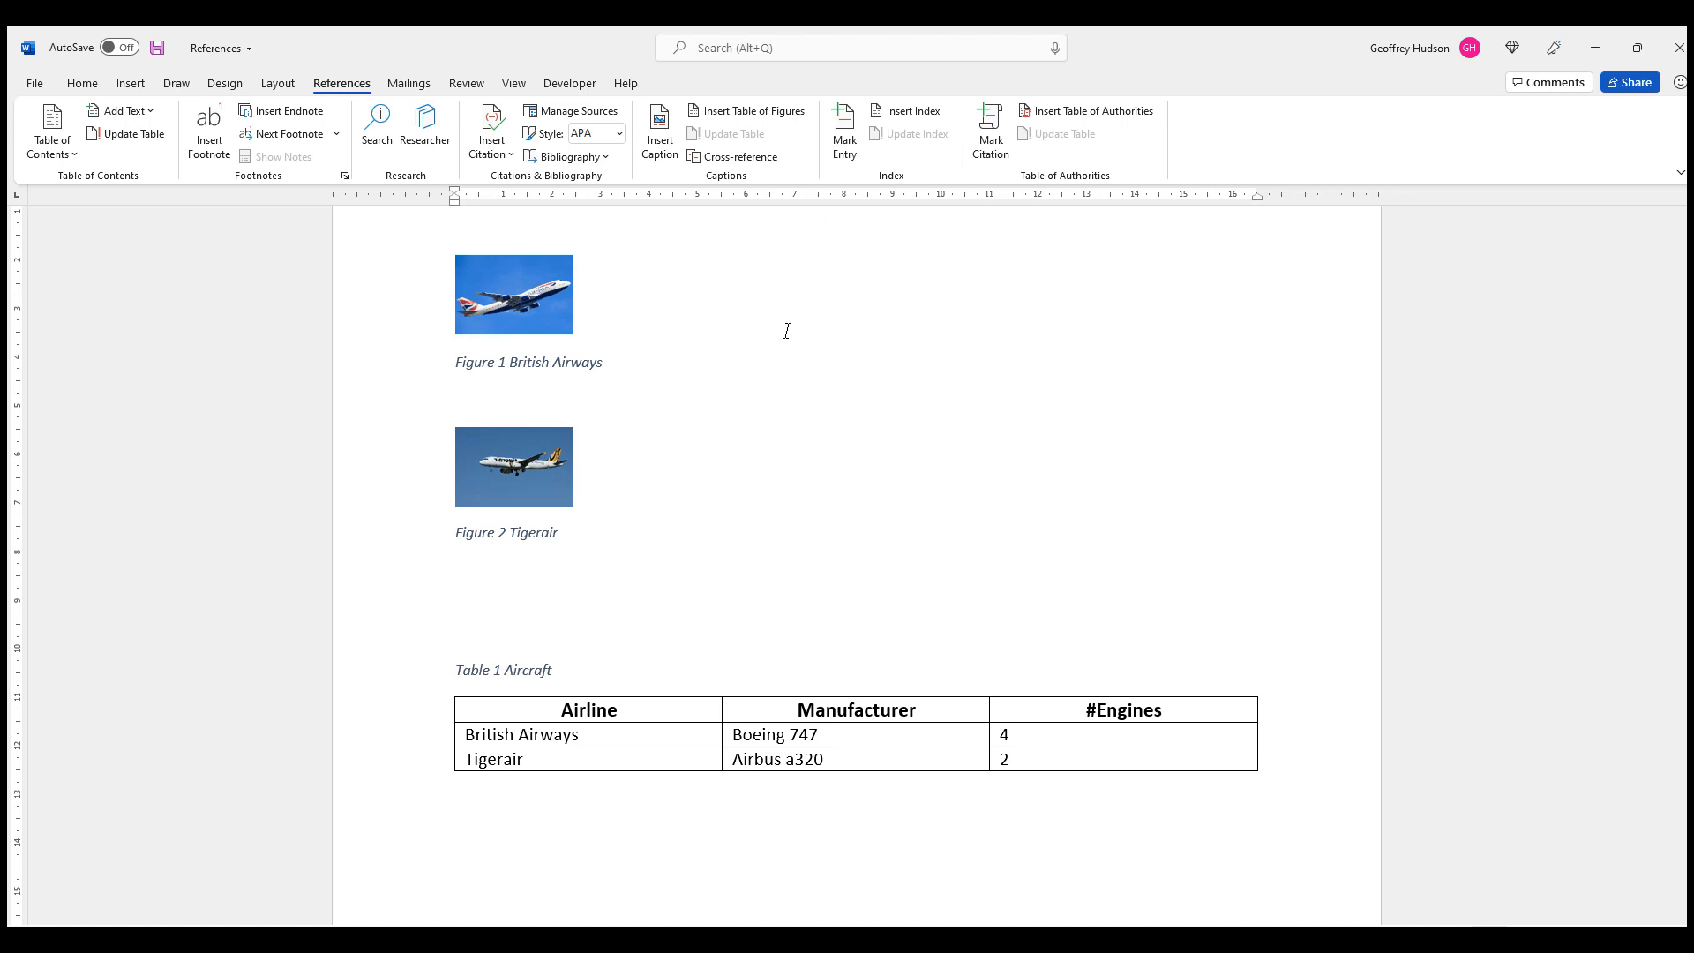
click(455, 399)
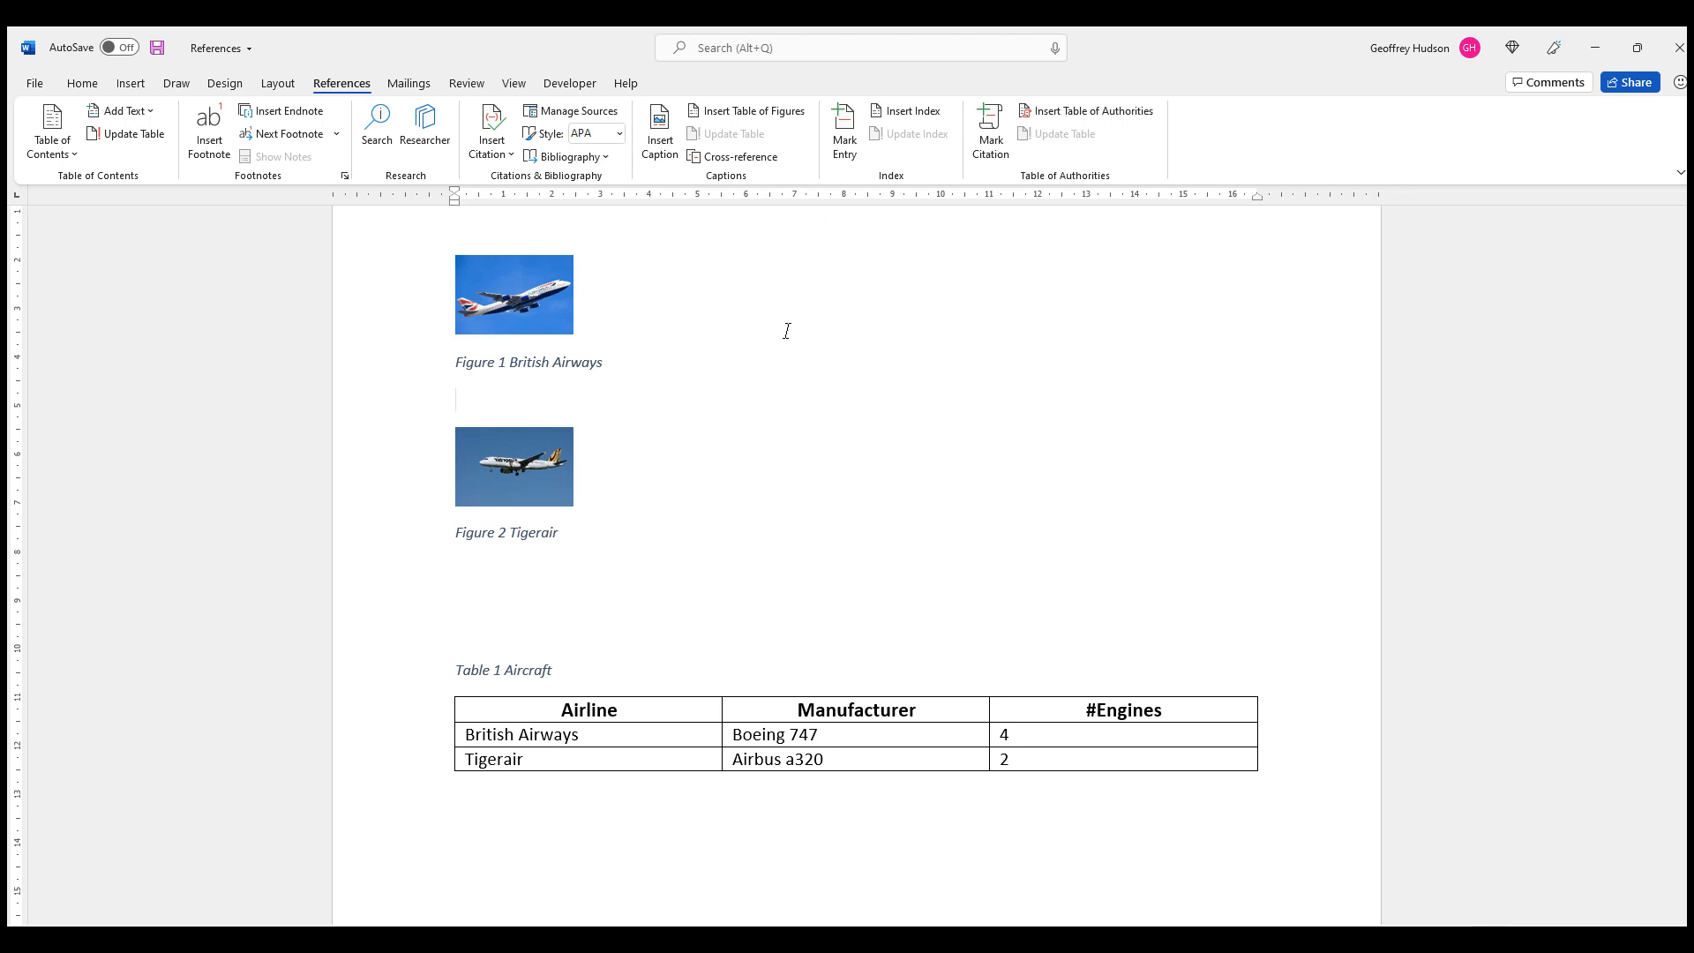